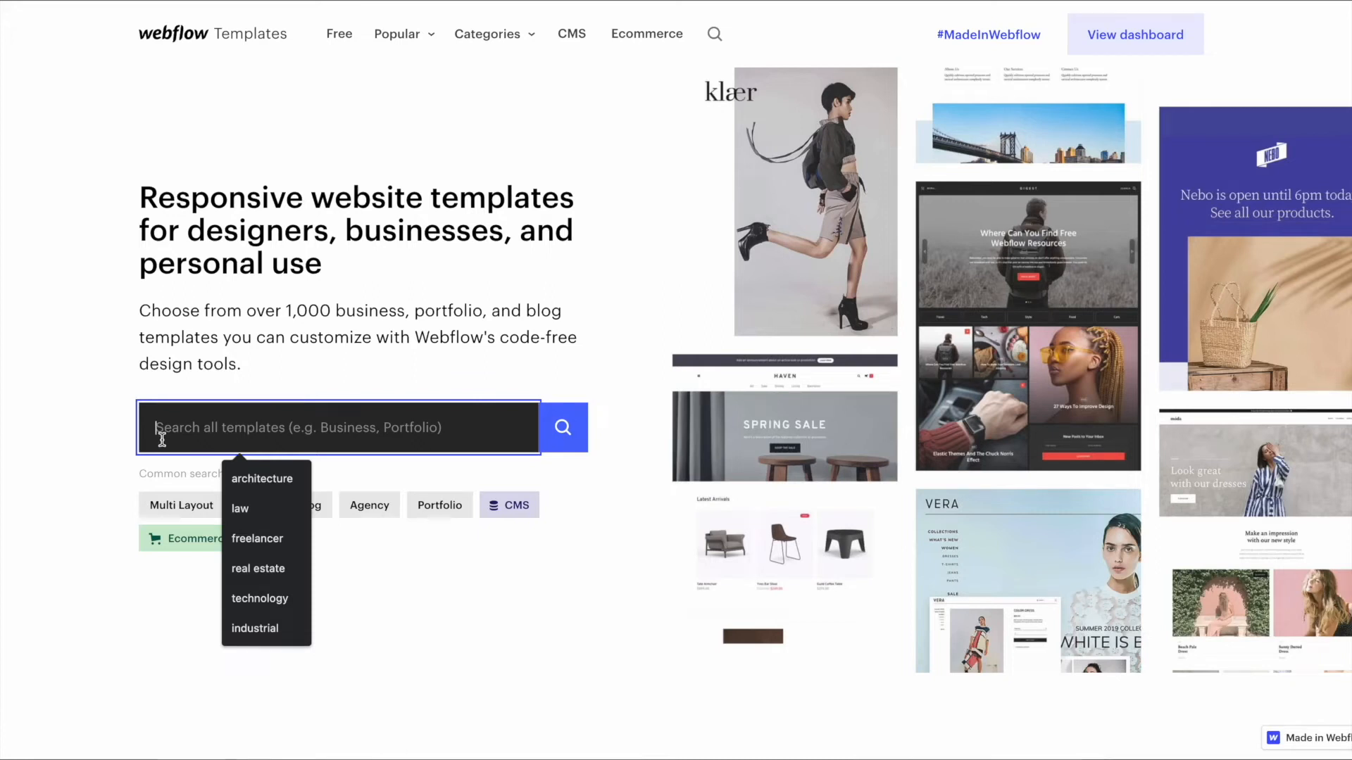
# Search the template library for 'design portfolio' and browse results like Designer, Portfolio X and SuperFolio
pyautogui.write('desi')
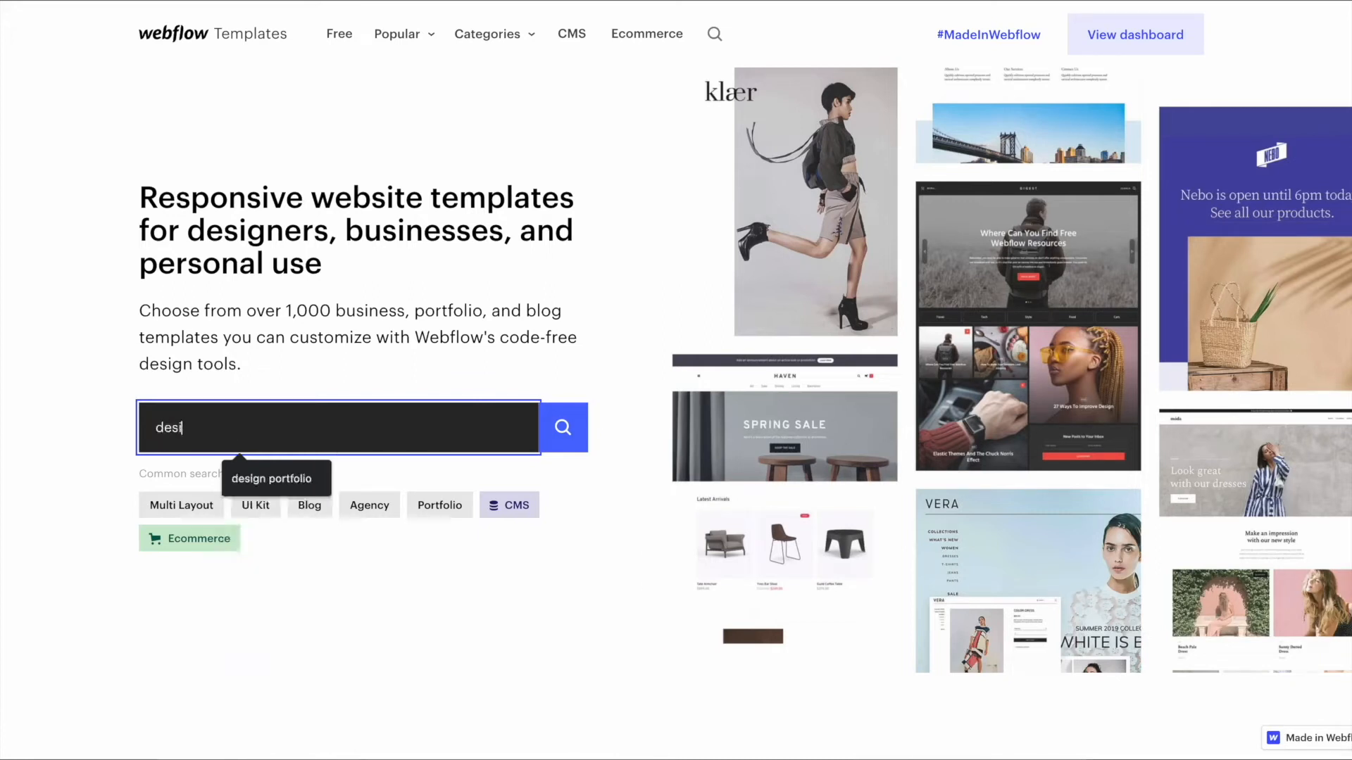
pyautogui.click(272, 479)
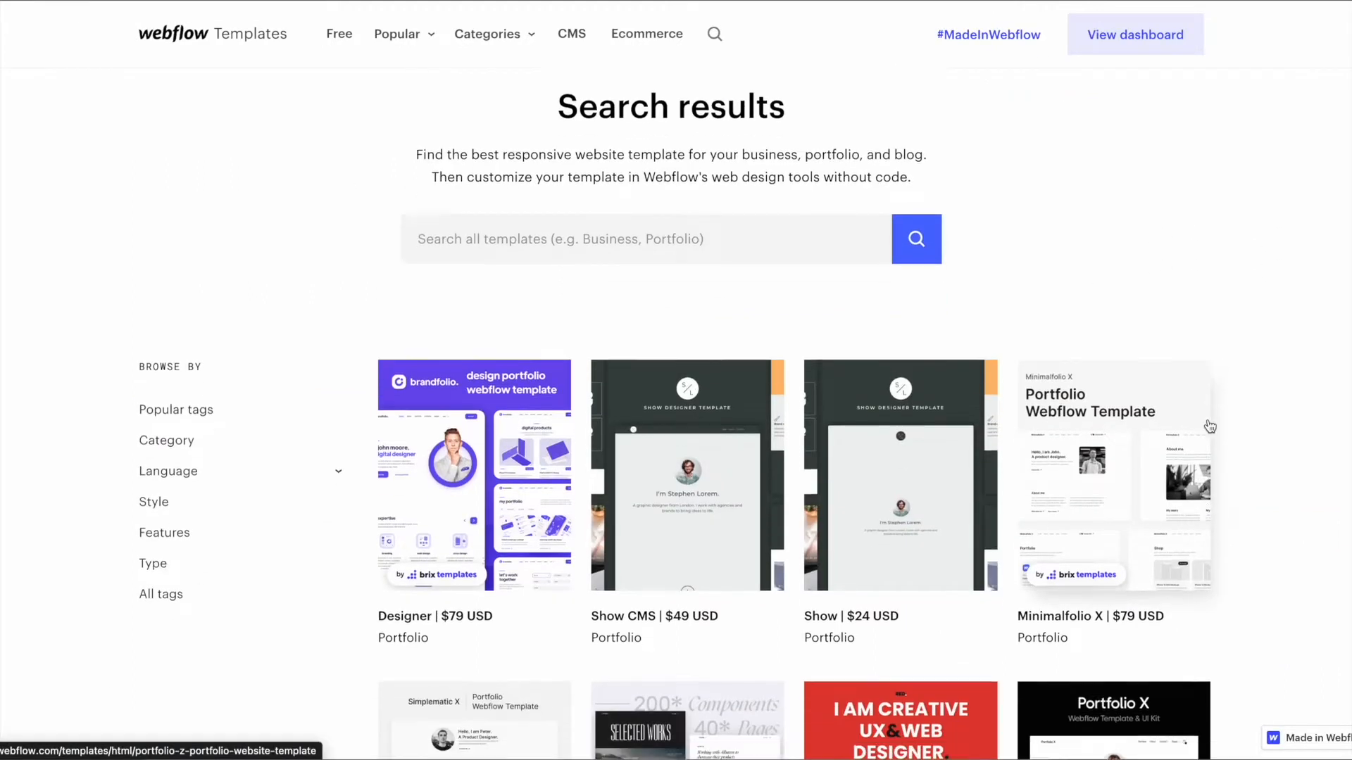
pyautogui.scroll(-3)
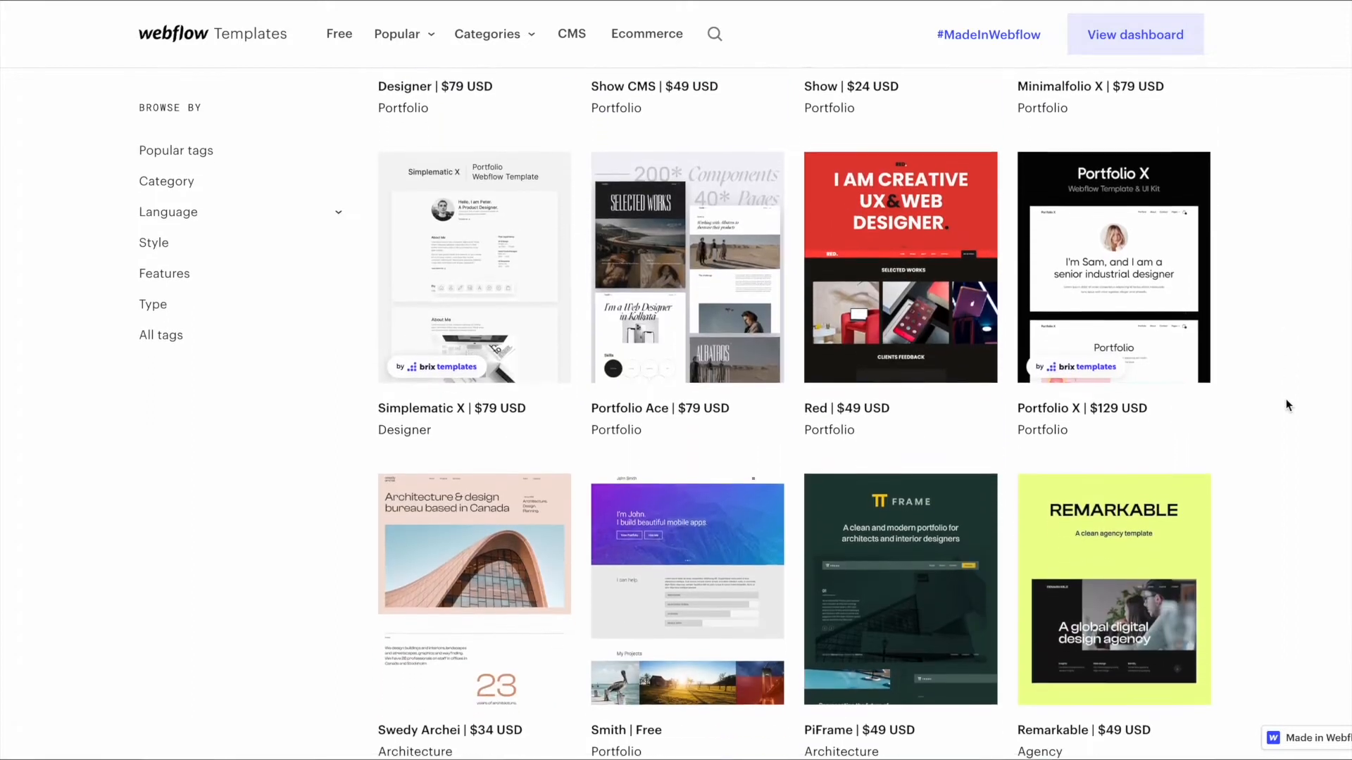
pyautogui.scroll(-3)
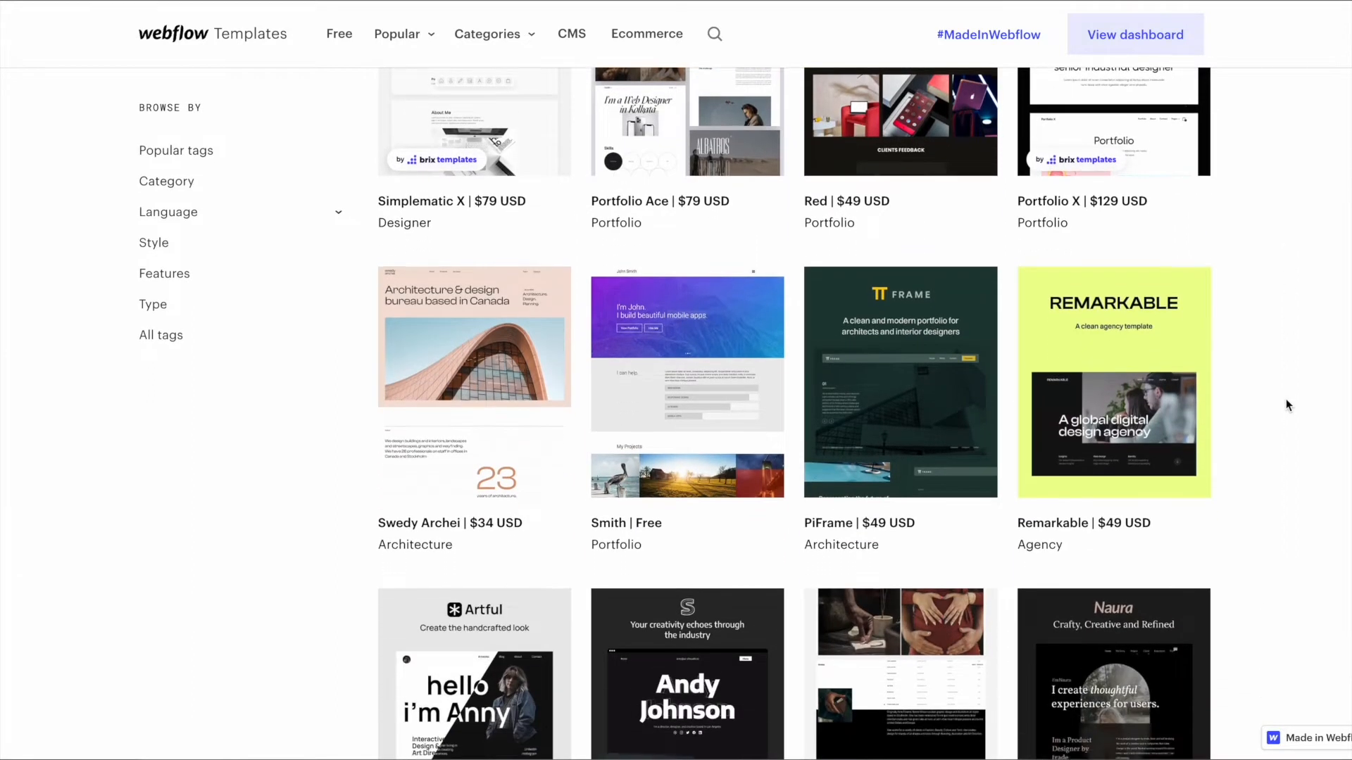
pyautogui.scroll(-3)
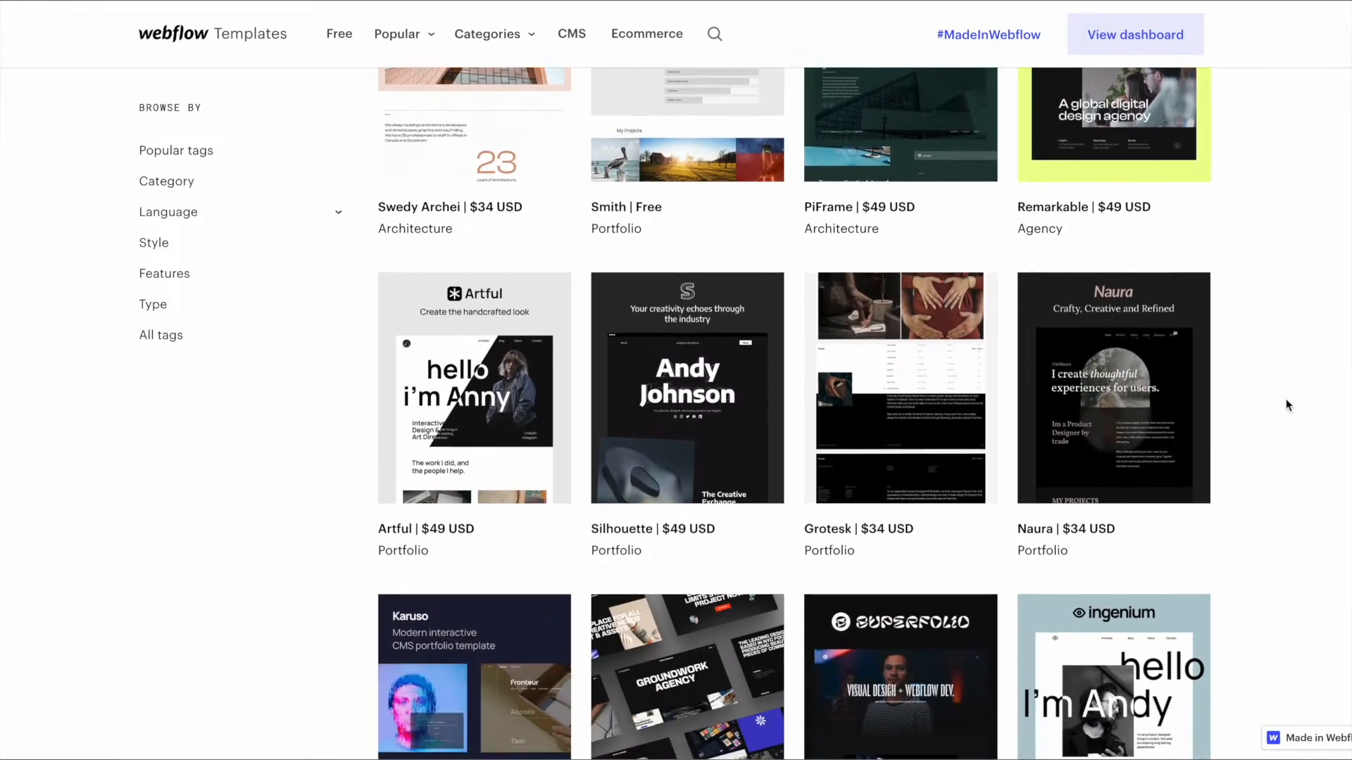
pyautogui.scroll(-3)
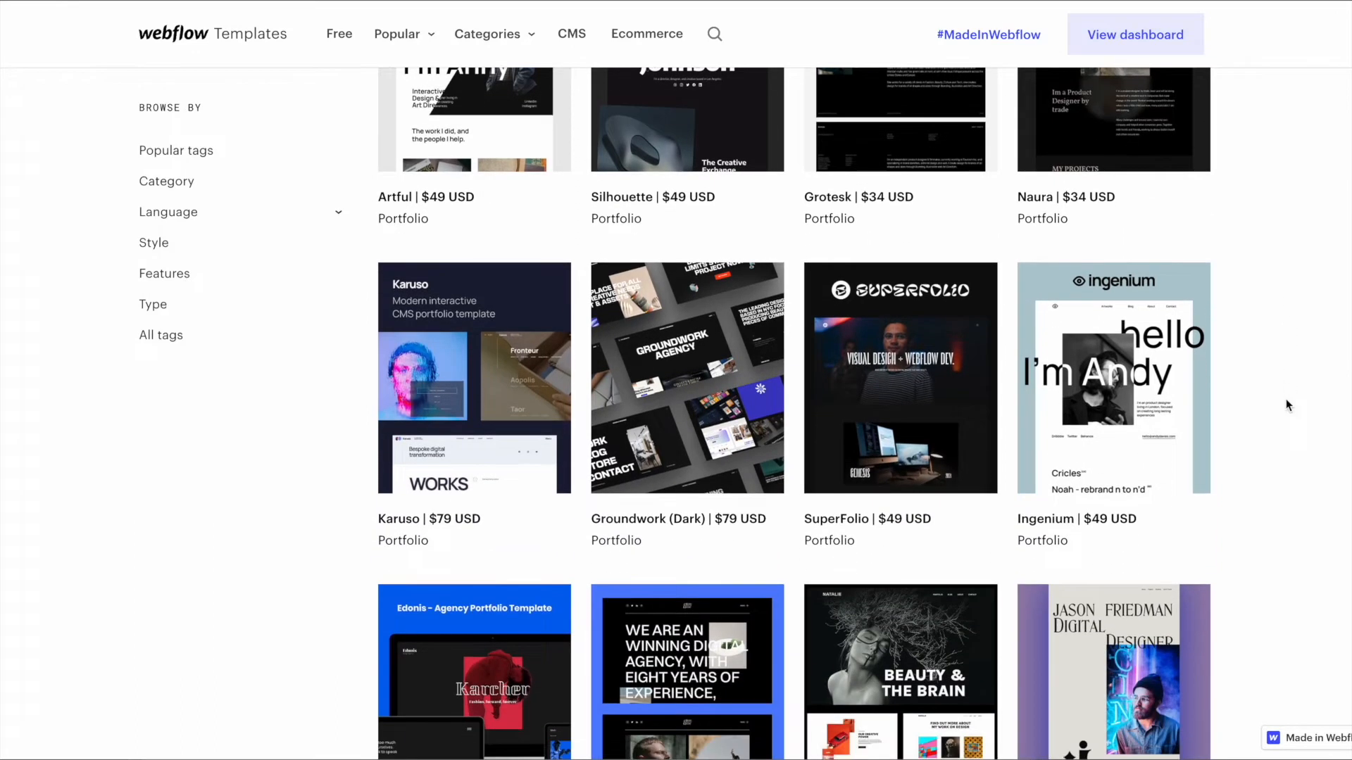
# View the Ingenium template card's preview page and scroll through its designs
pyautogui.click(1113, 378)
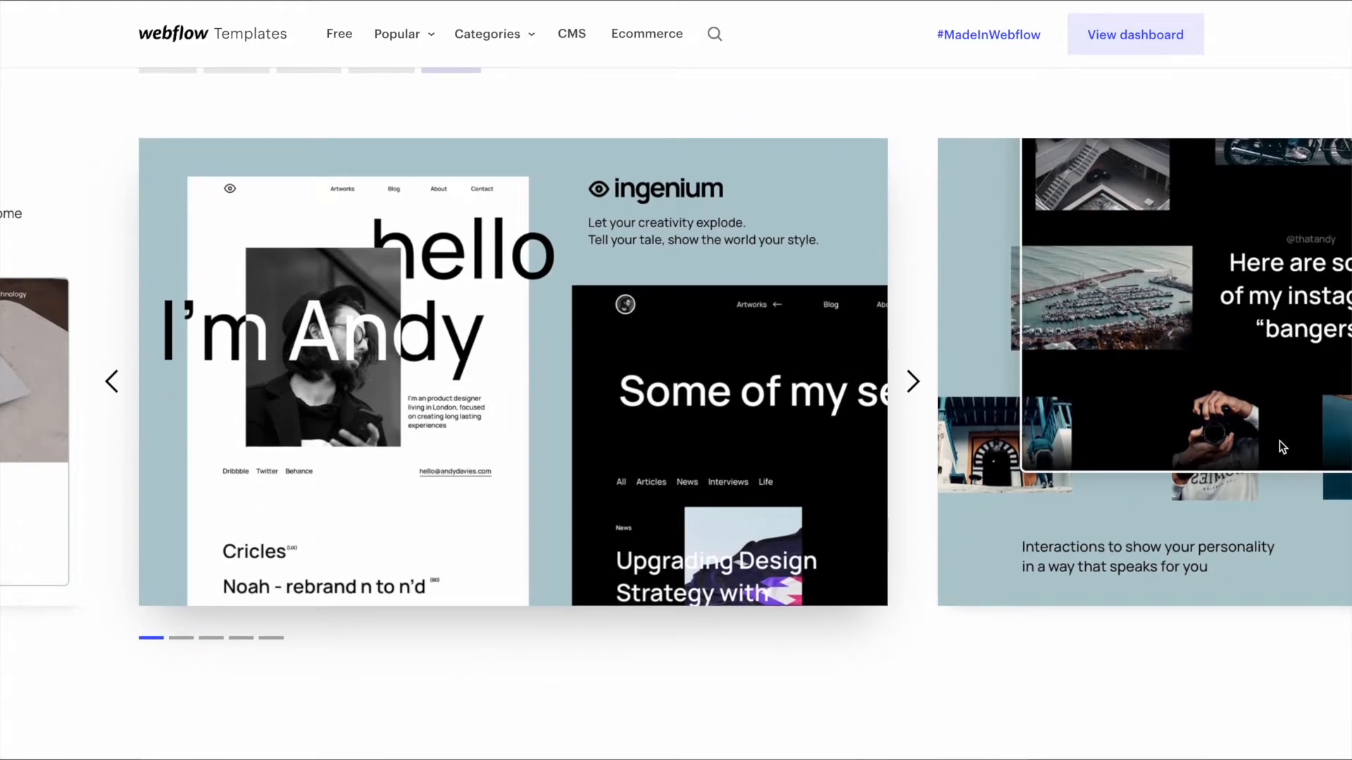
pyautogui.scroll(-3)
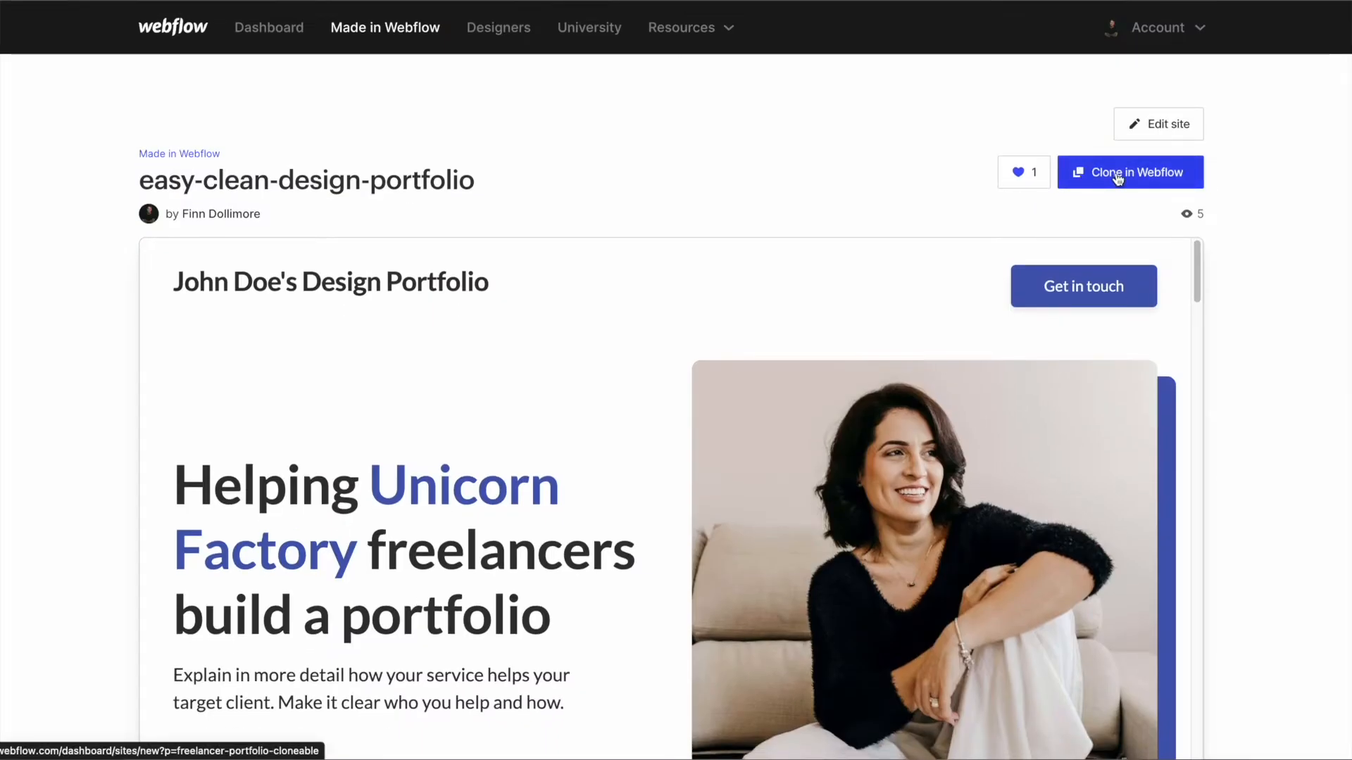
# Clone the easy-clean-design-portfolio showcase site into Finn's Workspace
pyautogui.click(1131, 172)
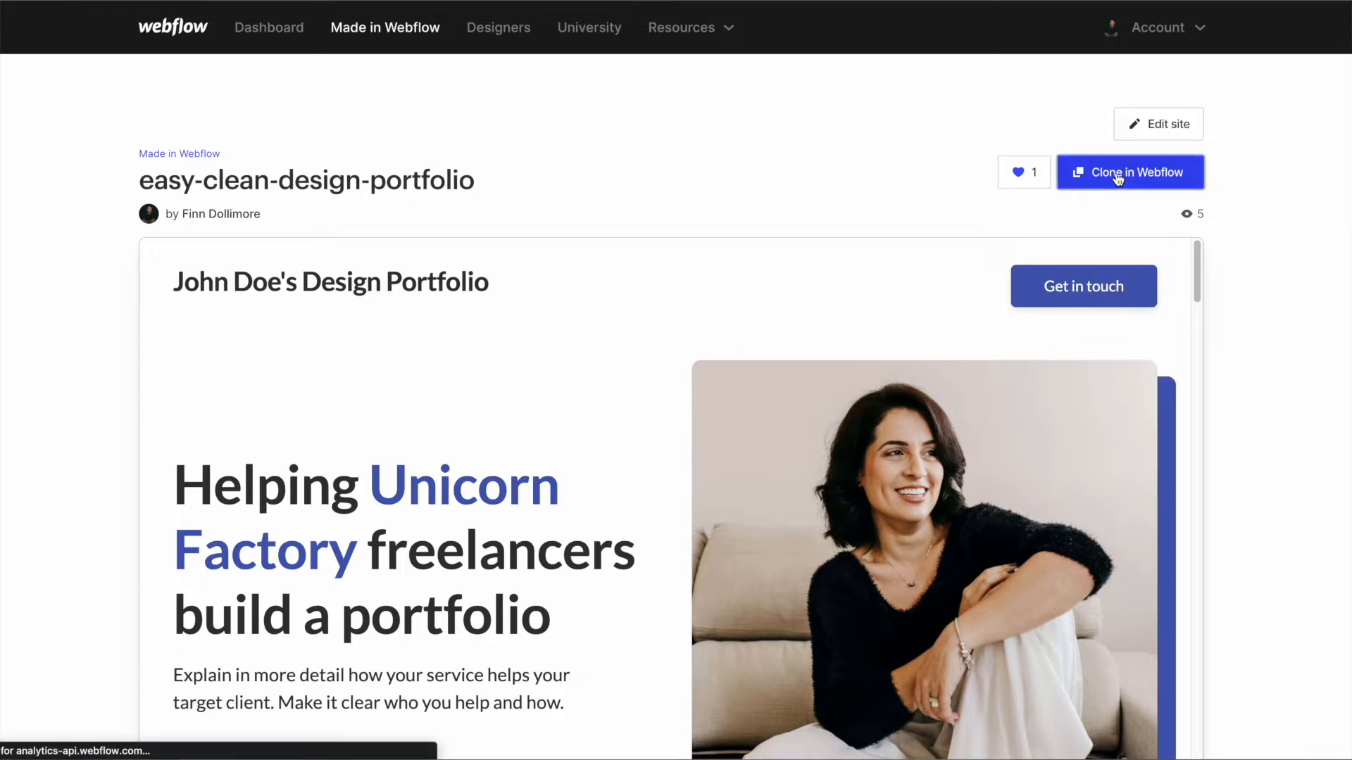
pyautogui.click(1131, 171)
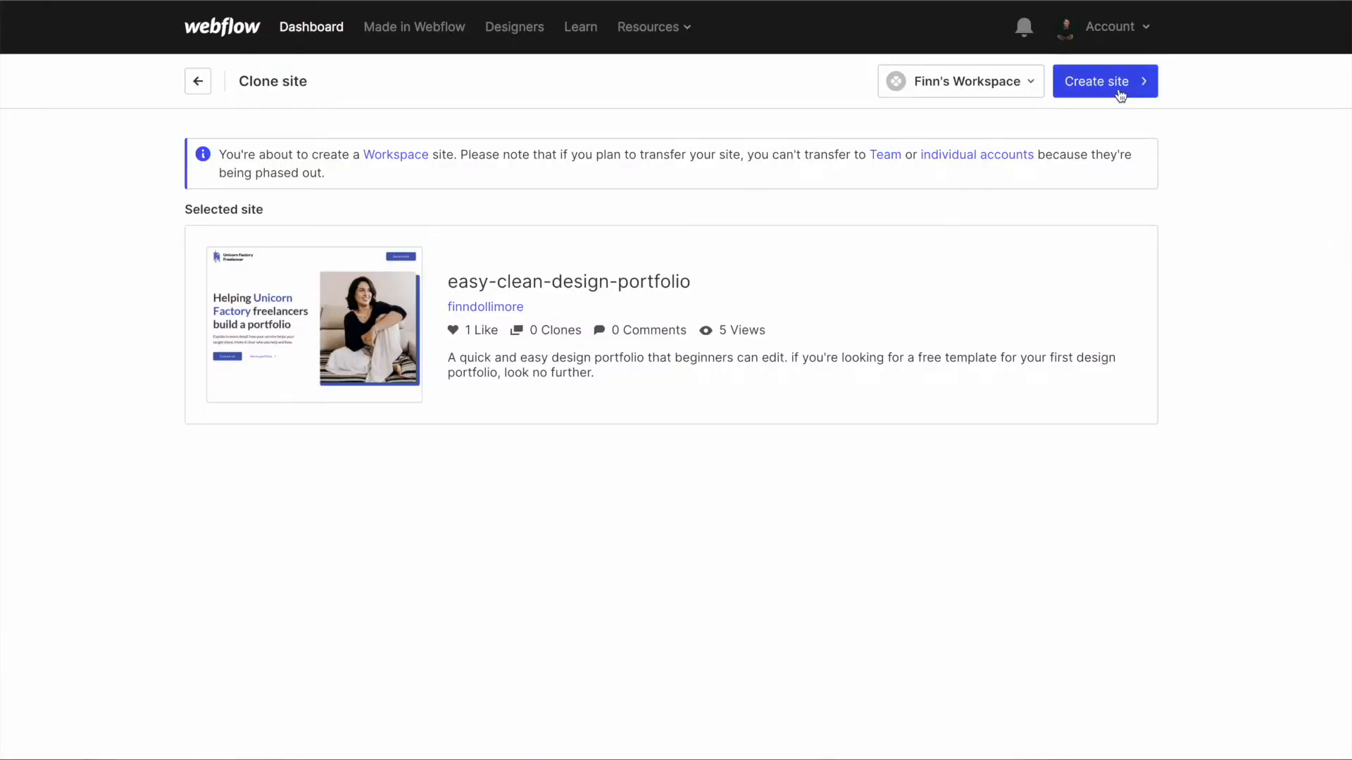
# Create the cloned site with the name 'My first portfolio' and enter the Designer
pyautogui.click(1104, 81)
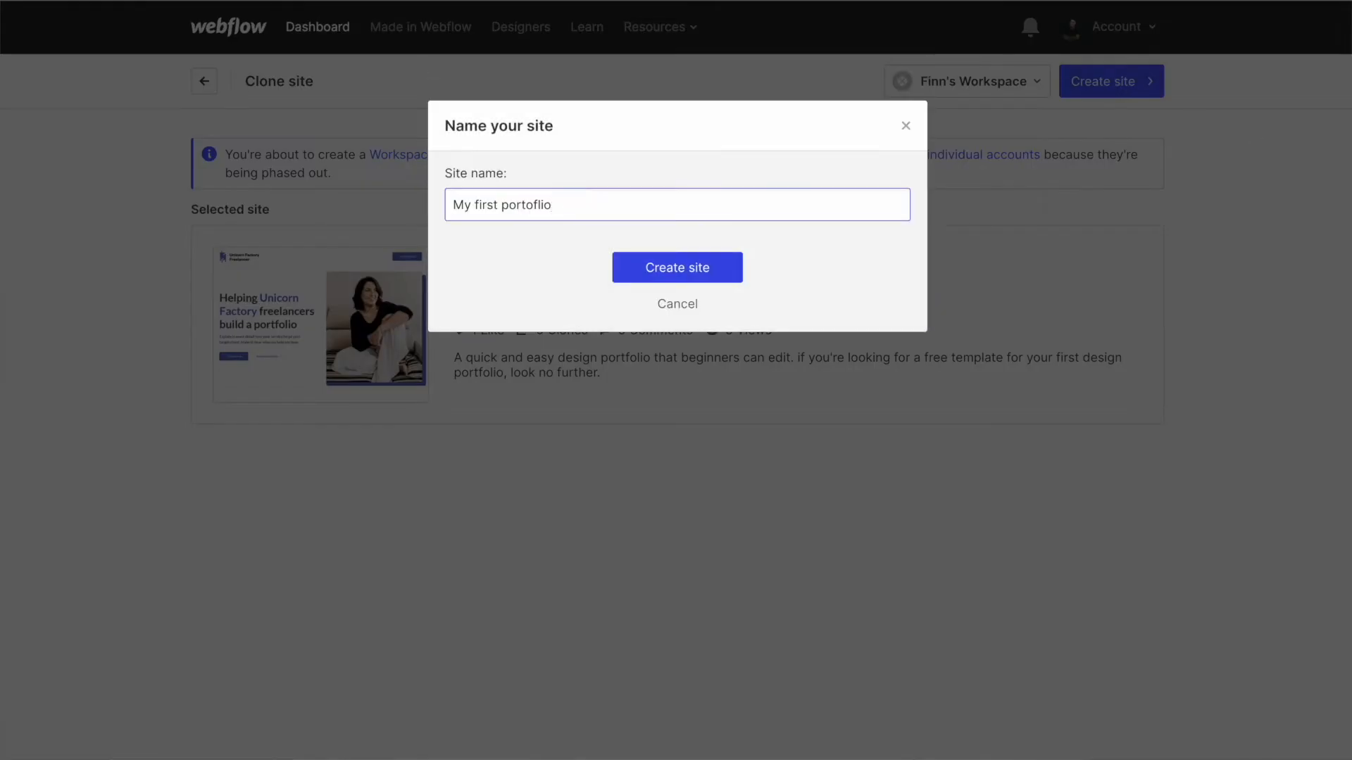
pyautogui.click(677, 267)
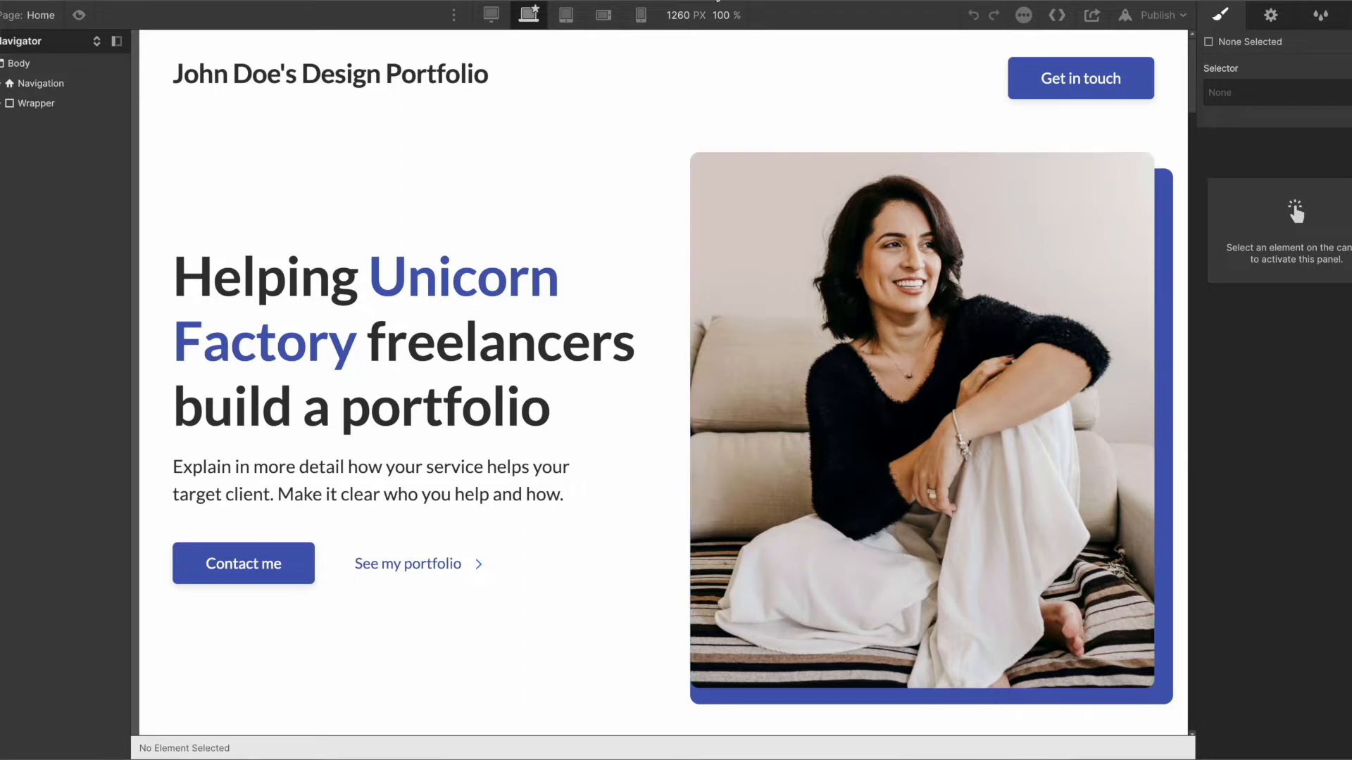
# Select the hero's two-column grid and reach its nested Heading through the Navigator
pyautogui.click(36, 103)
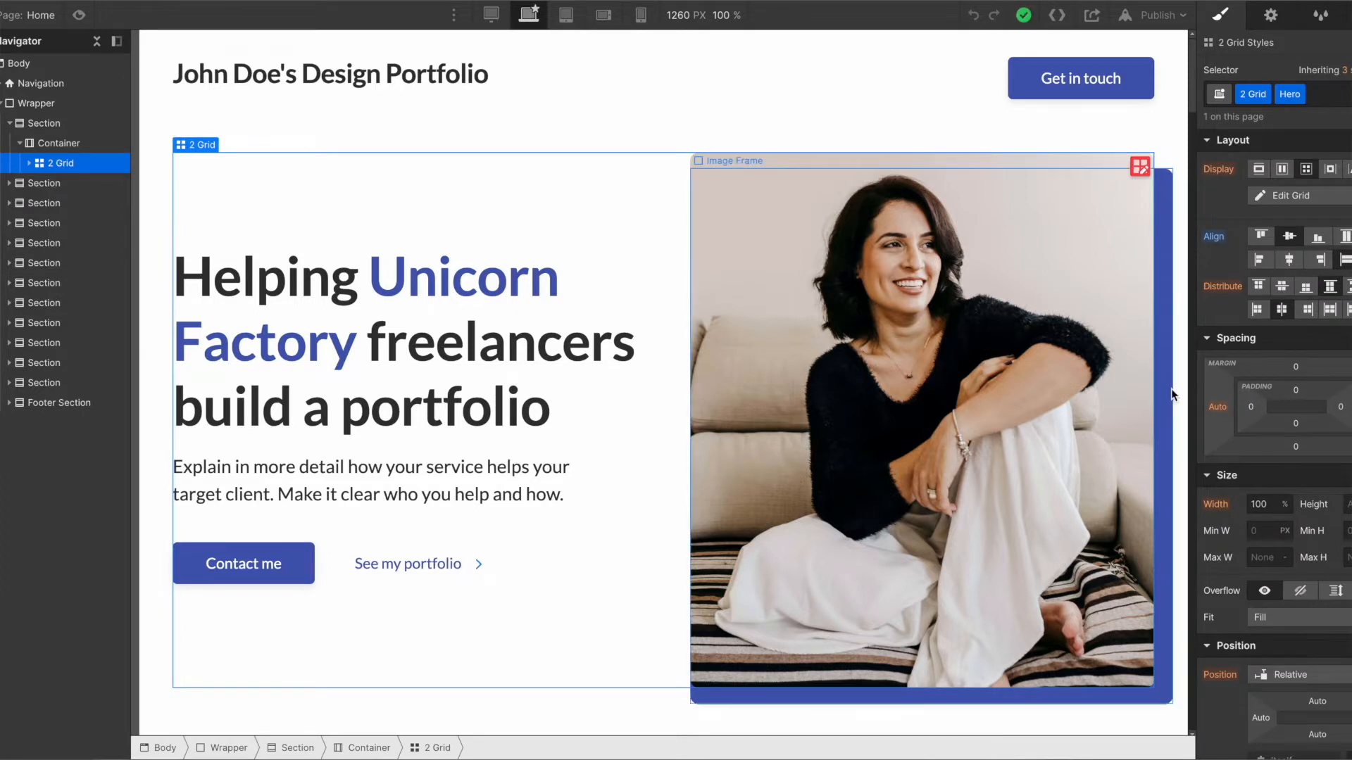
pyautogui.scroll(-3)
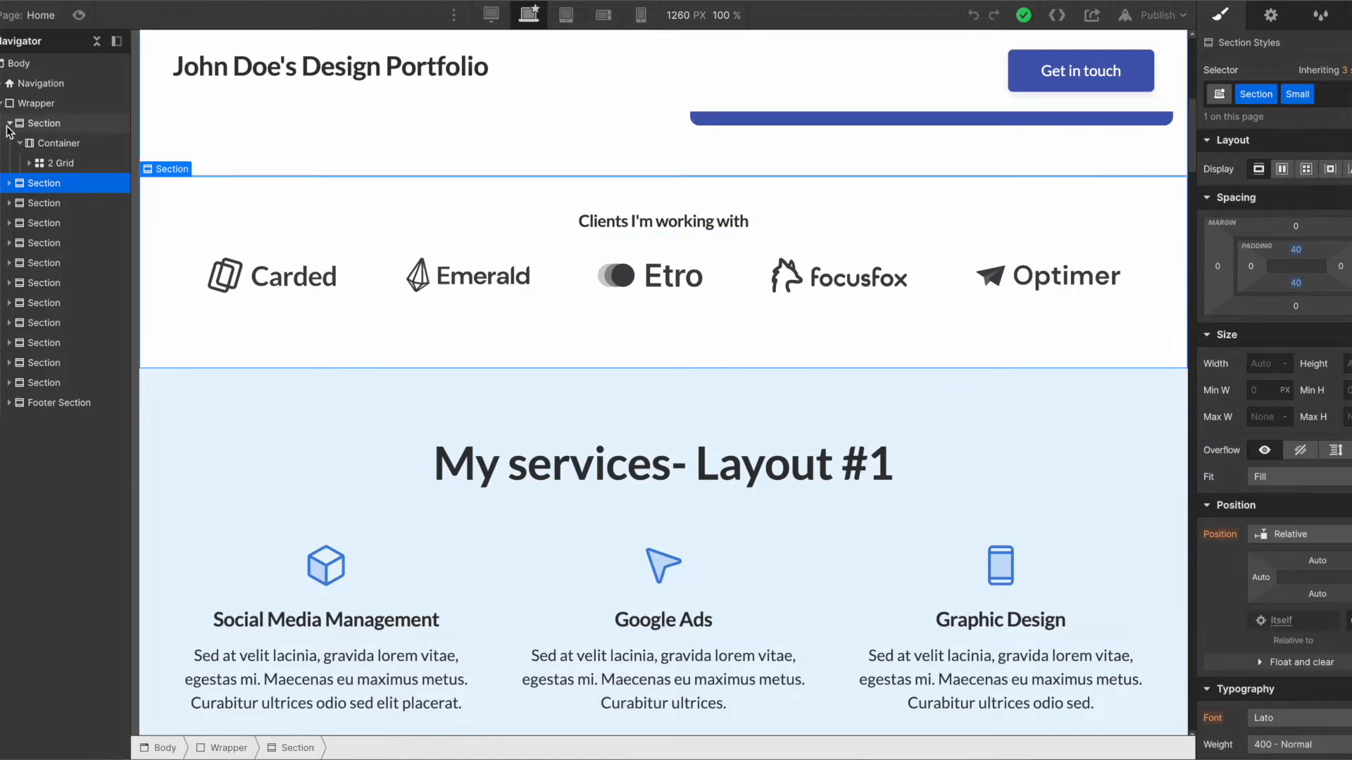
pyautogui.click(8, 123)
pyautogui.write('Helping SAAS')
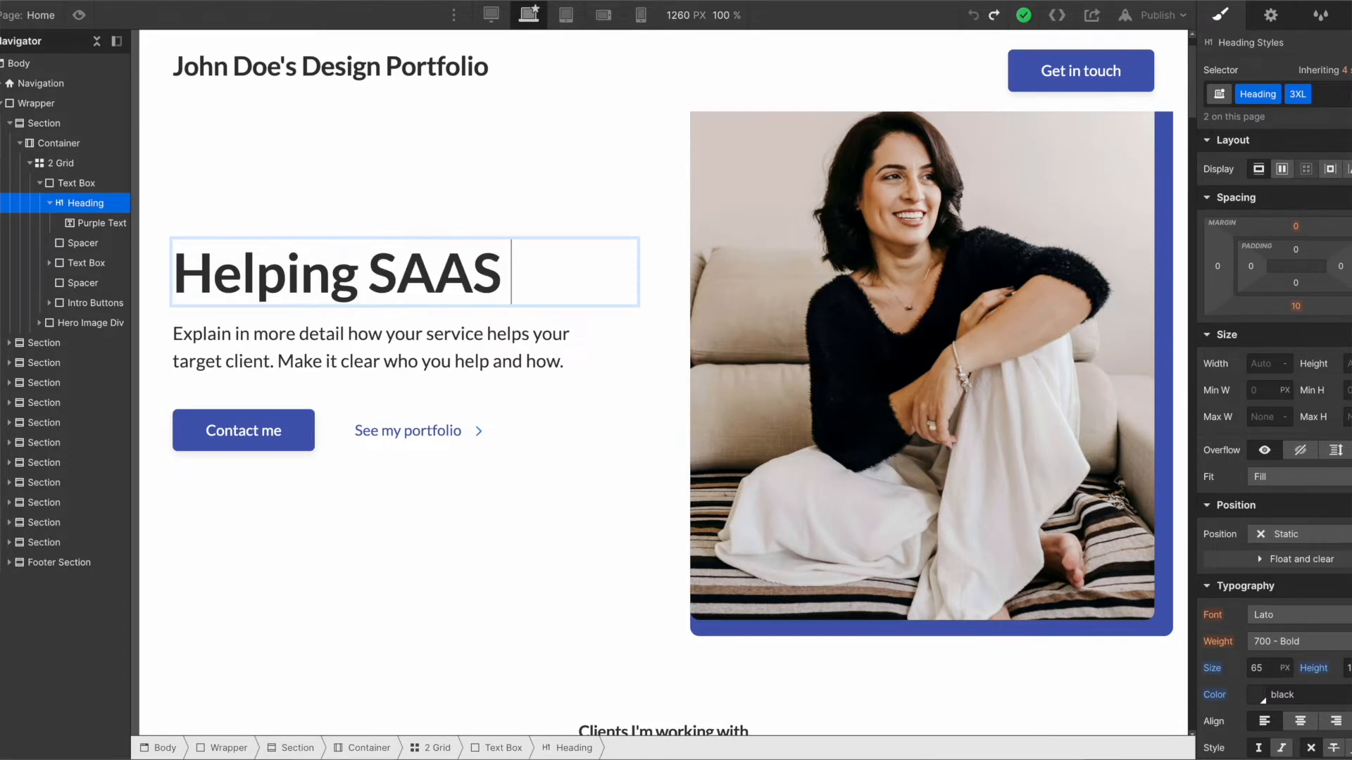
# Finish the heading as 'Helping SAAS companies build better products' and select the words 'SAAS companies'
pyautogui.write('companies')
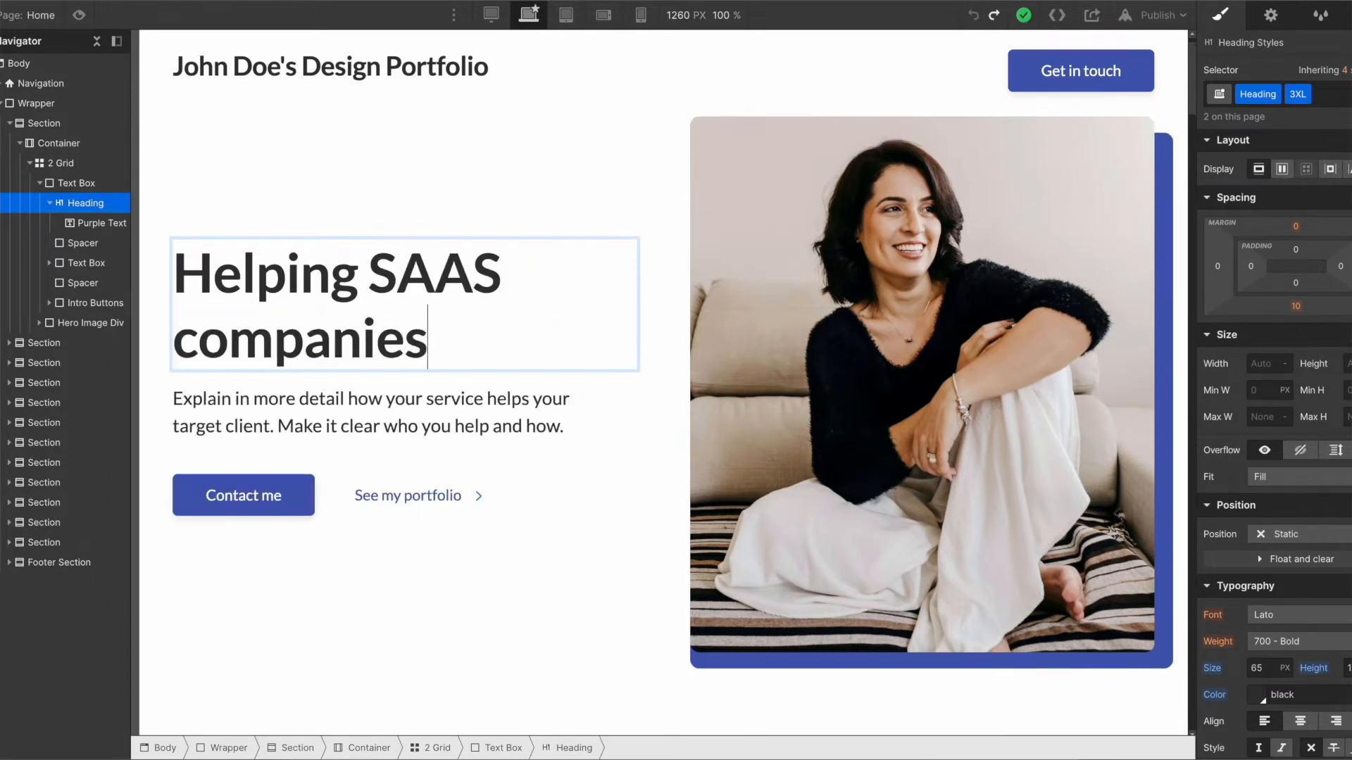
pyautogui.write('build better')
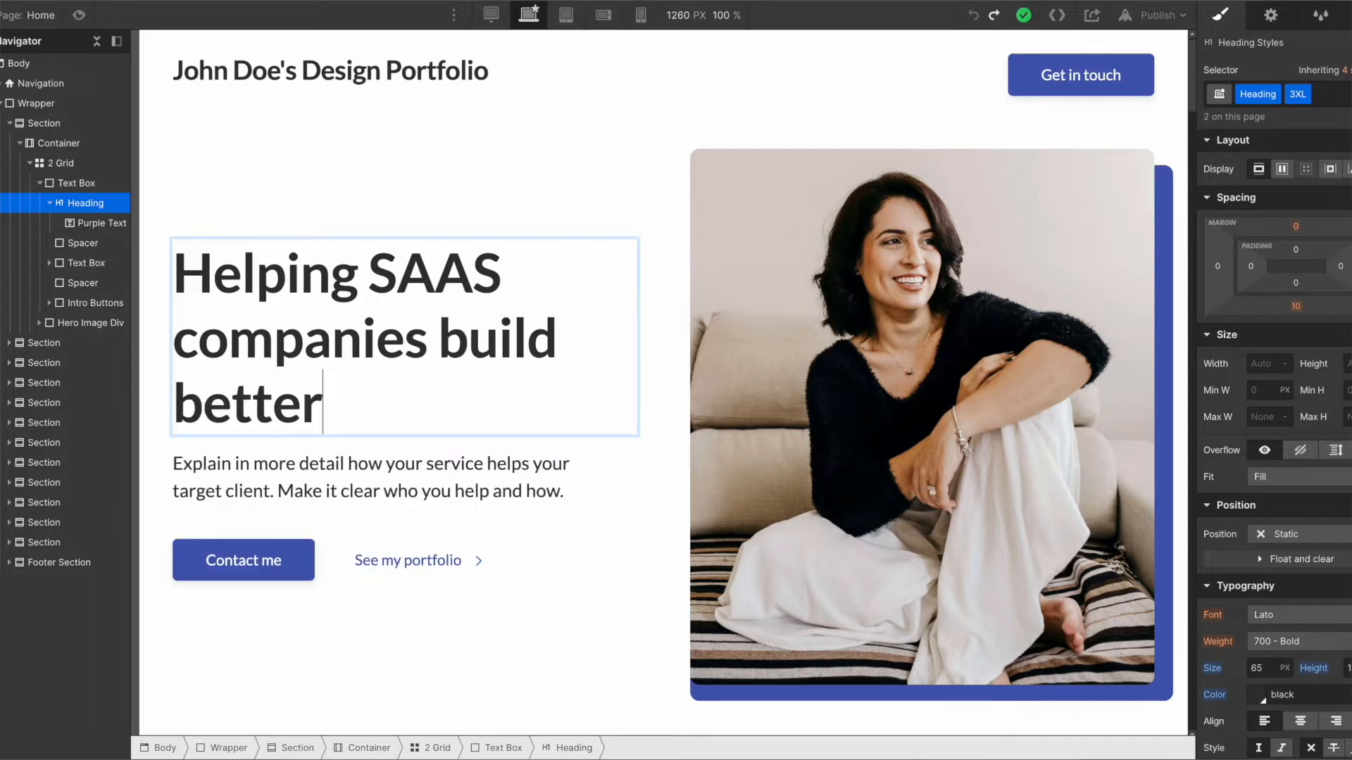
pyautogui.write('products')
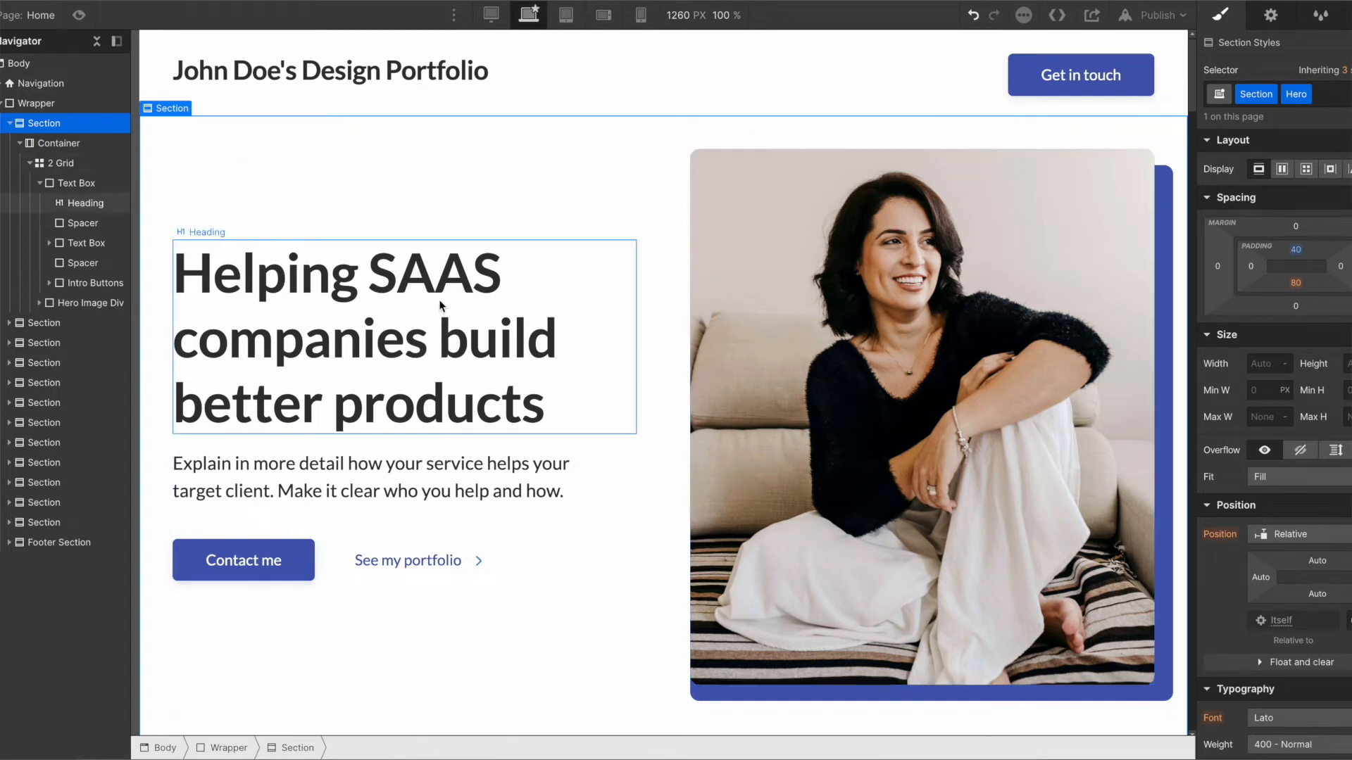
pyautogui.moveTo(375, 259)
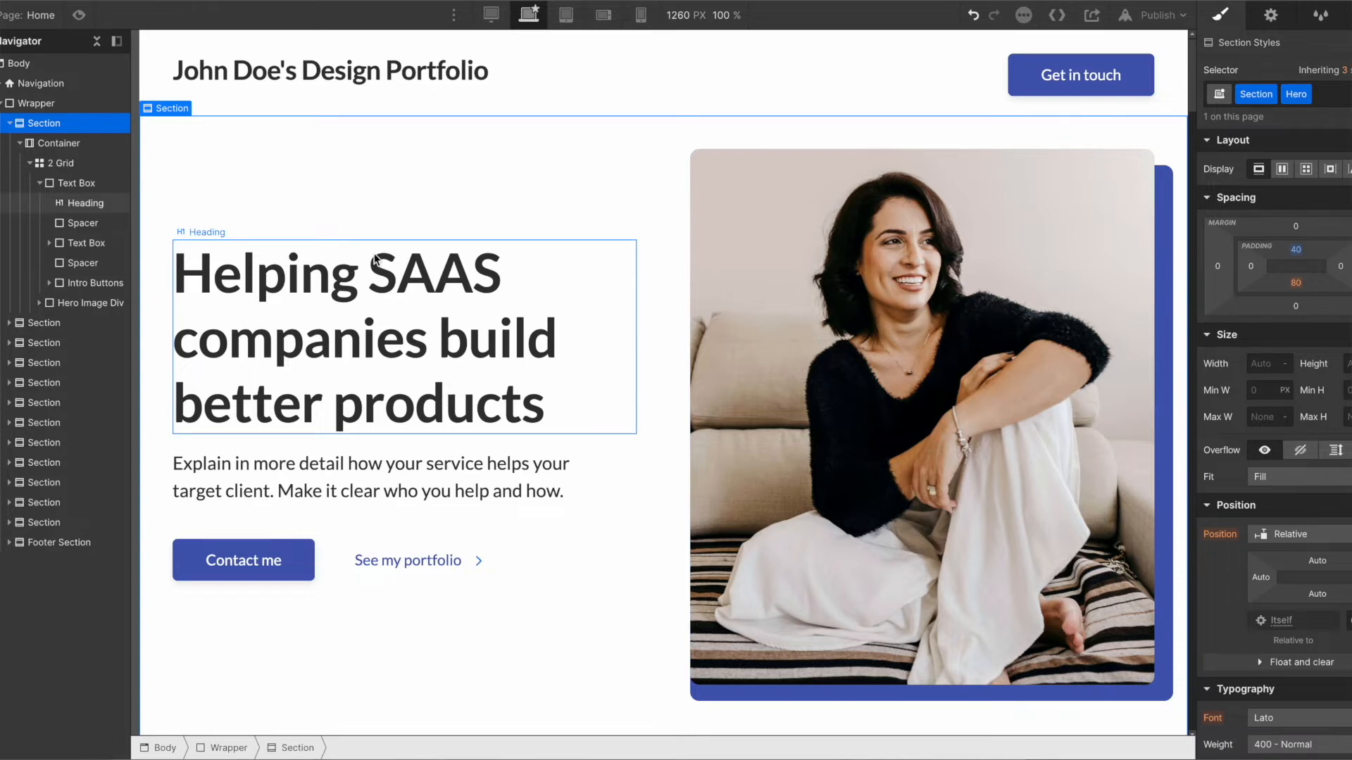
pyautogui.click(375, 267)
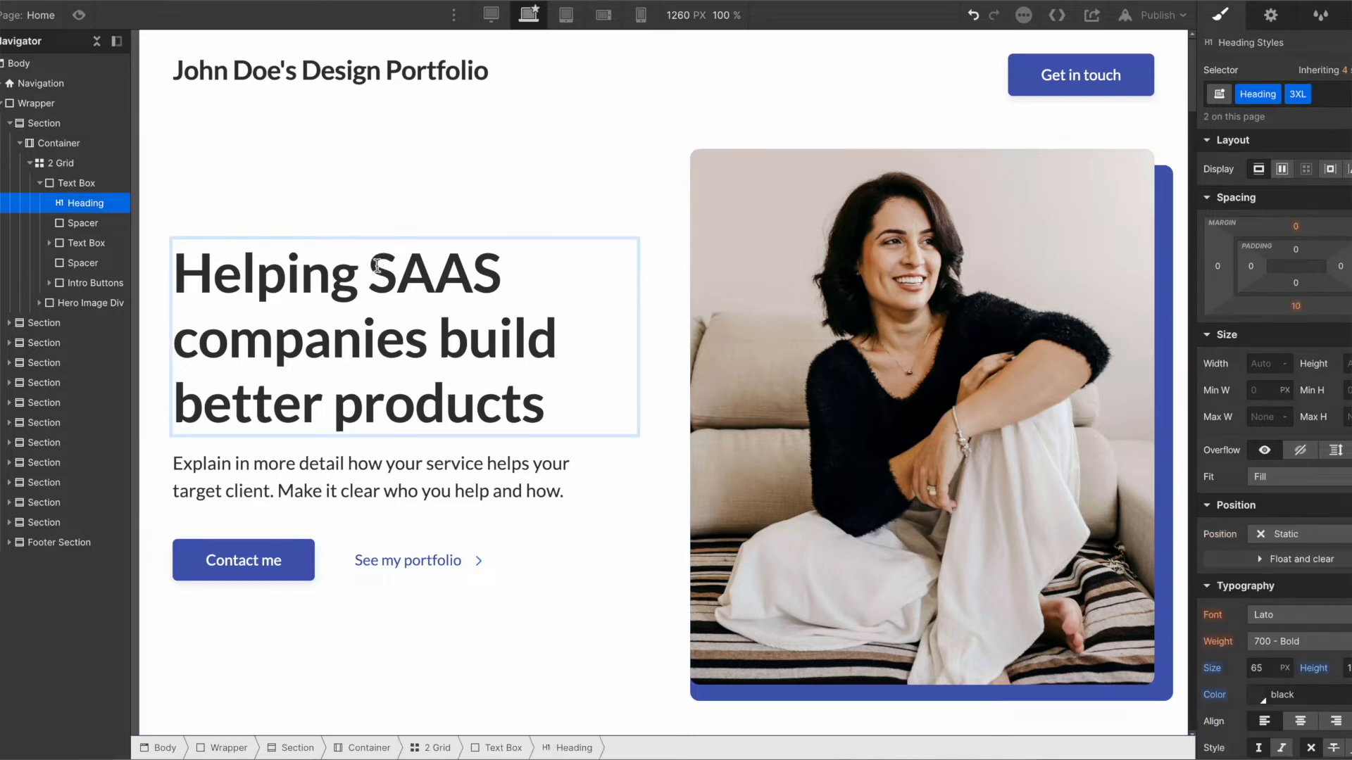
pyautogui.moveTo(366, 273); pyautogui.dragTo(430, 338)
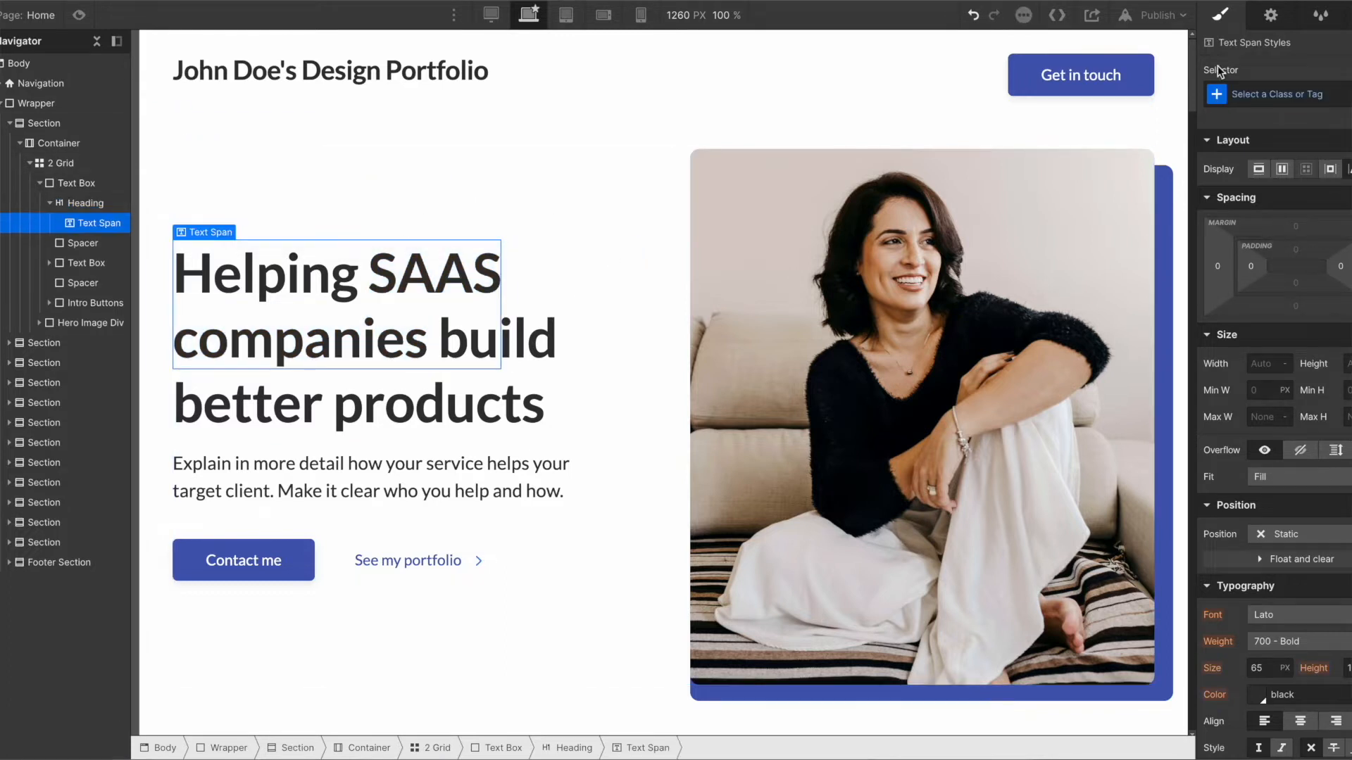
# Give the 'SAAS companies' span a new style class and set its typography colour to orange
pyautogui.click(1276, 94)
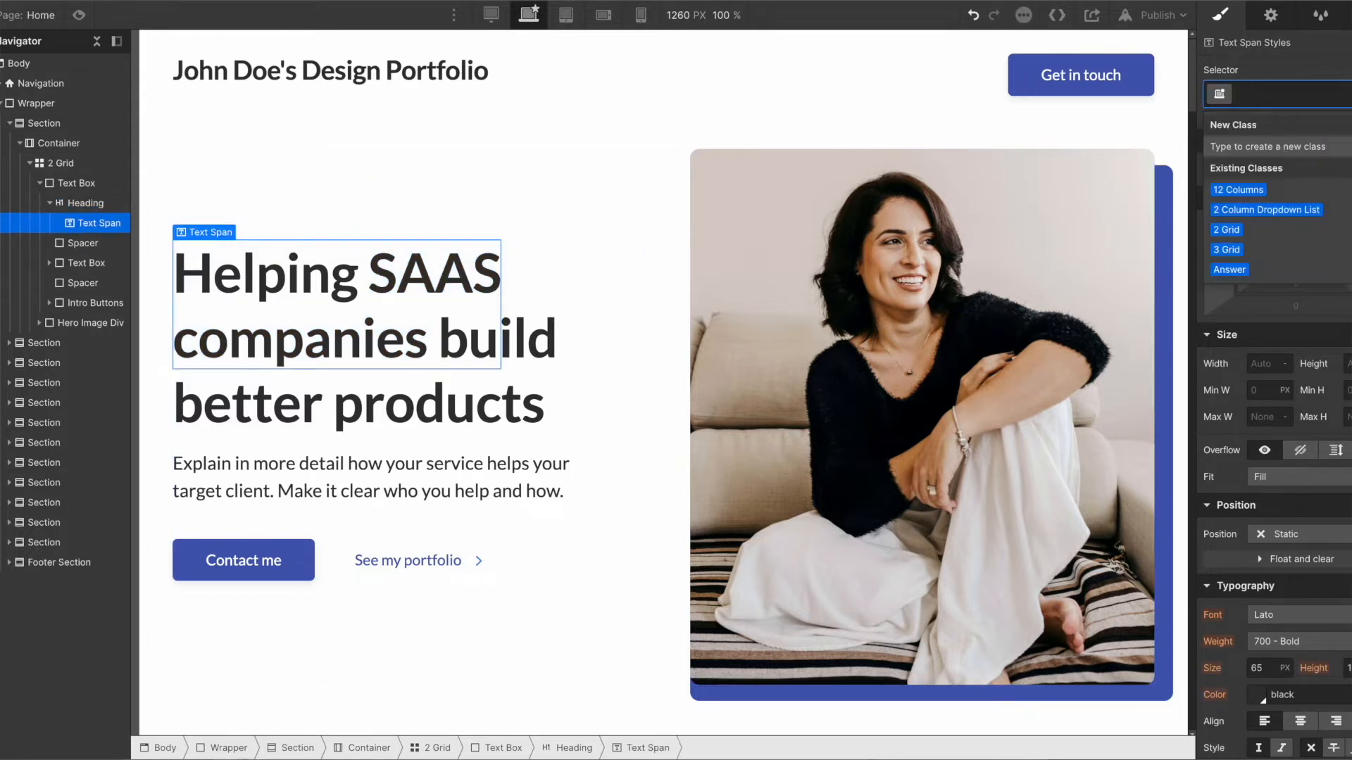
pyautogui.write('P')
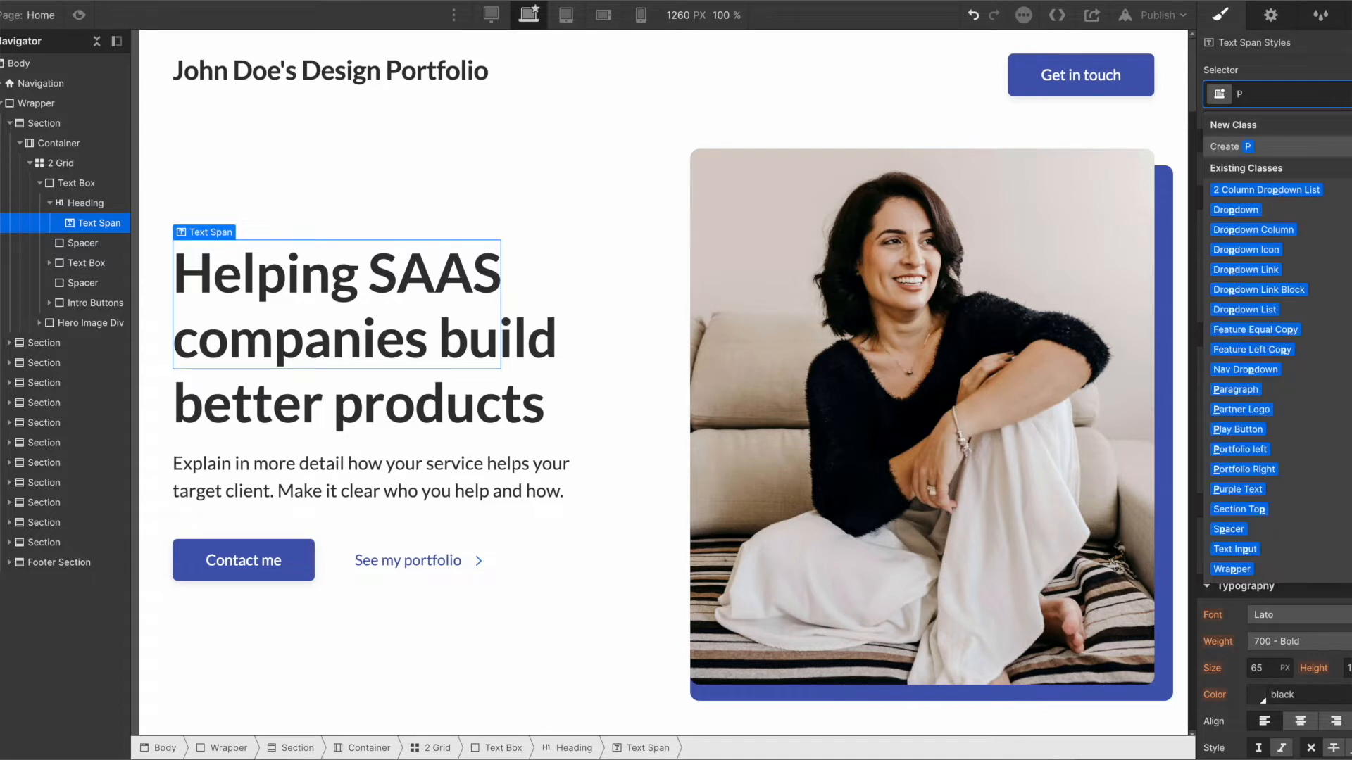
pyautogui.write('Purple')
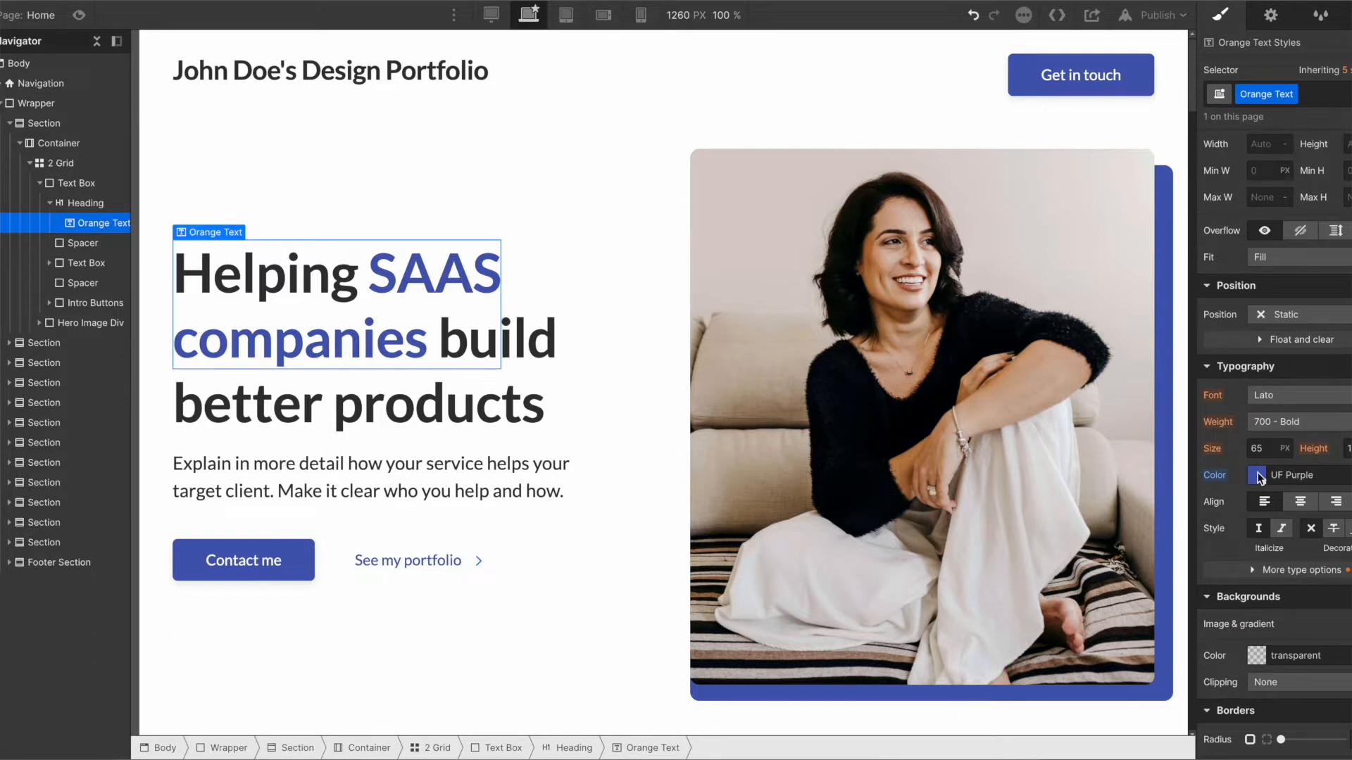
pyautogui.click(1258, 474)
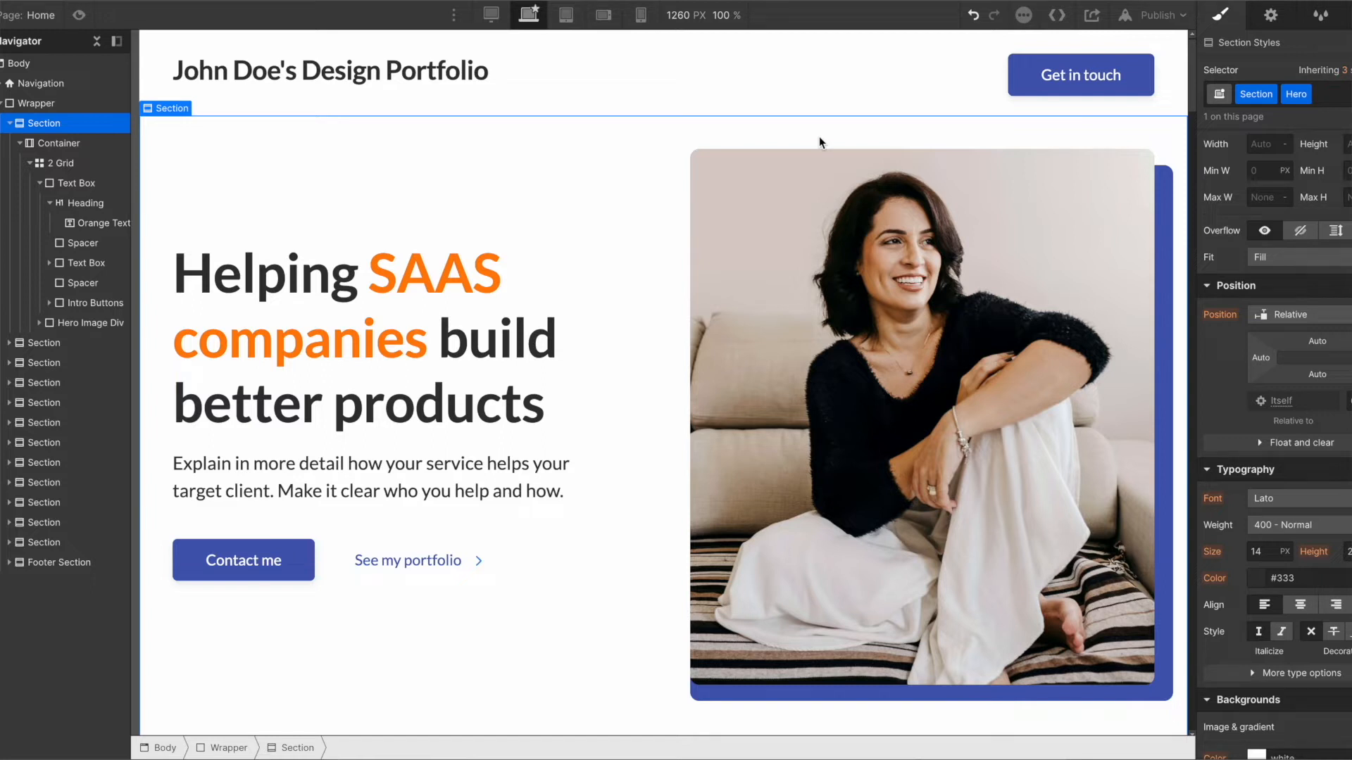
# Reselect the orange span in the Navigator and bring up its typography colour picker
pyautogui.click(41, 84)
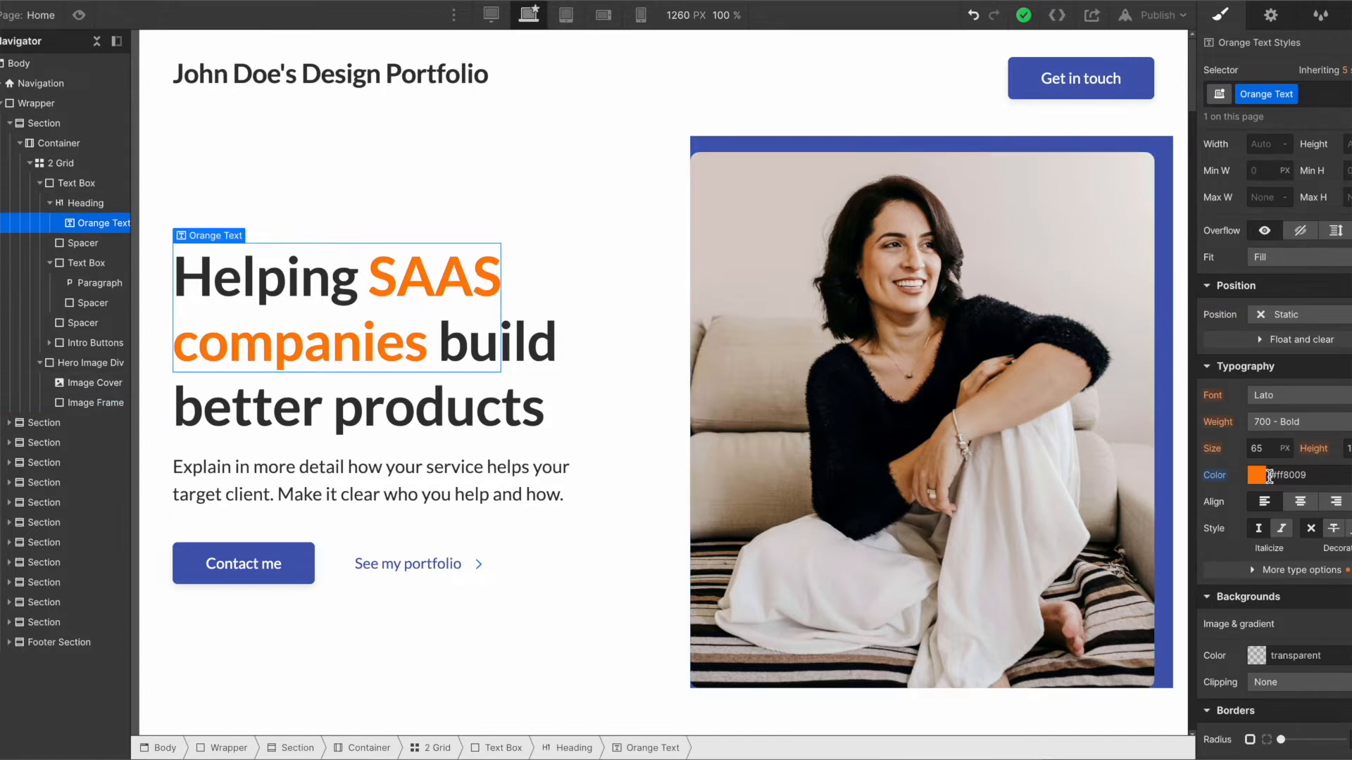
pyautogui.click(1242, 474)
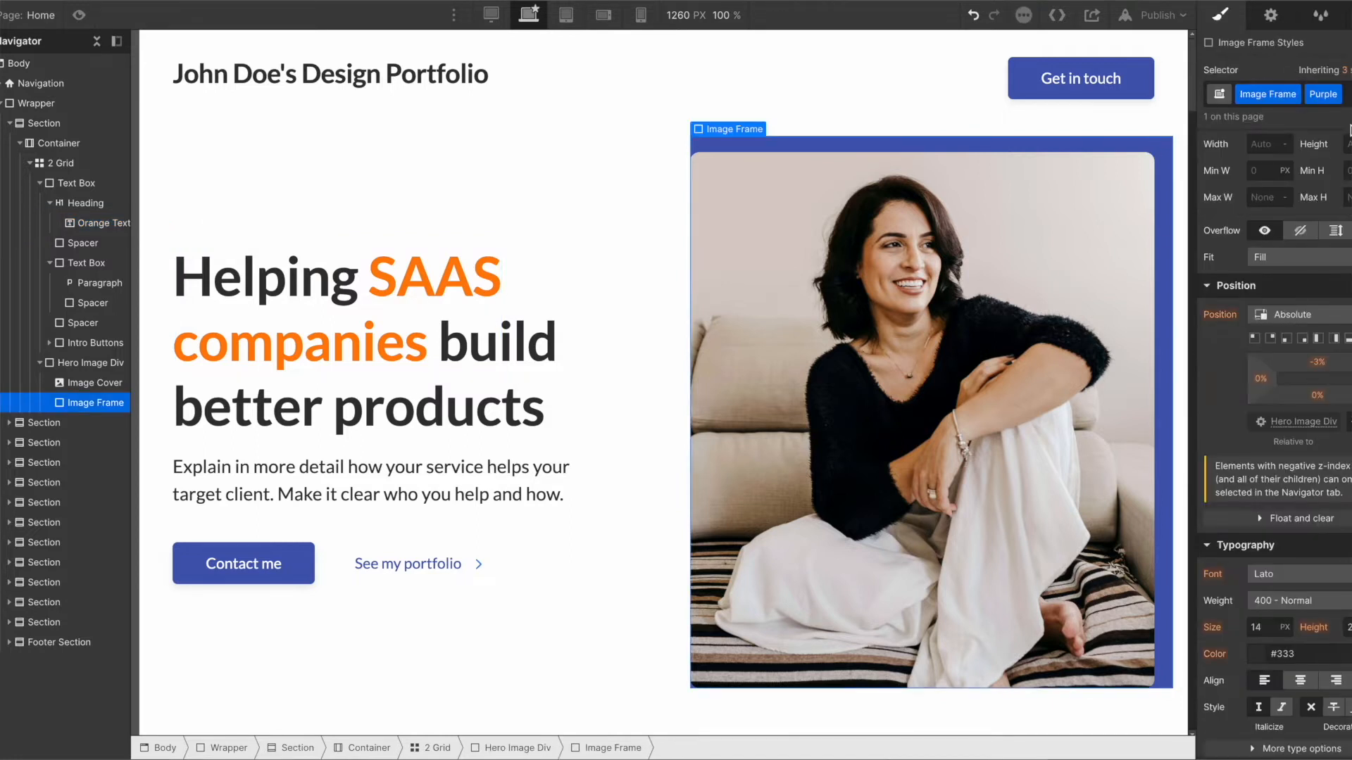
# Make the Image Frame behind the hero photo orange, peeking out at the bottom and right
pyautogui.click(1267, 117)
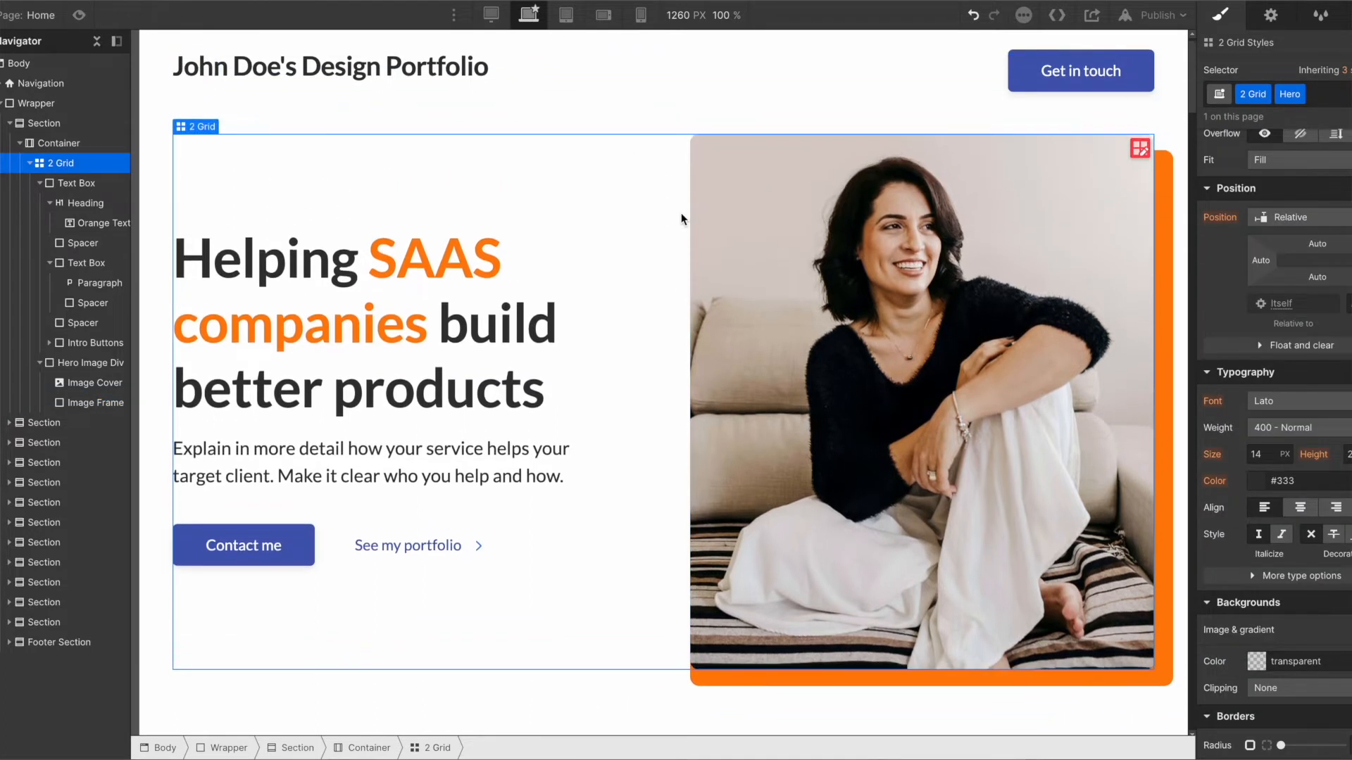
pyautogui.scroll(-3)
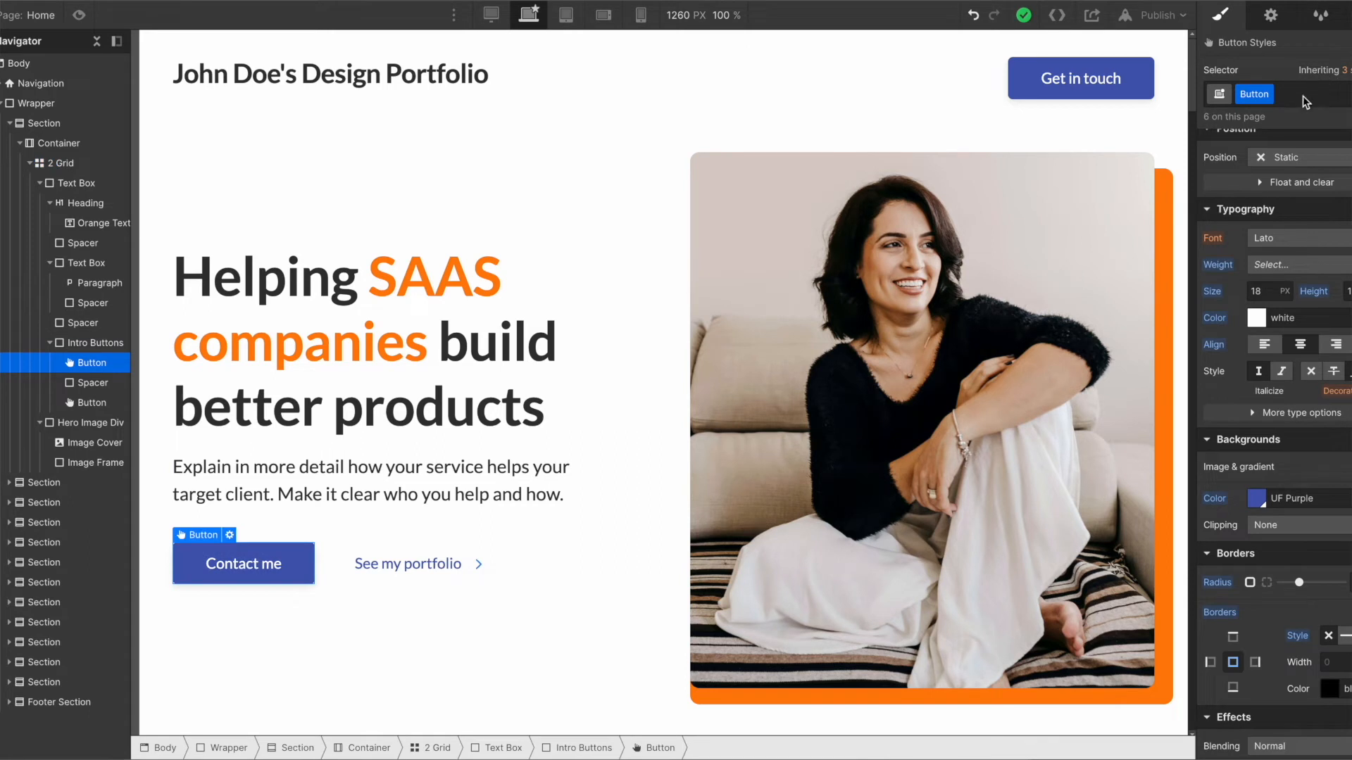
pyautogui.moveTo(1260, 498)
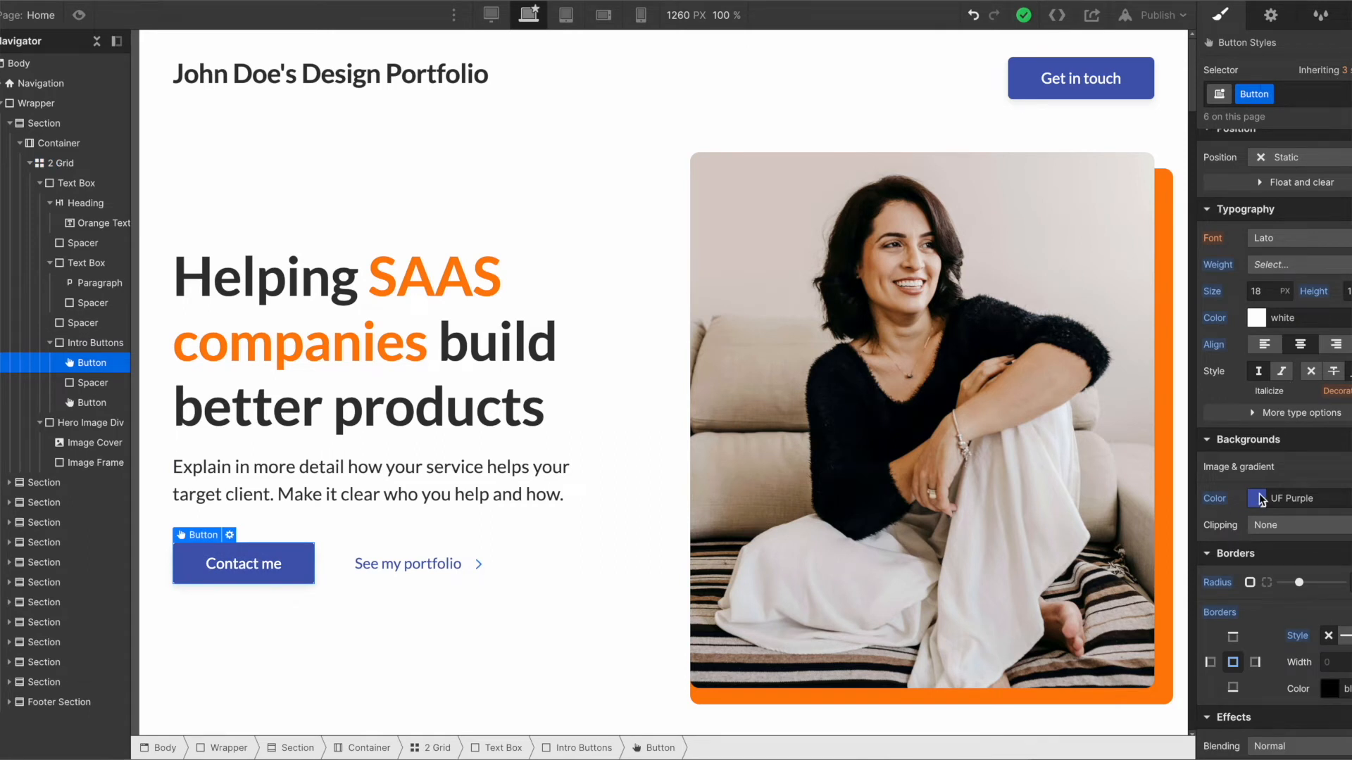
# Change the Button class background from purple to a near-black dark colour
pyautogui.click(1261, 499)
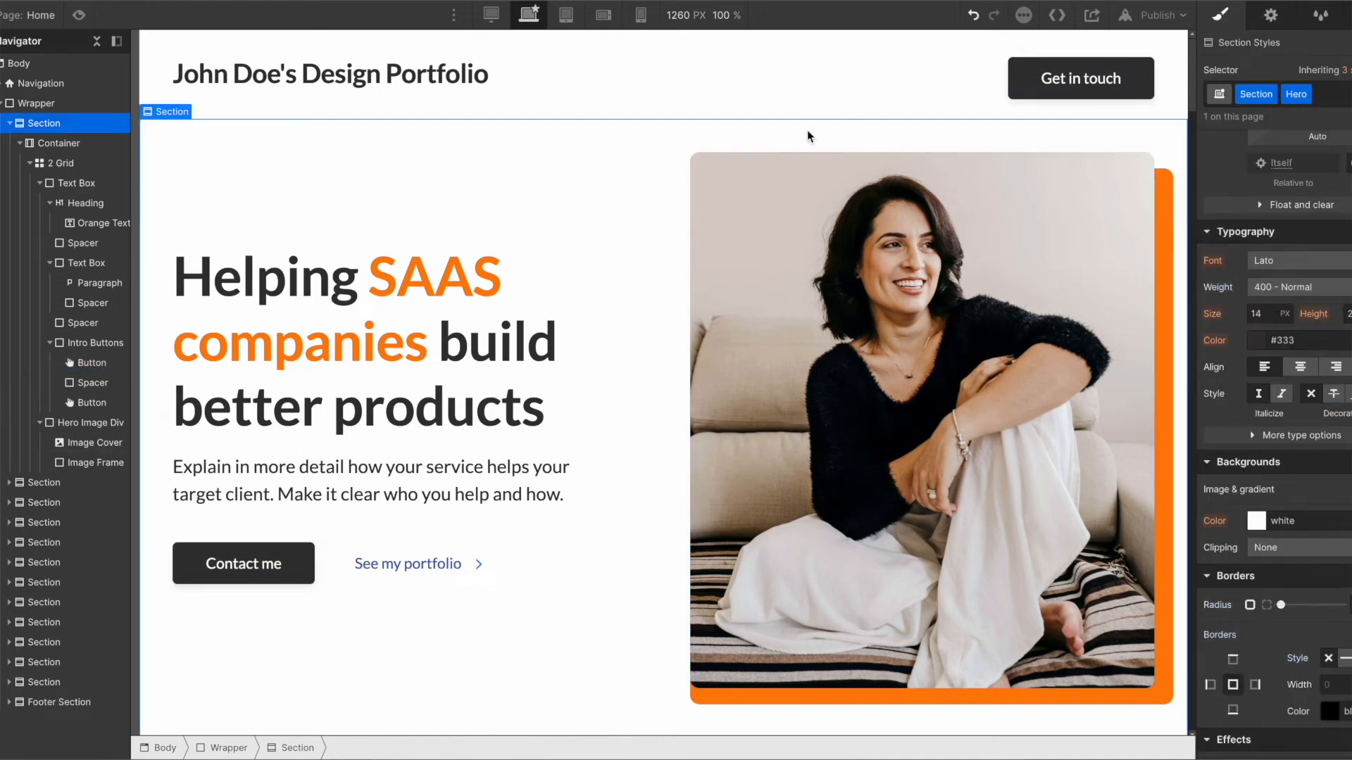
pyautogui.click(330, 73)
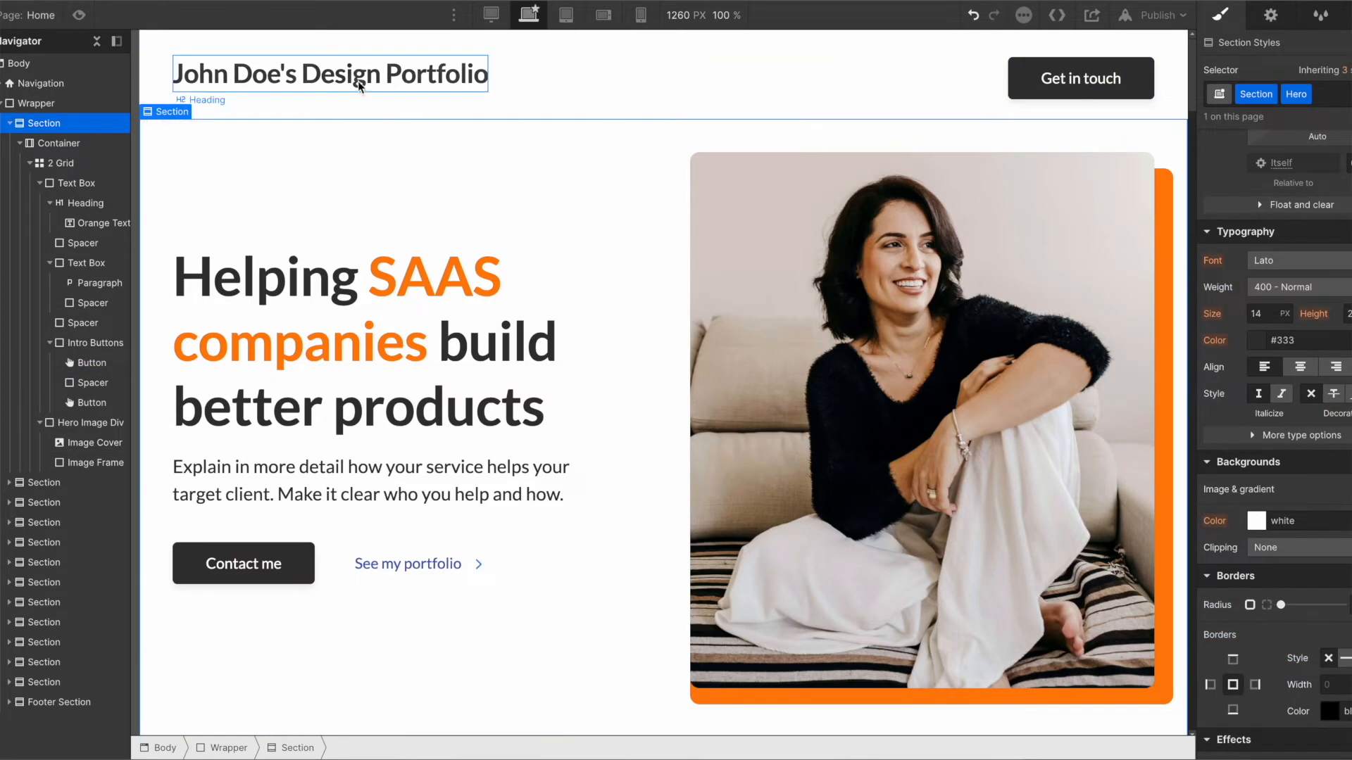
# Edit the navbar heading so the owner's name reads 'Finn Dollimore's' instead of John Doe's
pyautogui.click(330, 73)
pyautogui.write('Finn')
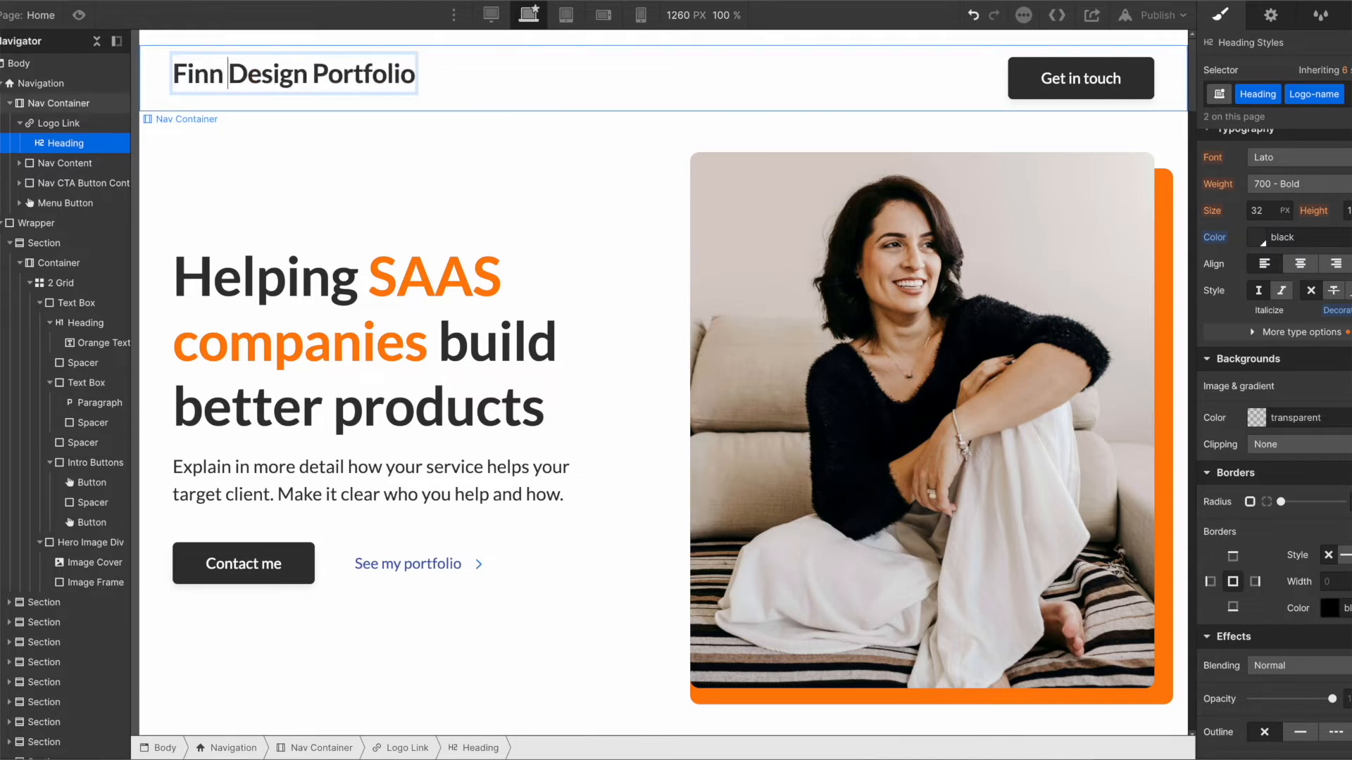
pyautogui.write("Dollimore's")
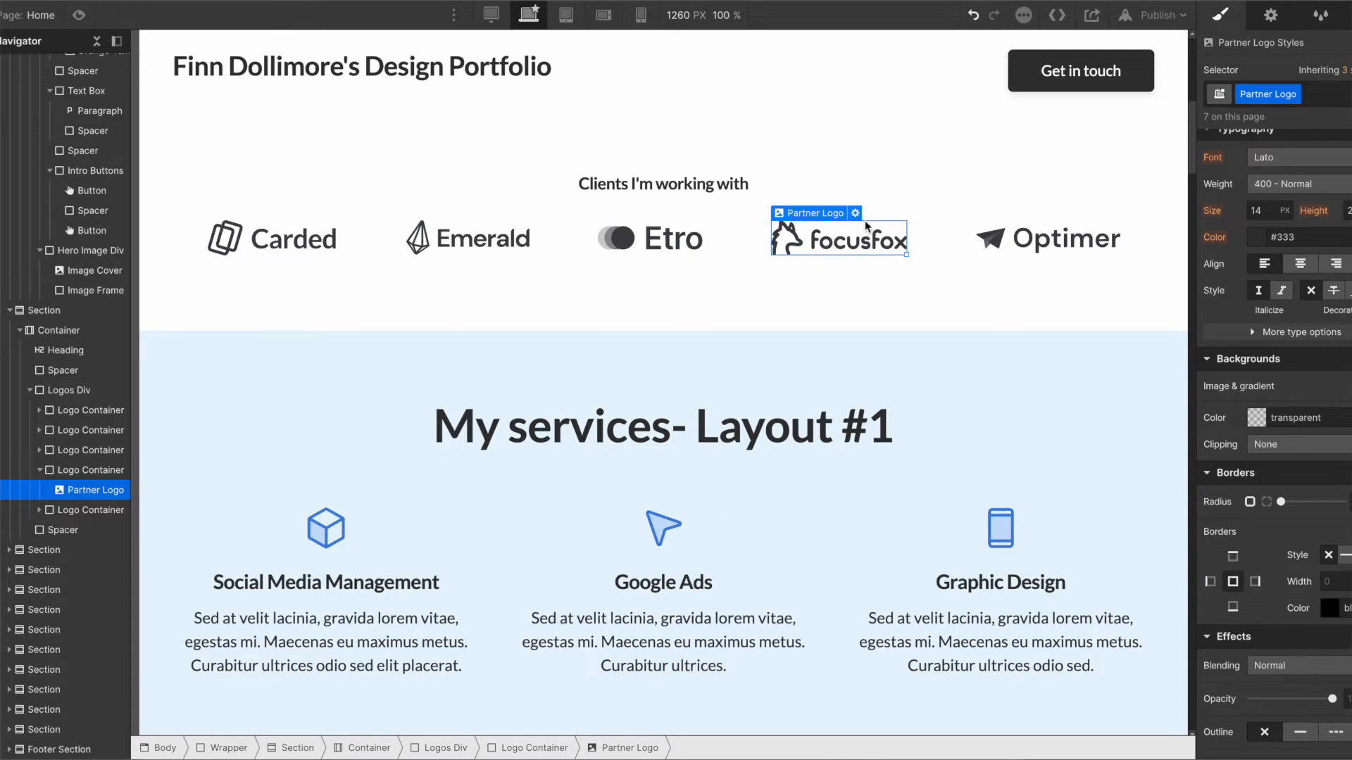
pyautogui.click(855, 213)
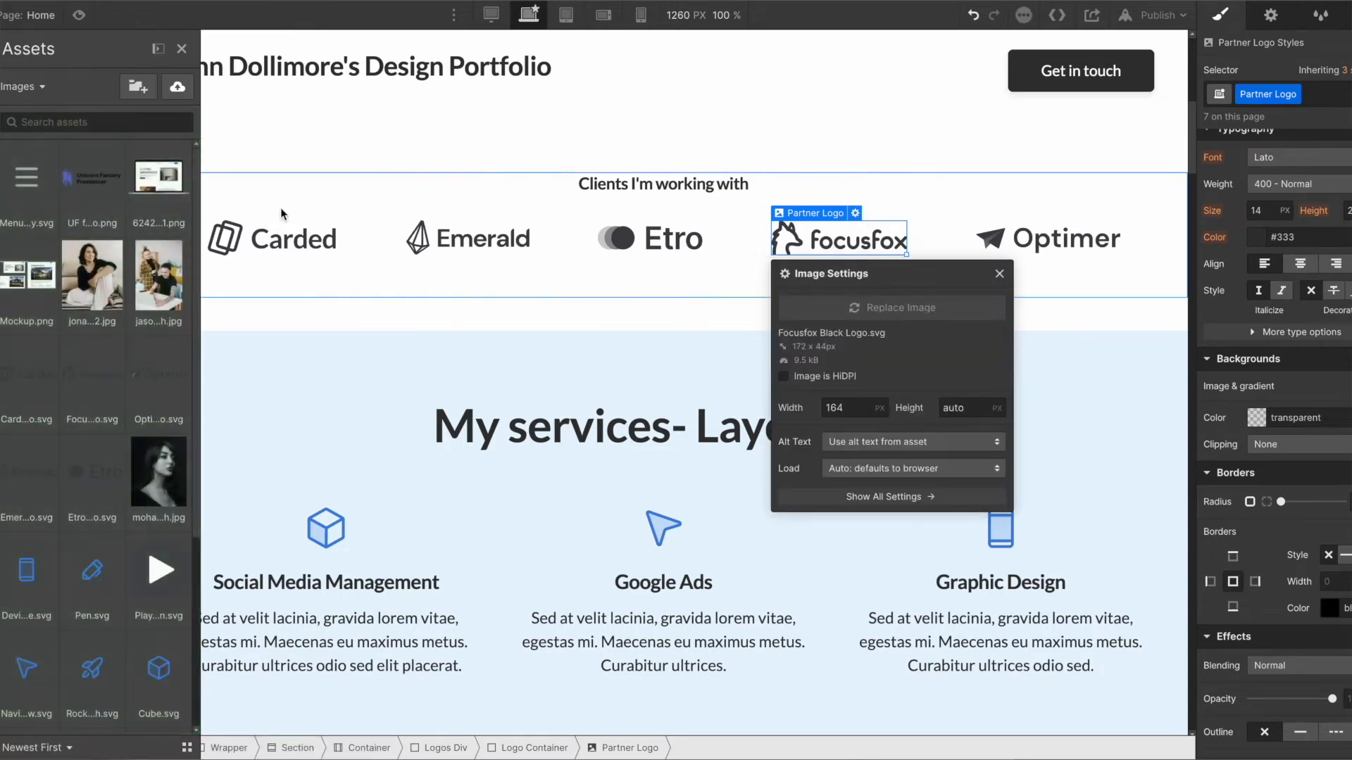
pyautogui.click(891, 309)
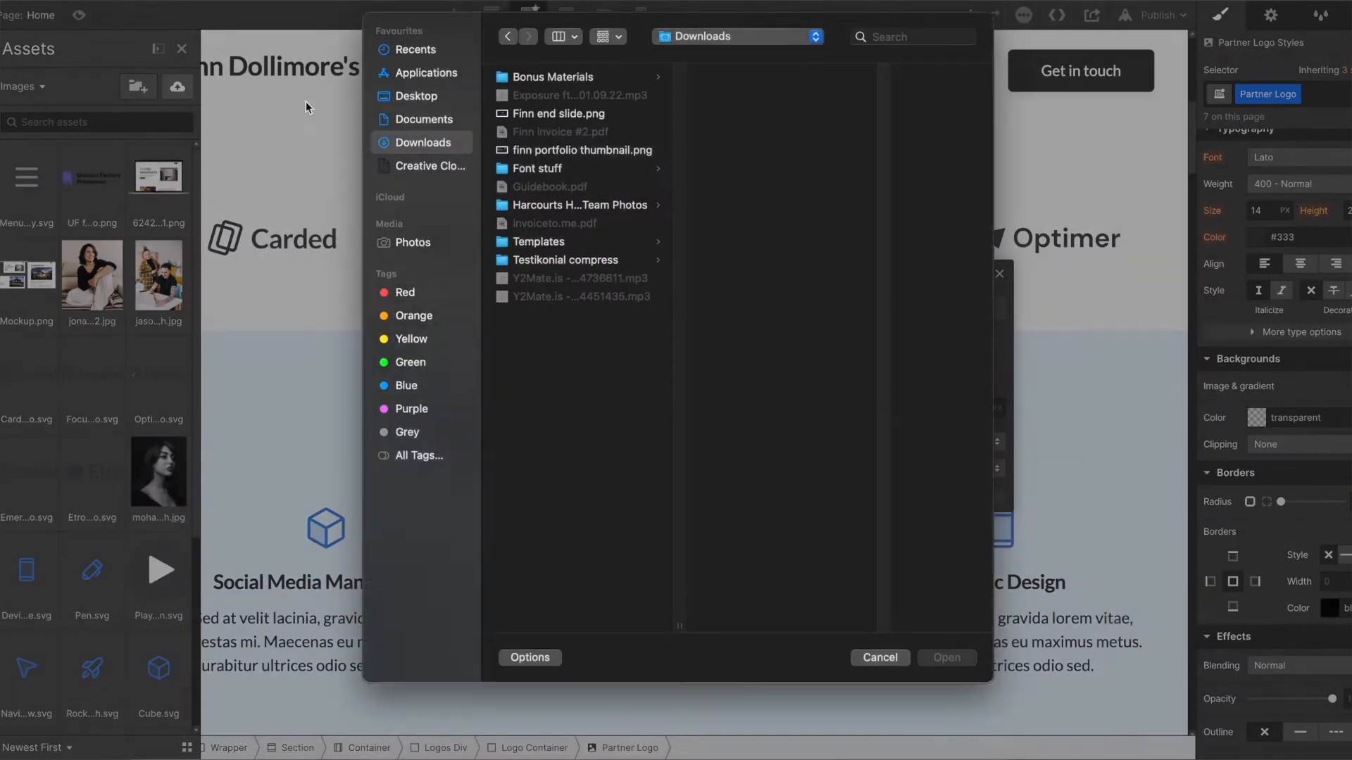
pyautogui.click(879, 658)
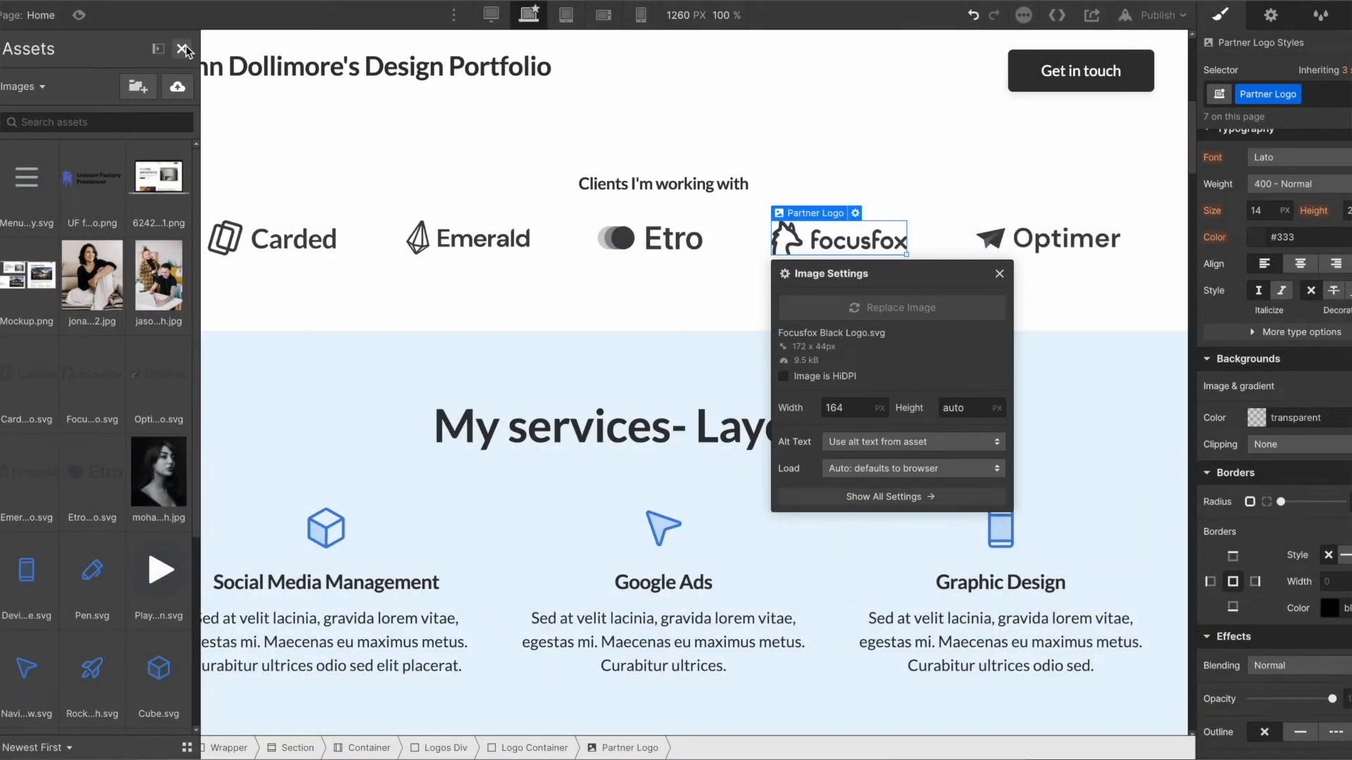
pyautogui.click(183, 48)
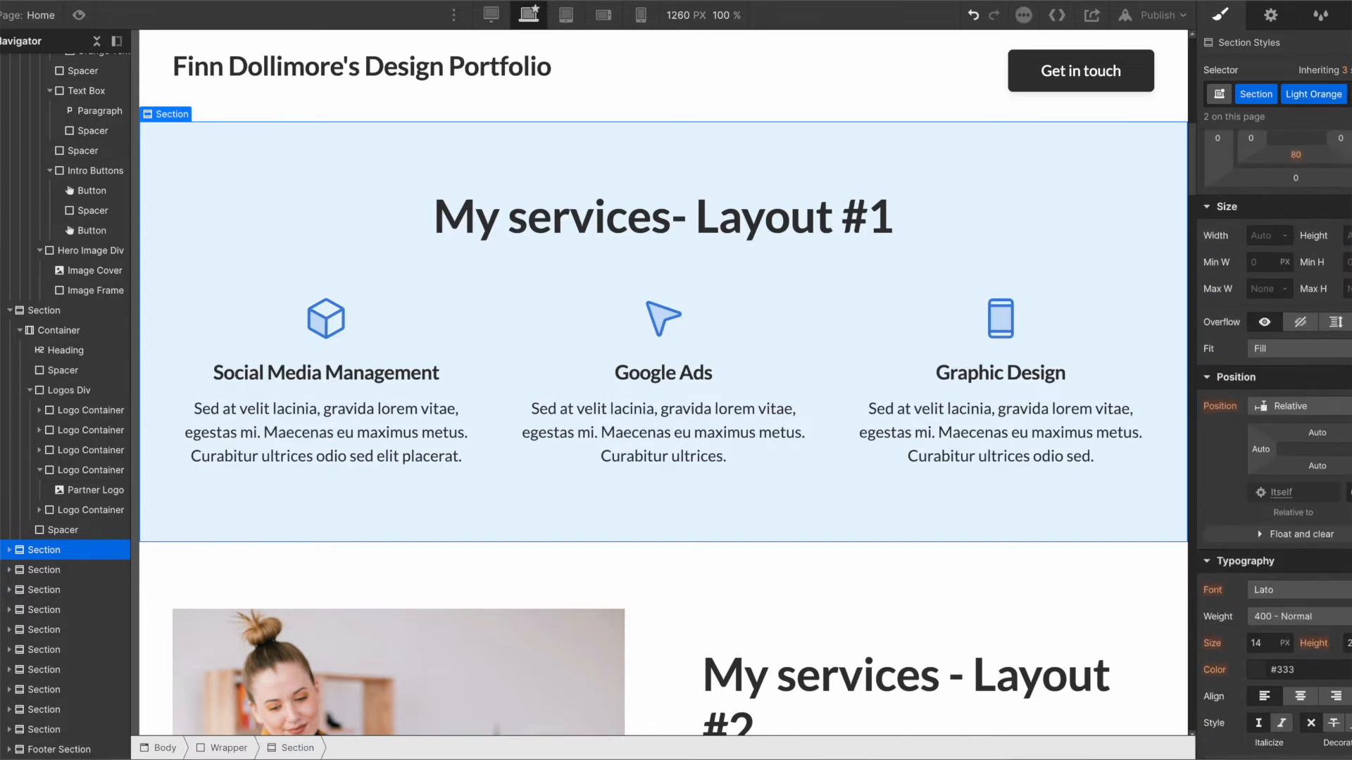
# Change the services Section background colour from pale blue to a light orange tint
pyautogui.click(1255, 393)
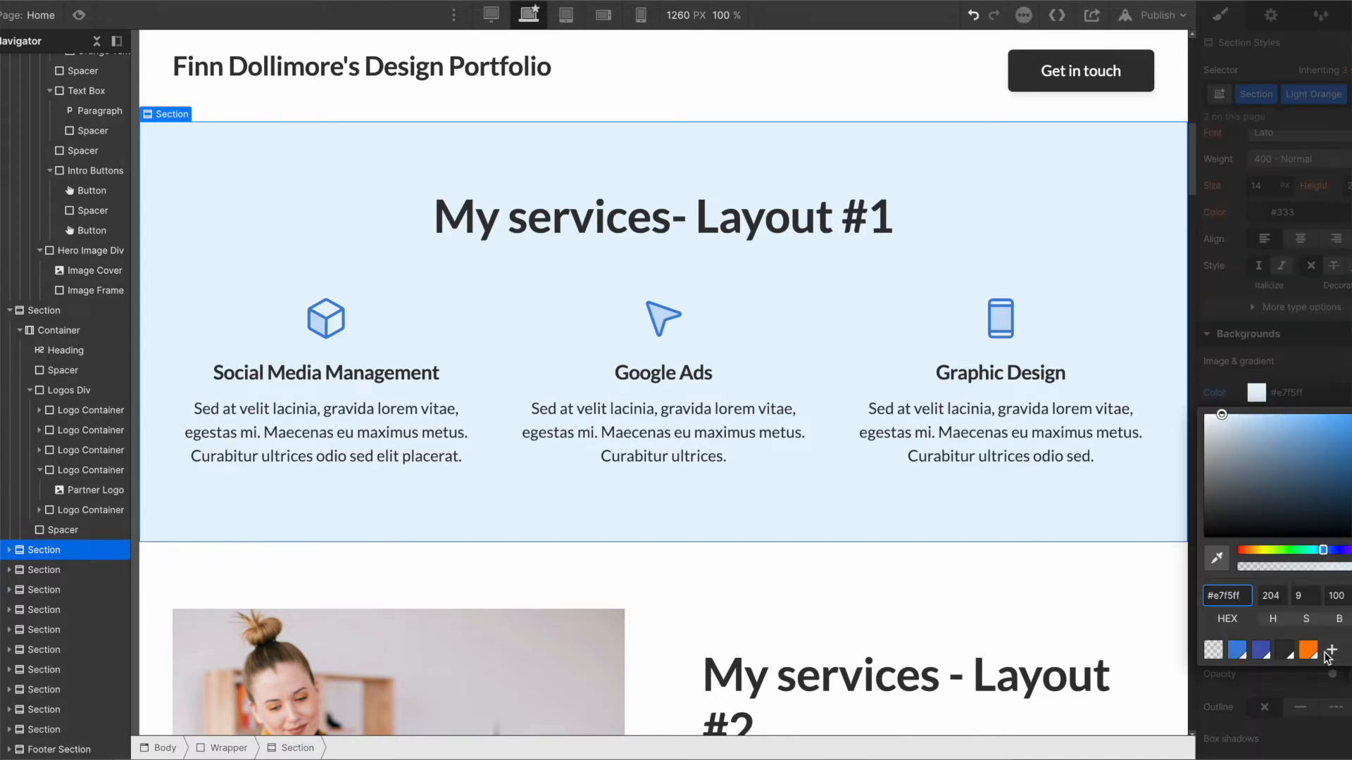
pyautogui.click(1309, 651)
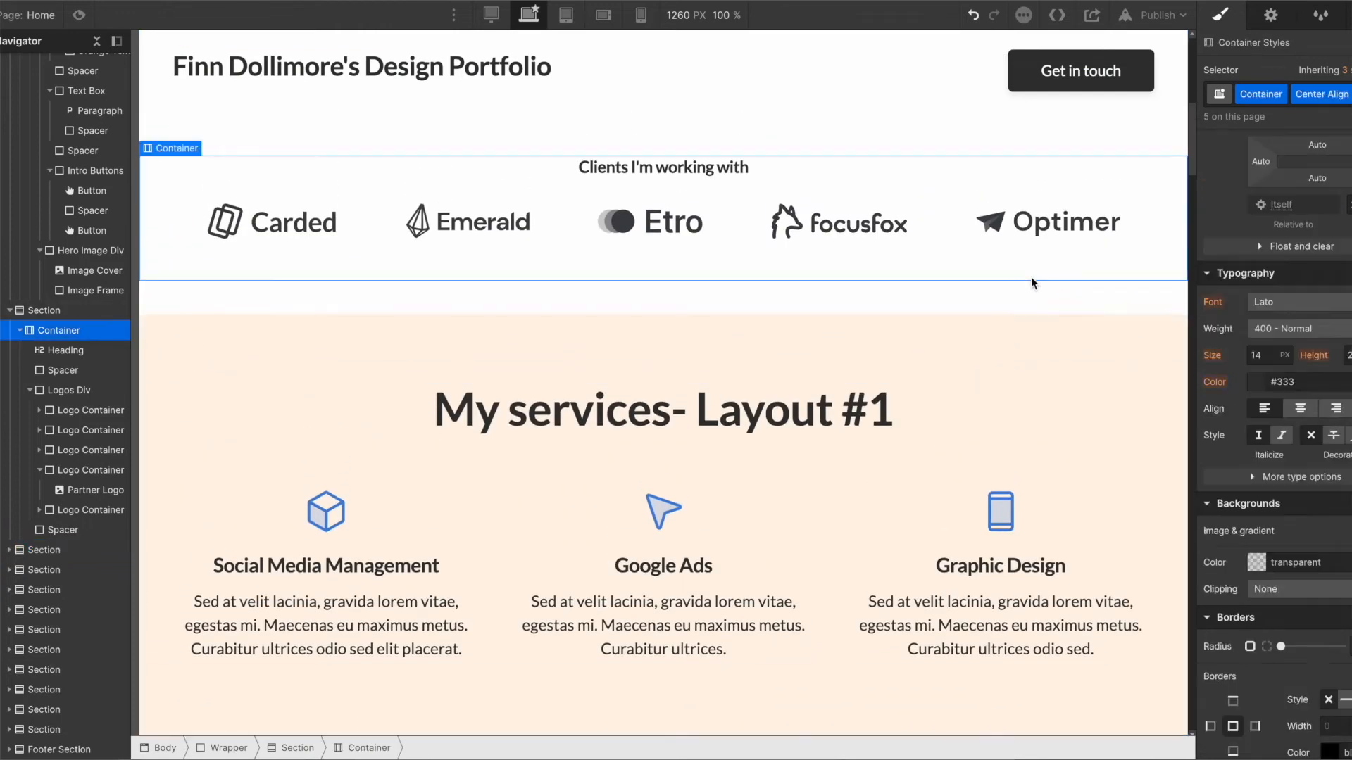
# Delete the Icon images from the three service Grid text boxes, starting with Social Media Management
pyautogui.scroll(-3)
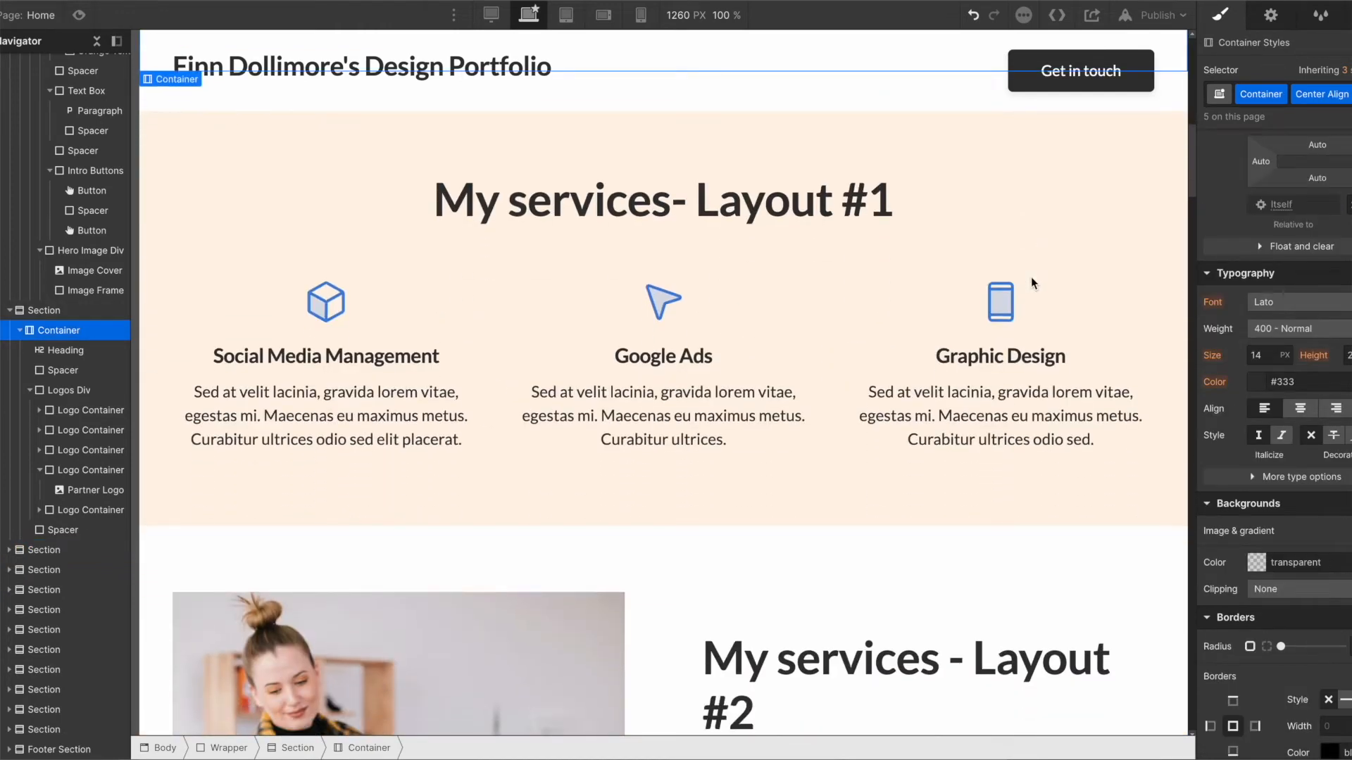
pyautogui.click(325, 301)
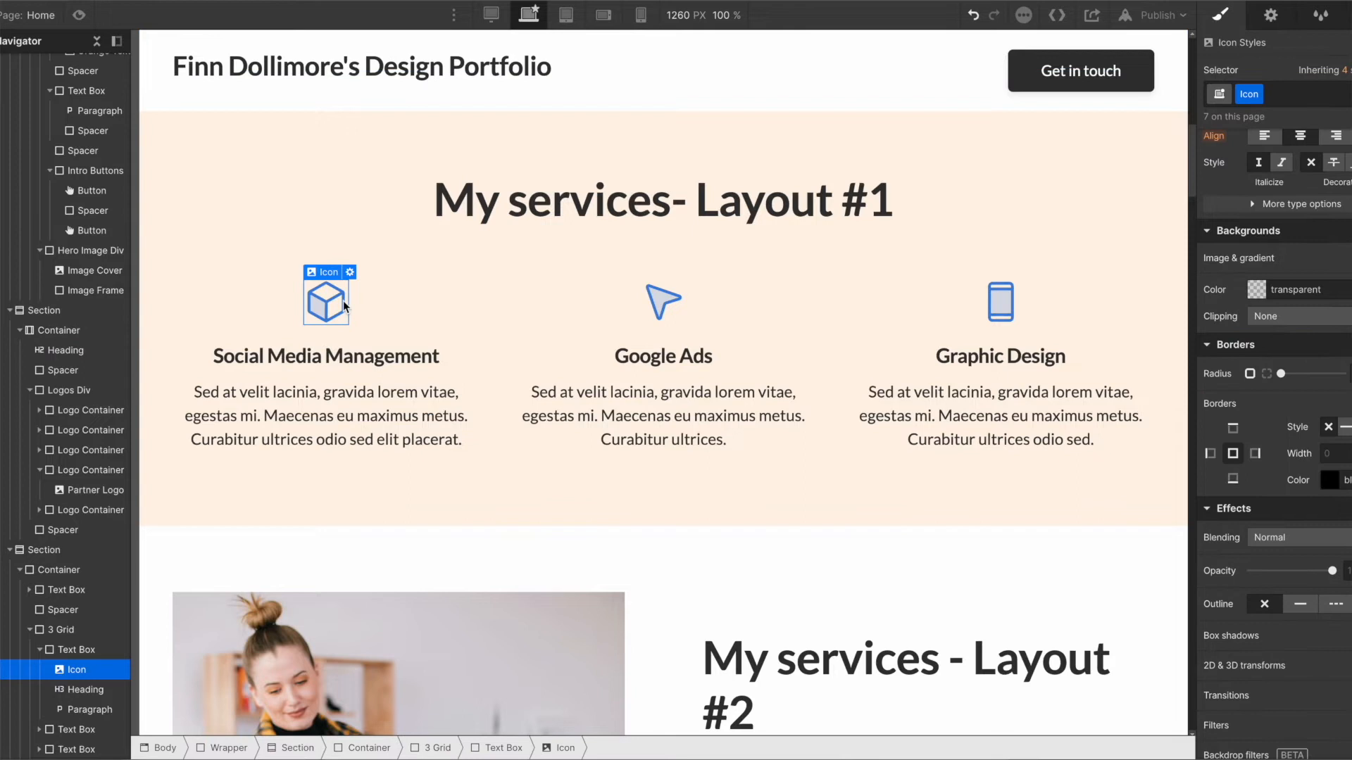
pyautogui.click(325, 293)
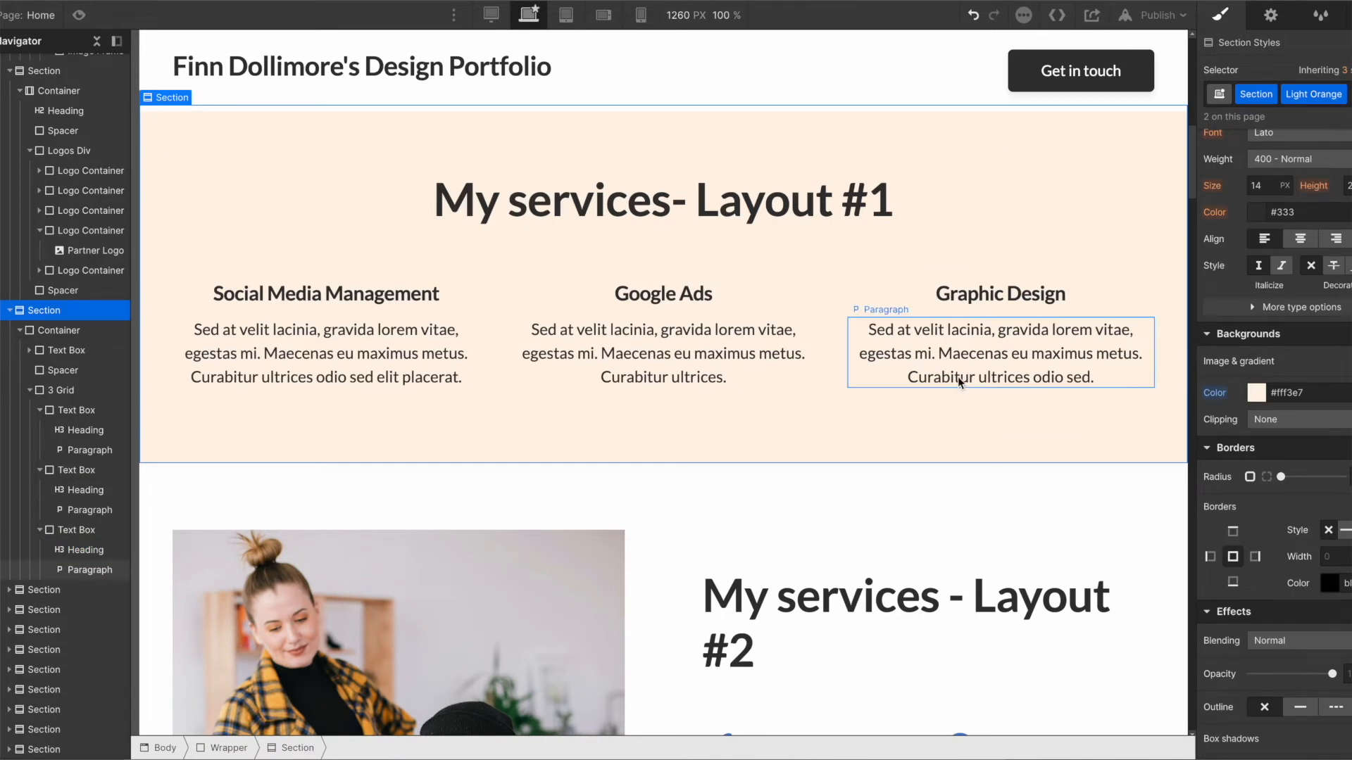
pyautogui.click(640, 14)
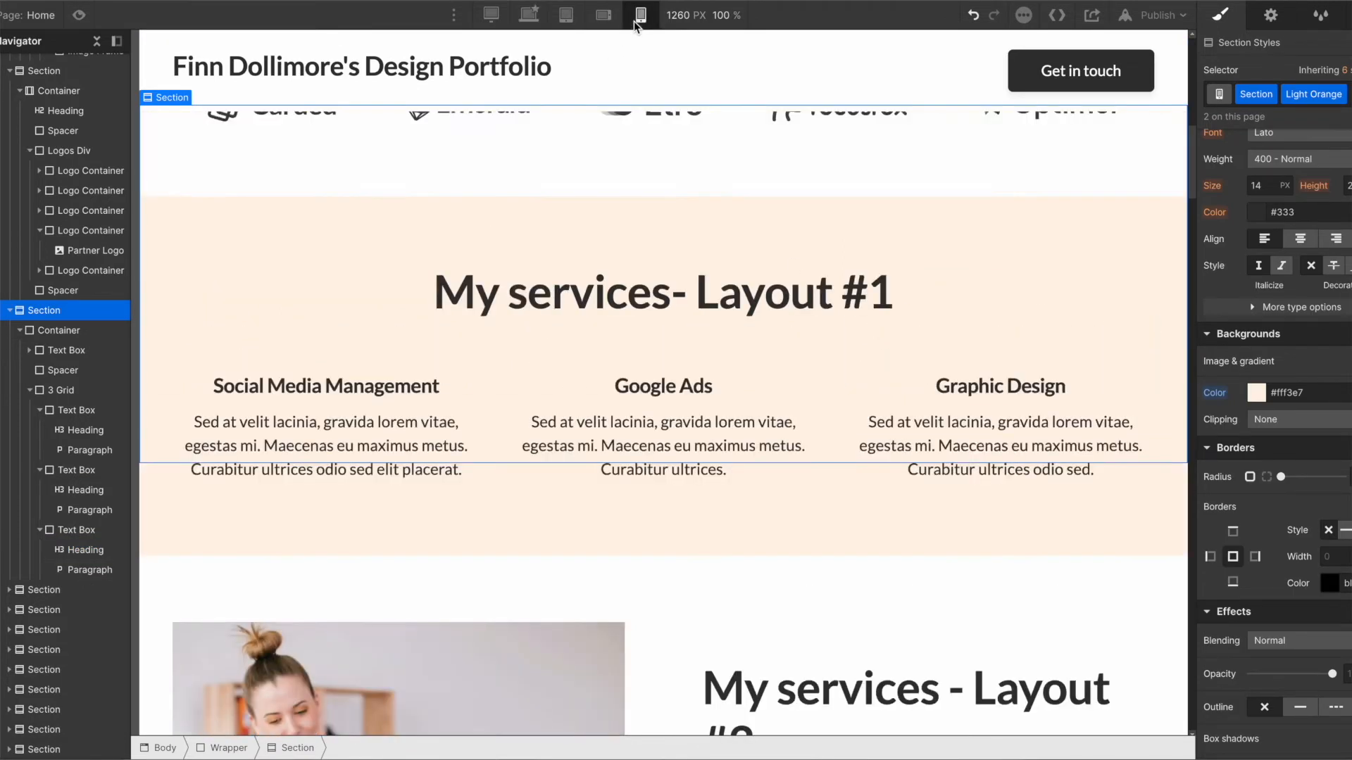
pyautogui.click(639, 14)
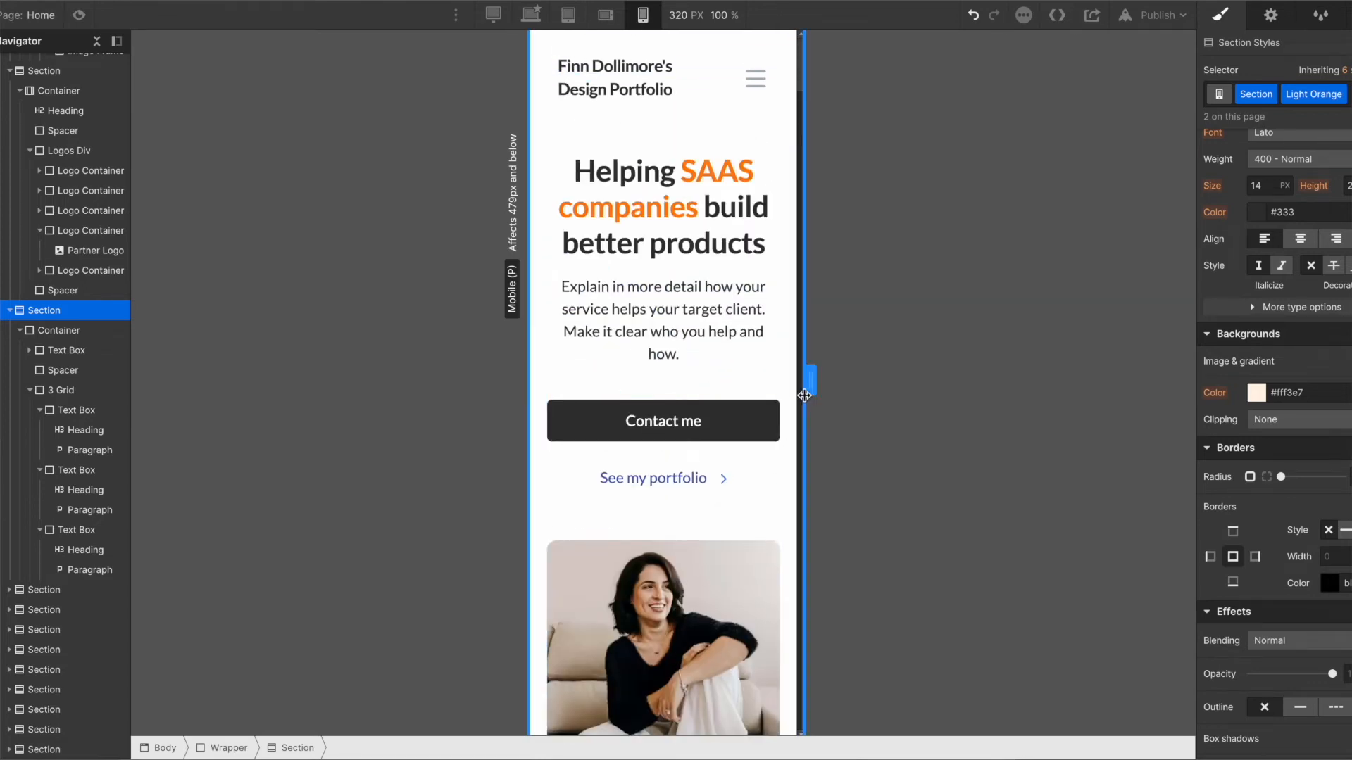
pyautogui.moveTo(804, 379); pyautogui.dragTo(828, 379)
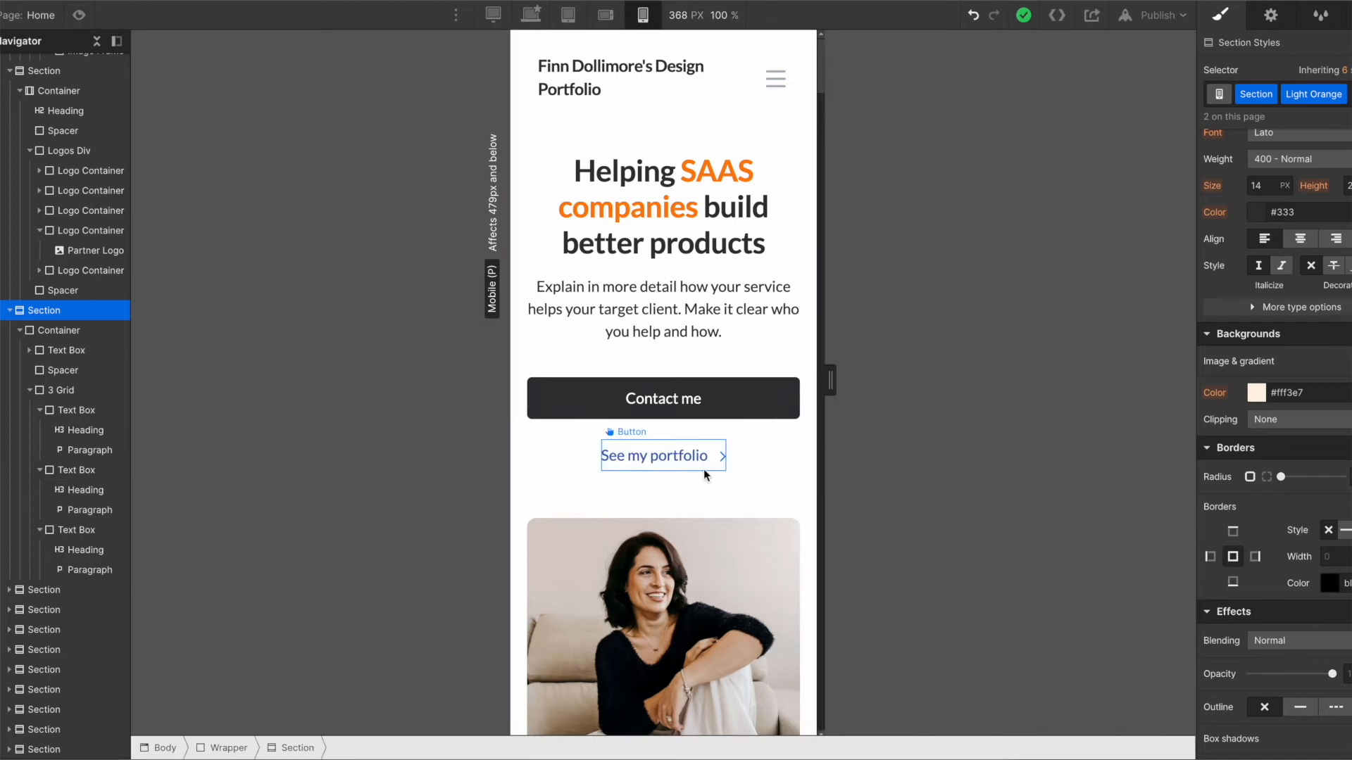
pyautogui.scroll(-3)
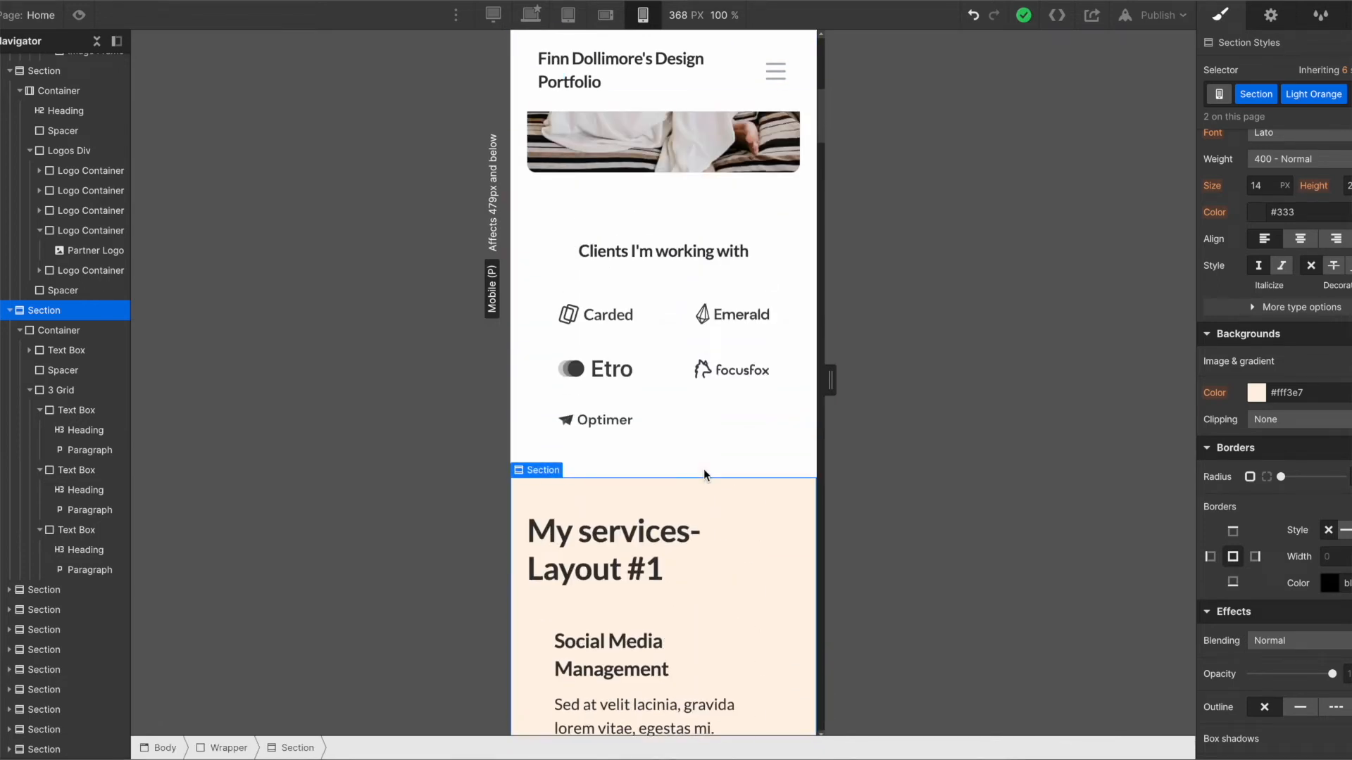
pyautogui.scroll(-3)
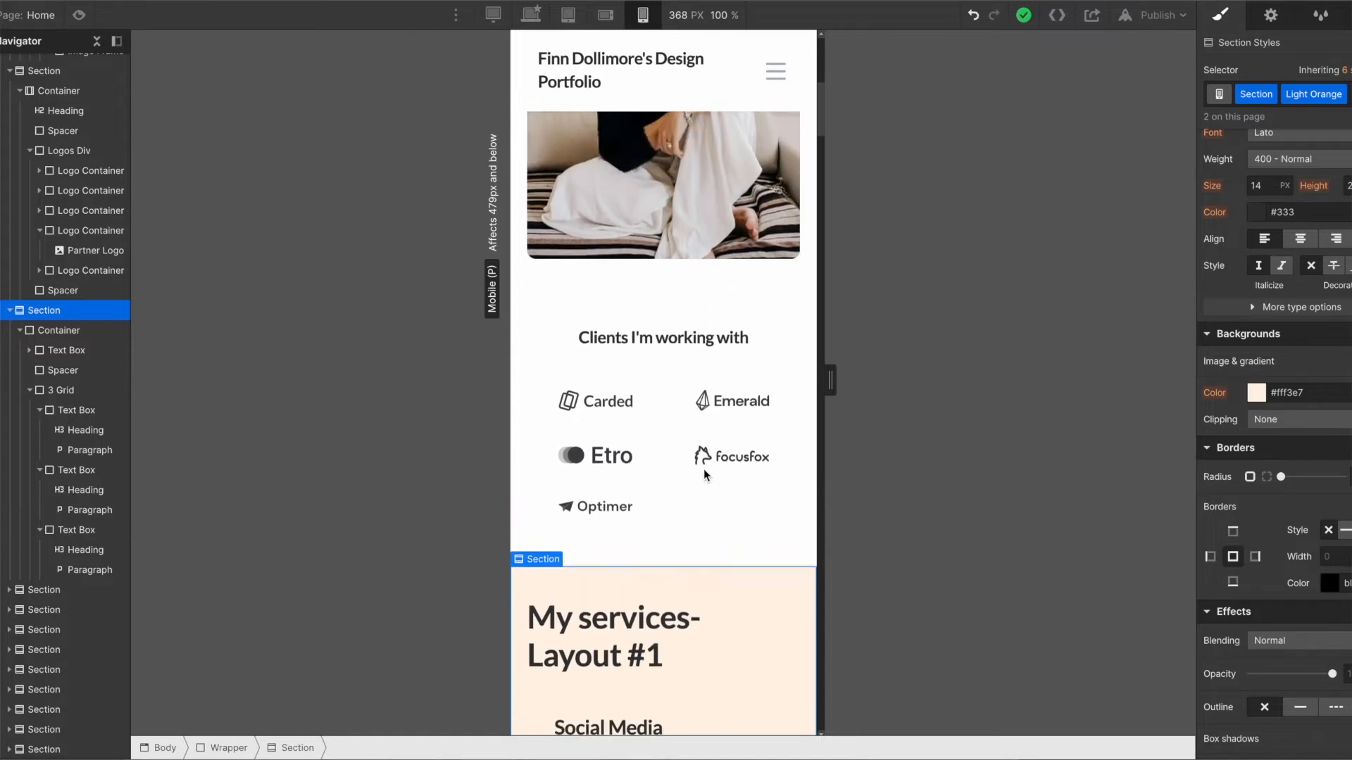
pyautogui.click(531, 14)
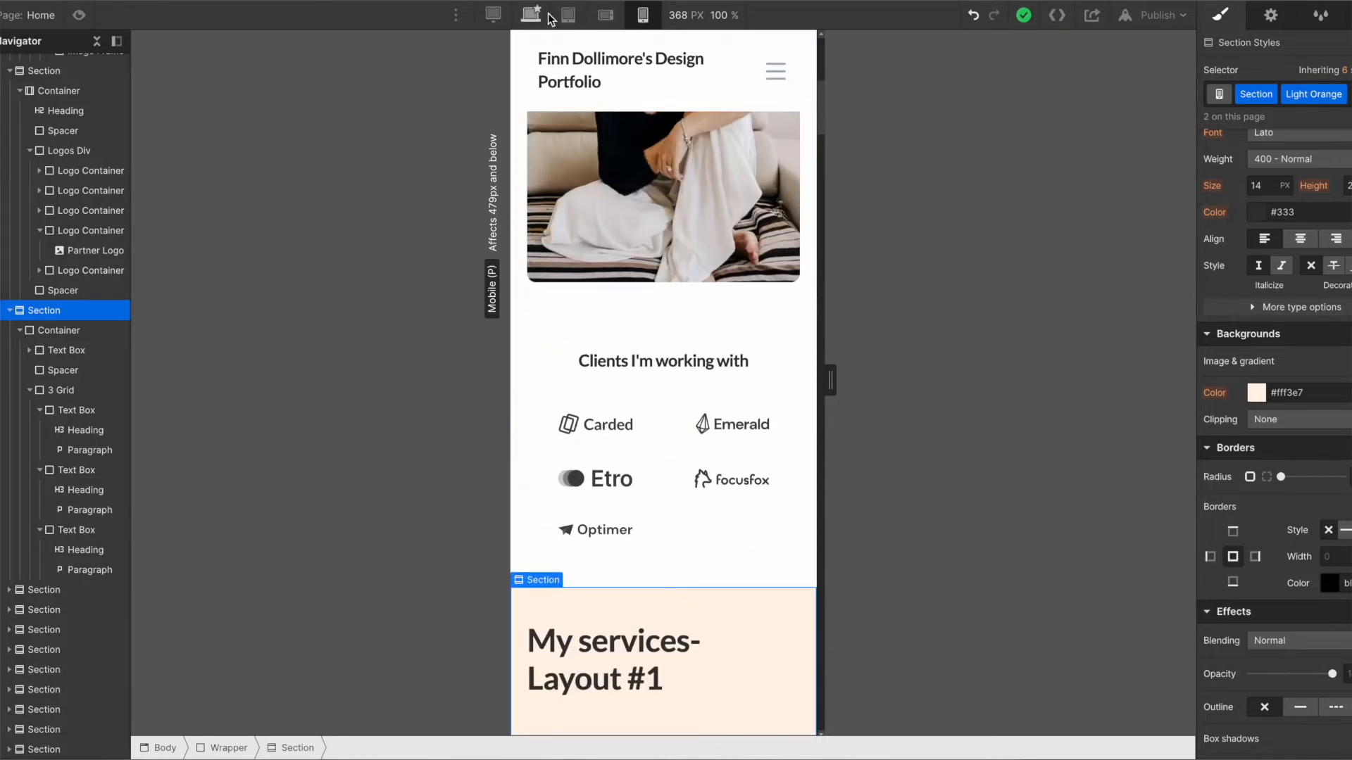
pyautogui.click(528, 14)
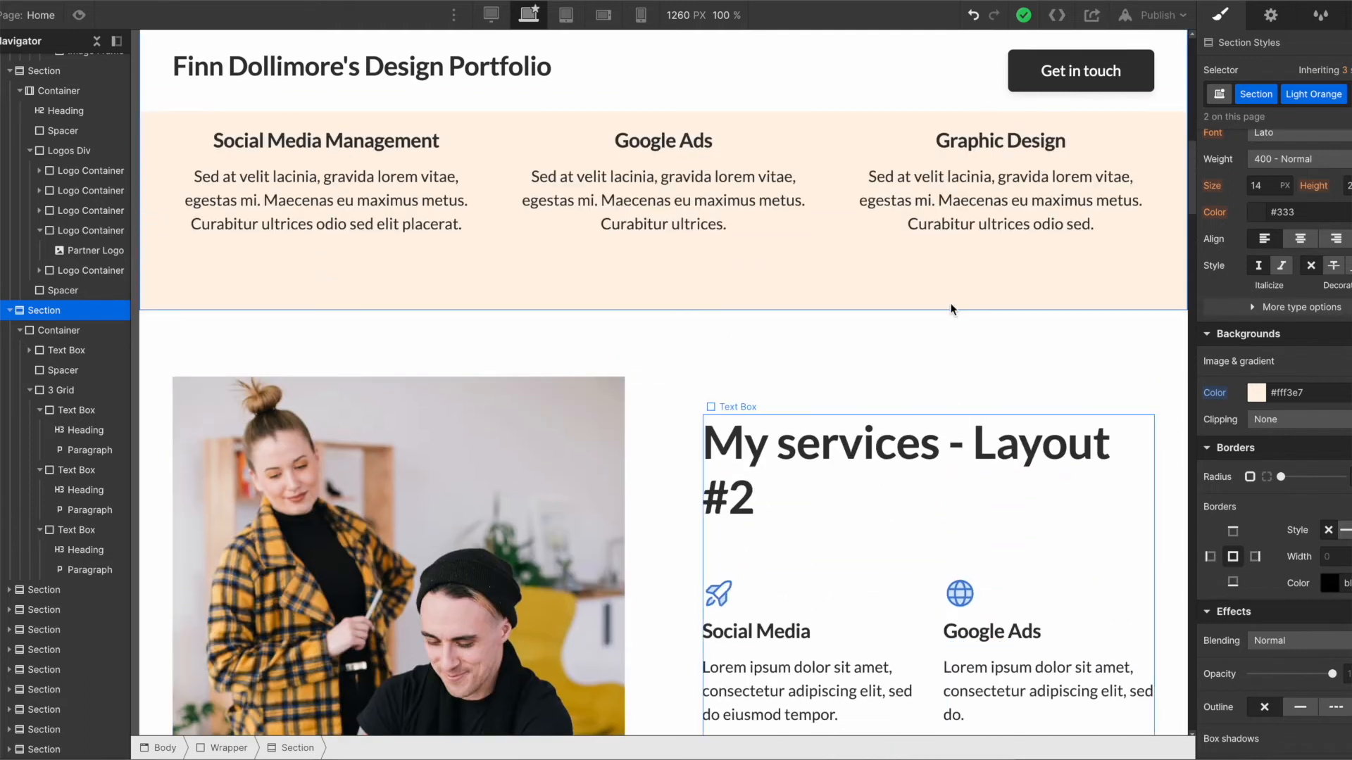
# Replace the 'Portfolio piece right side' heading text with the new 'Architecture' title
pyautogui.scroll(-3)
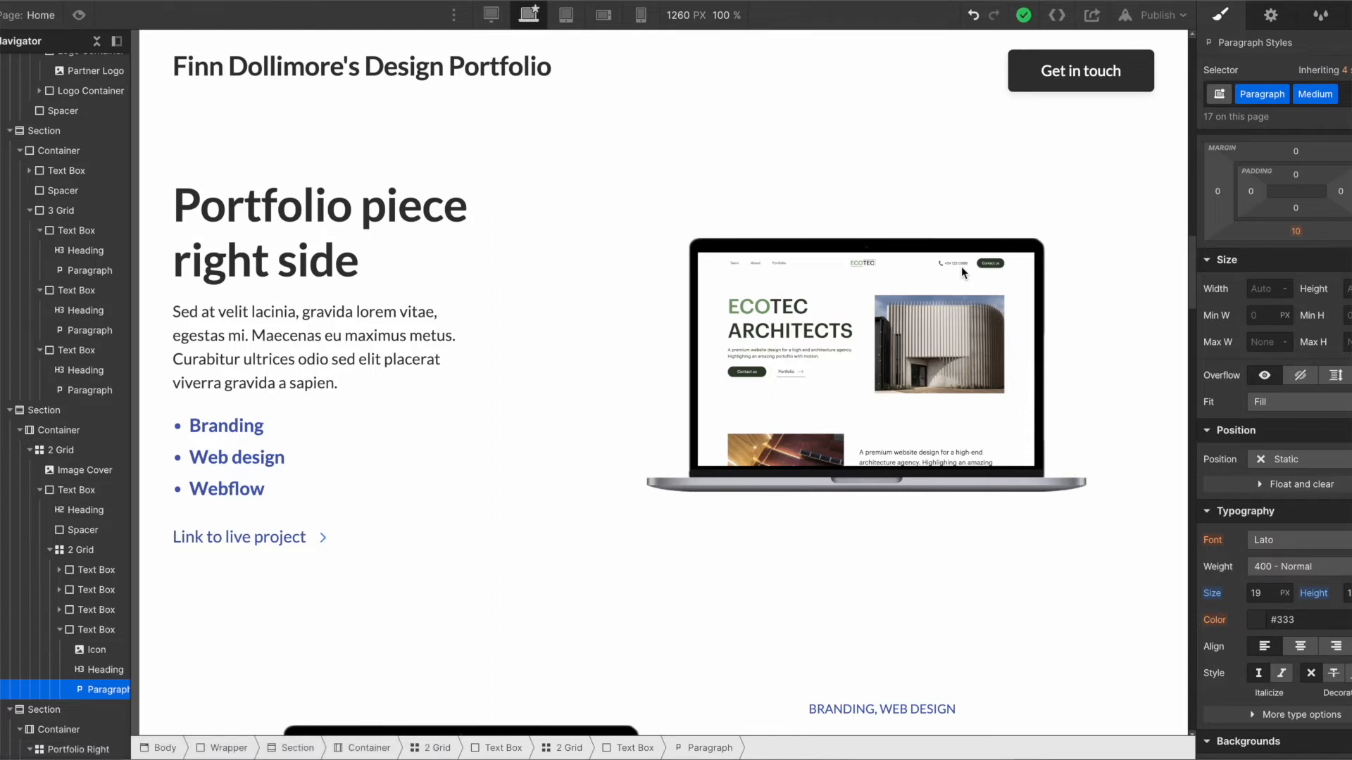
pyautogui.doubleClick(320, 241)
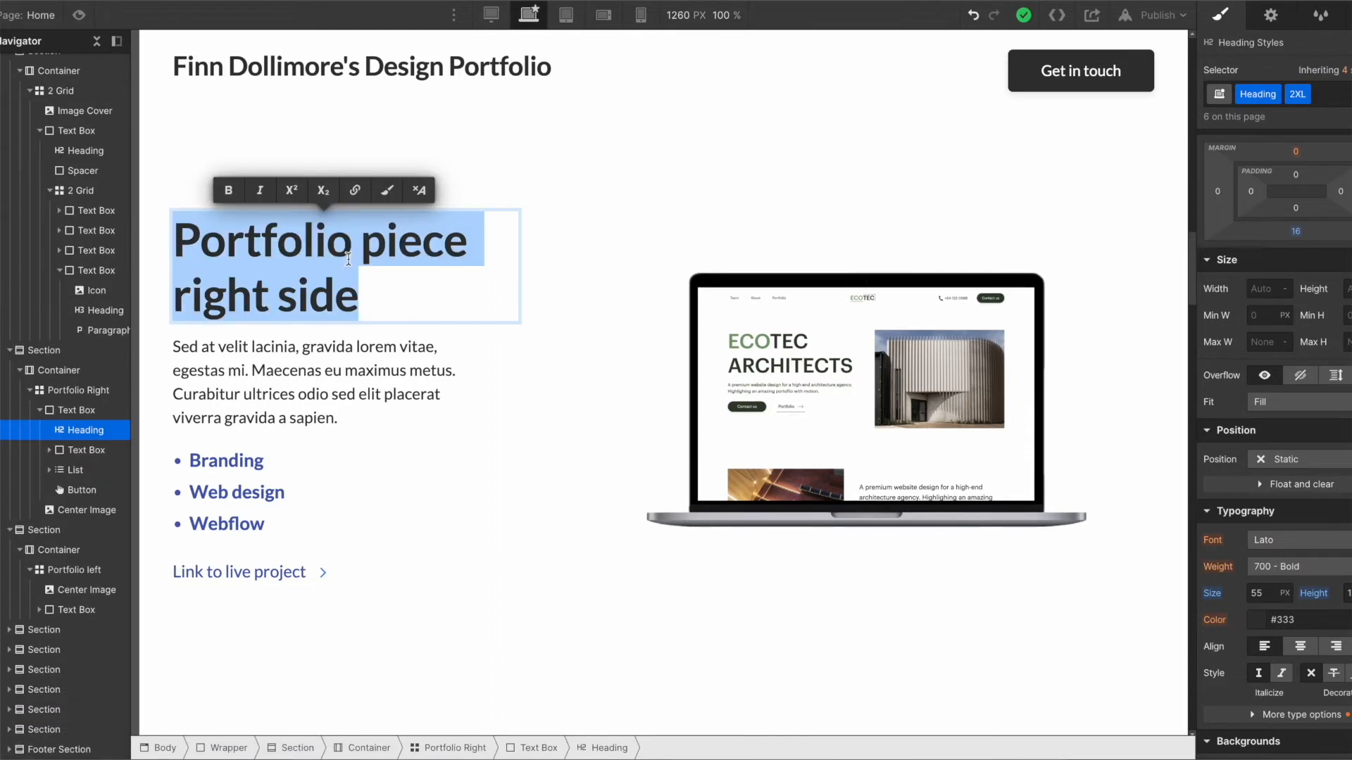
pyautogui.write('A')
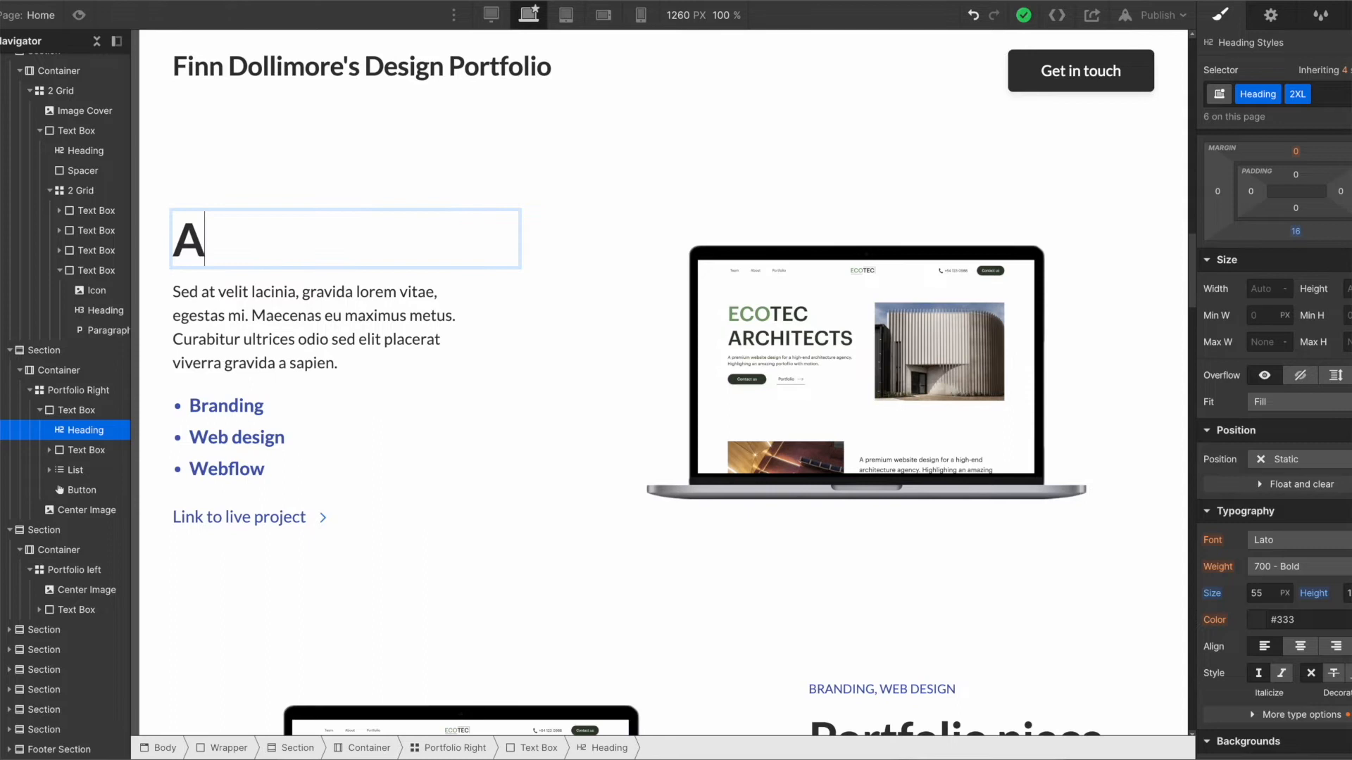
pyautogui.write('rchitex')
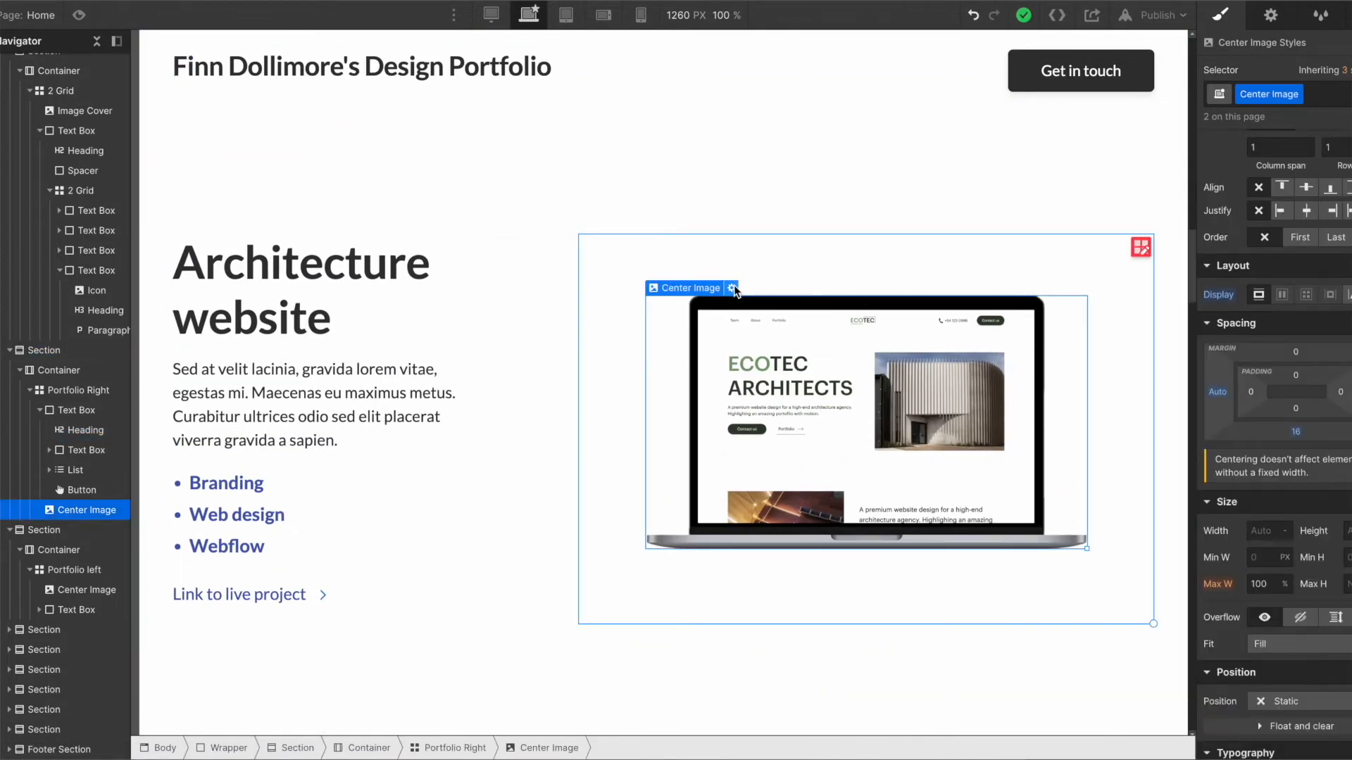
pyautogui.moveTo(733, 288)
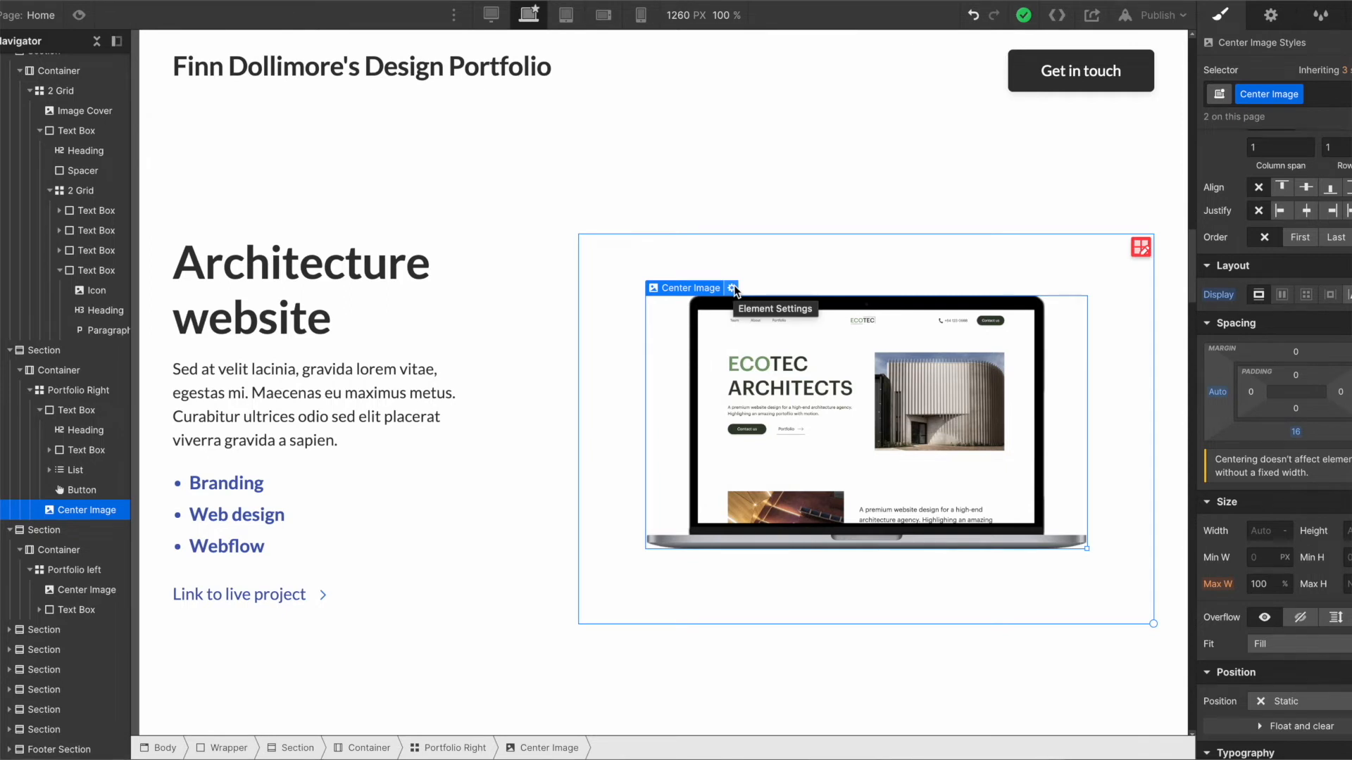
pyautogui.click(732, 288)
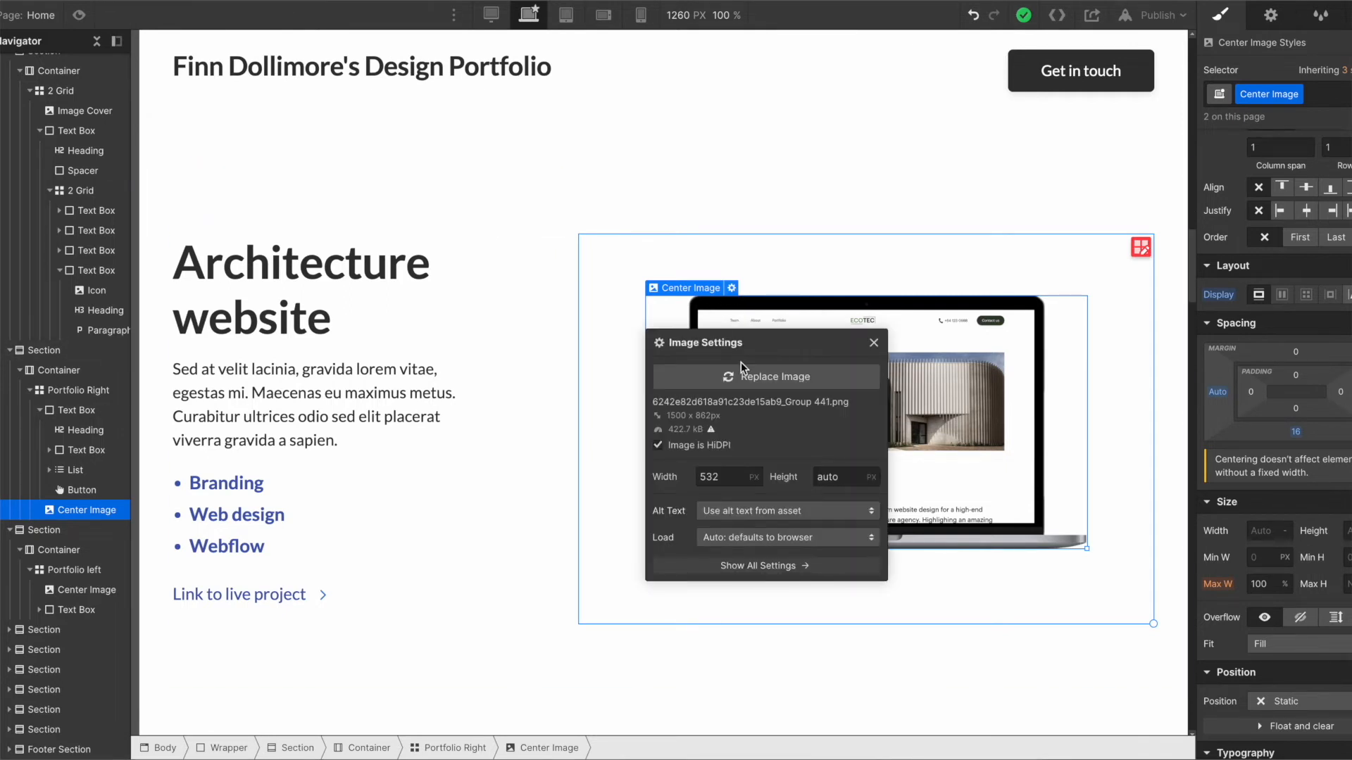
pyautogui.click(765, 377)
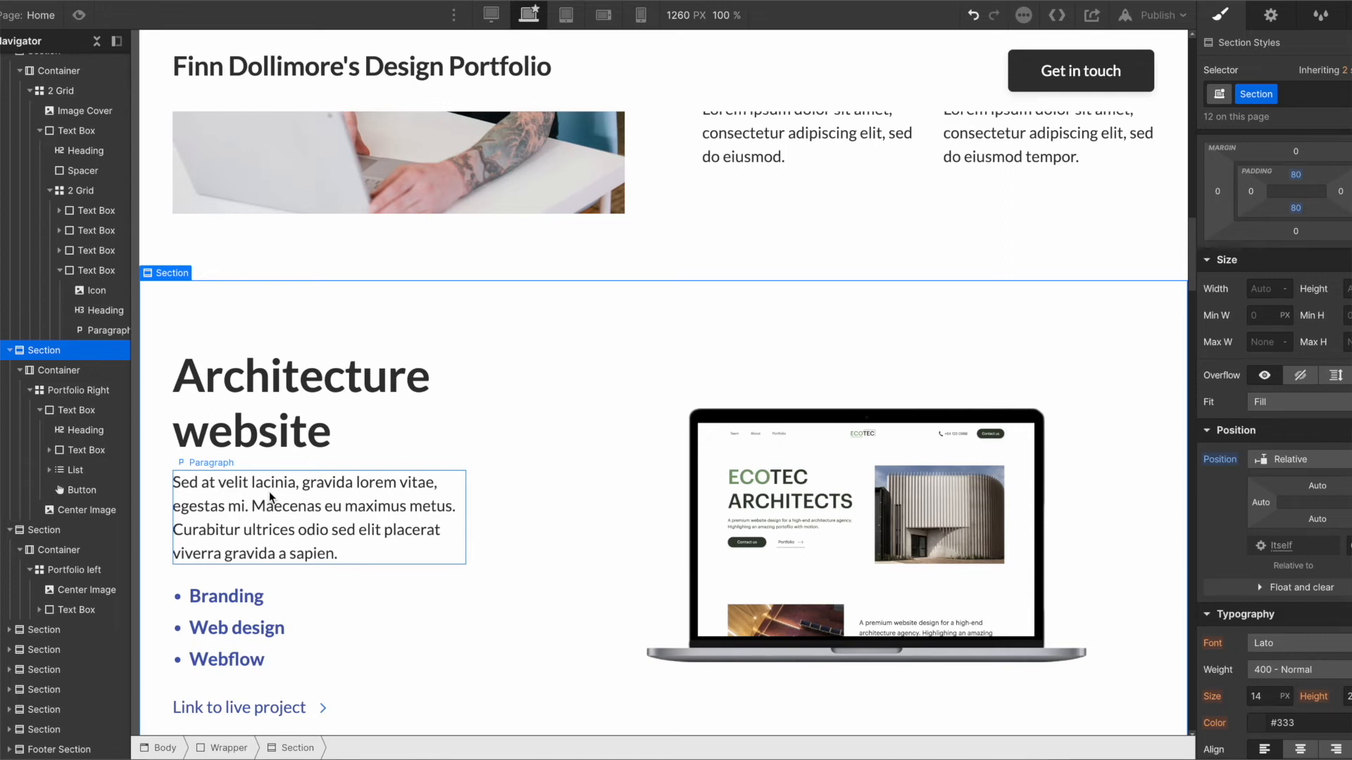
pyautogui.scroll(-3)
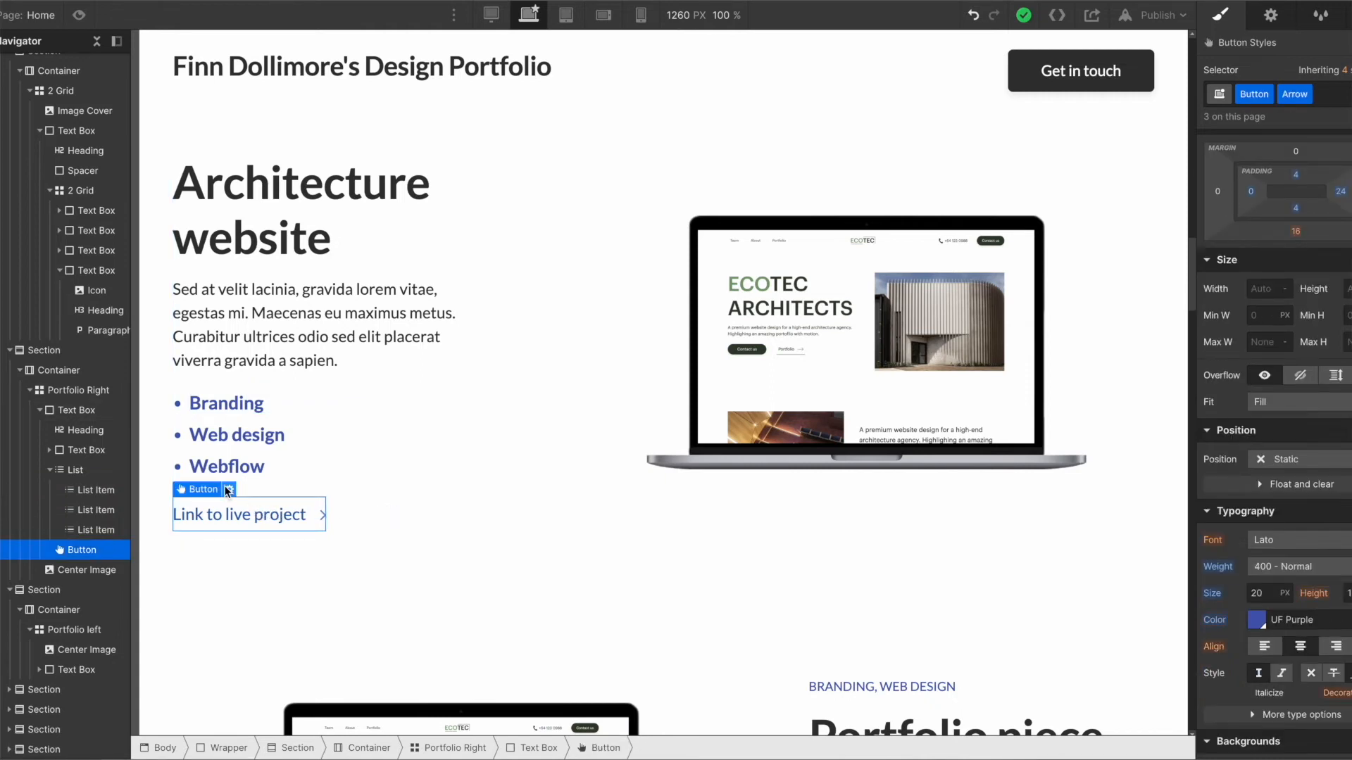
pyautogui.click(228, 489)
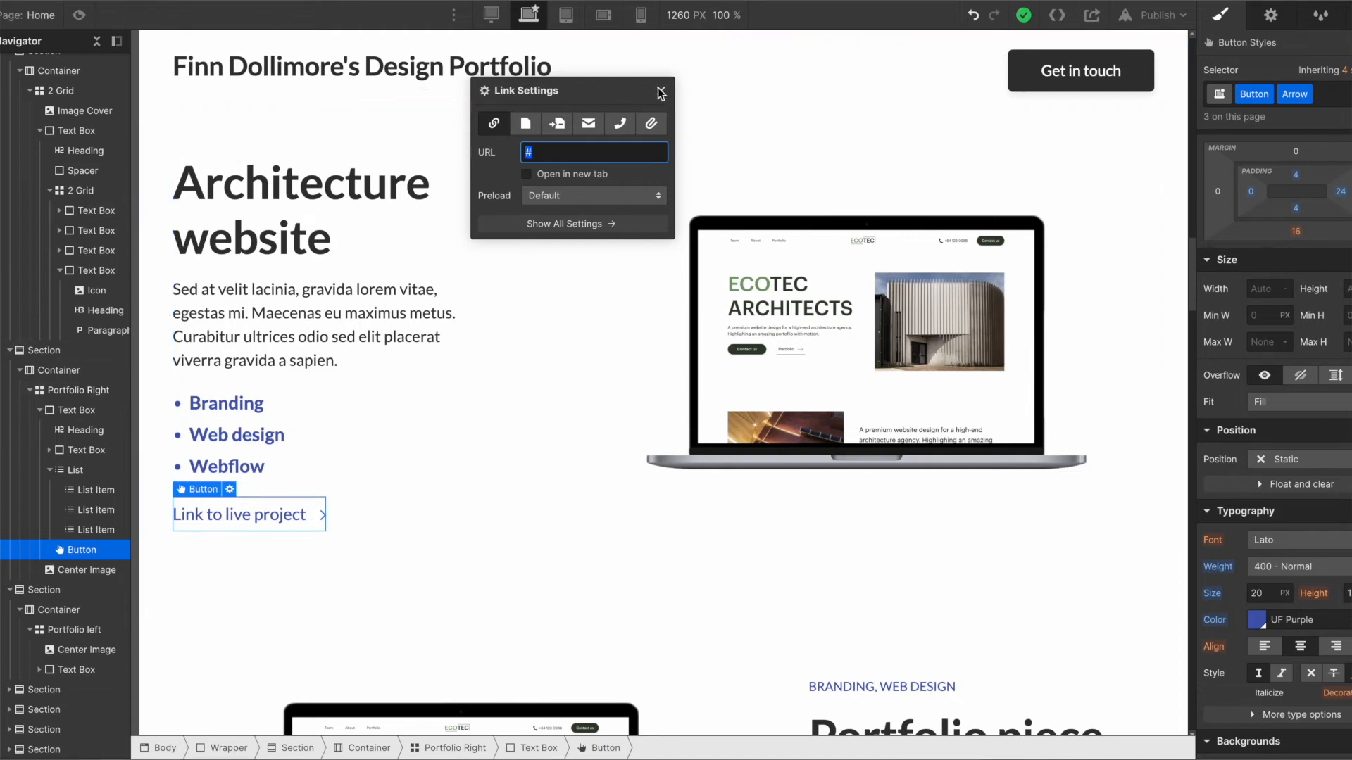
pyautogui.click(527, 174)
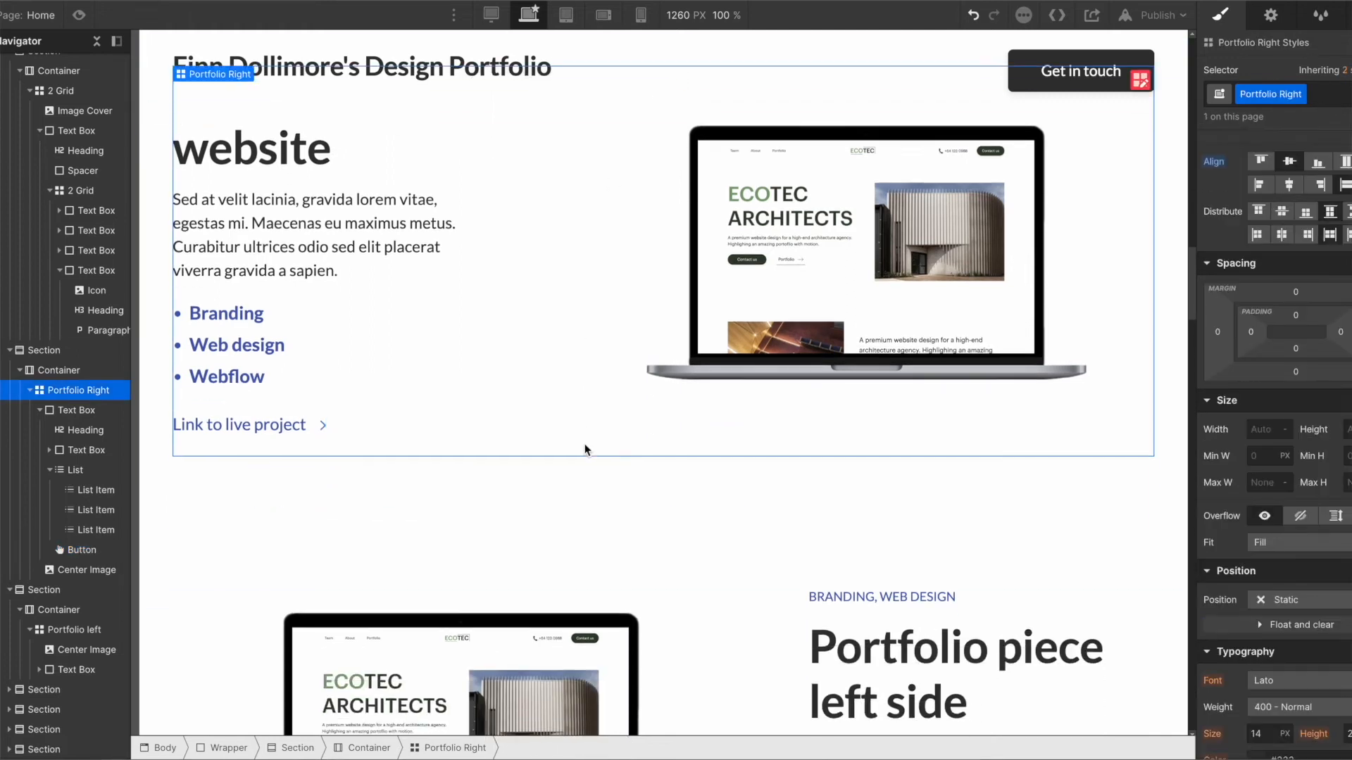
# Select the project's List Items and set their Typography colour to the orange swatch
pyautogui.click(227, 306)
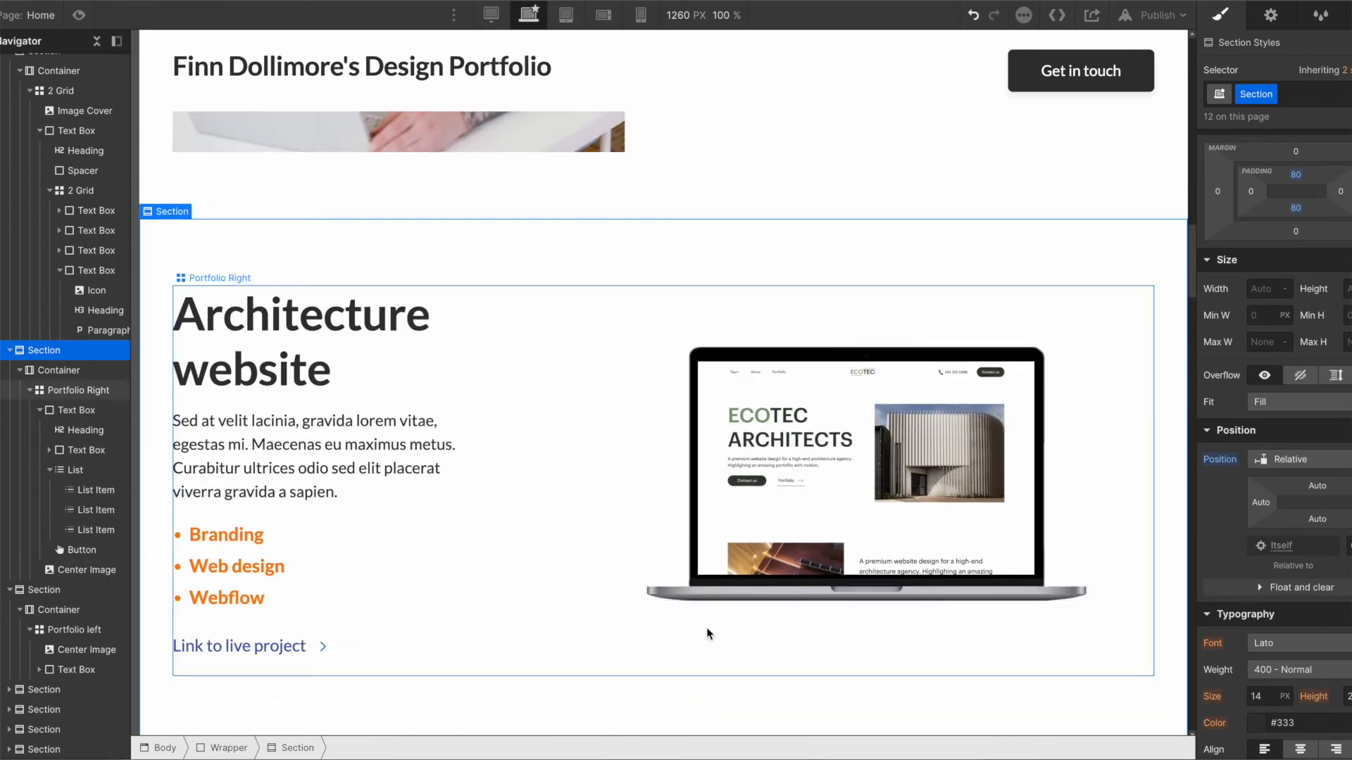
pyautogui.scroll(-3)
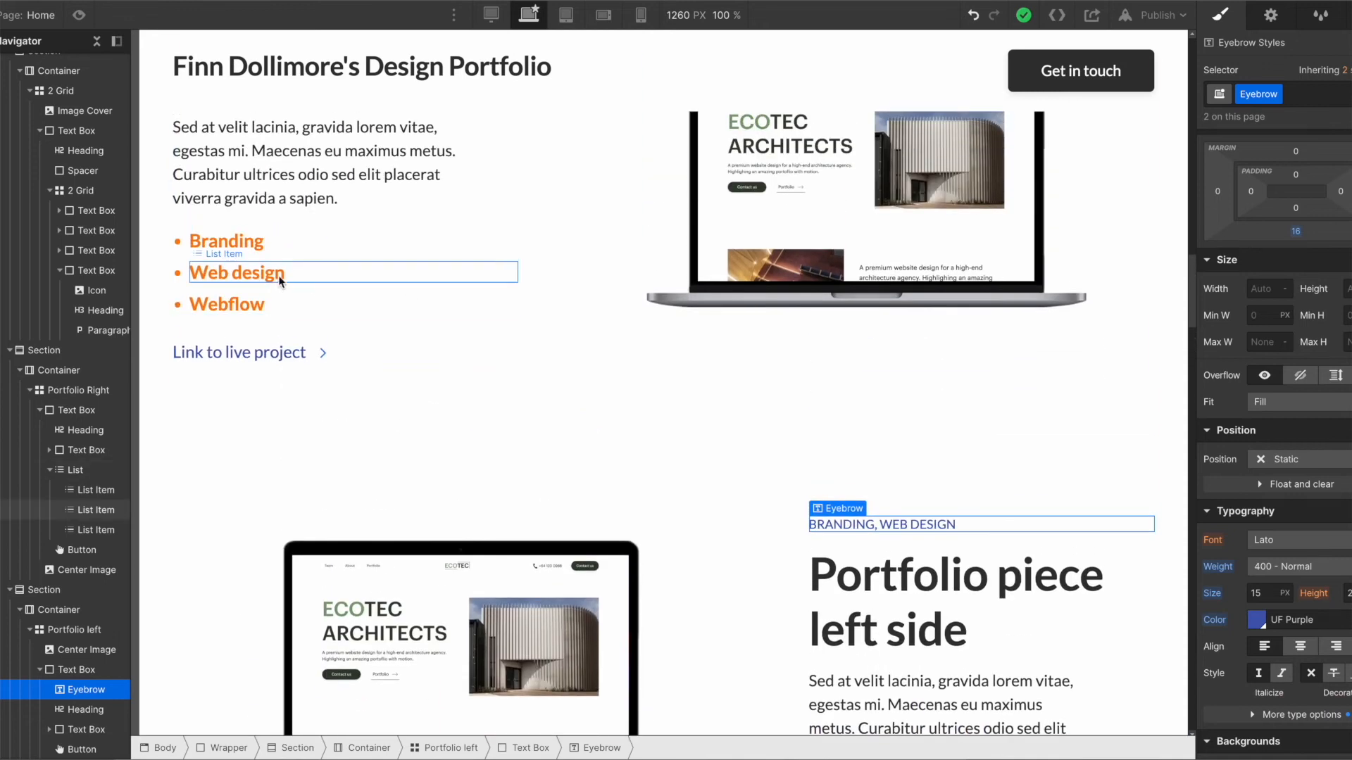
# Set the Eyebrow 'BRANDING, WEB DESIGN' text colour to orange in place of UF Purple
pyautogui.scroll(-3)
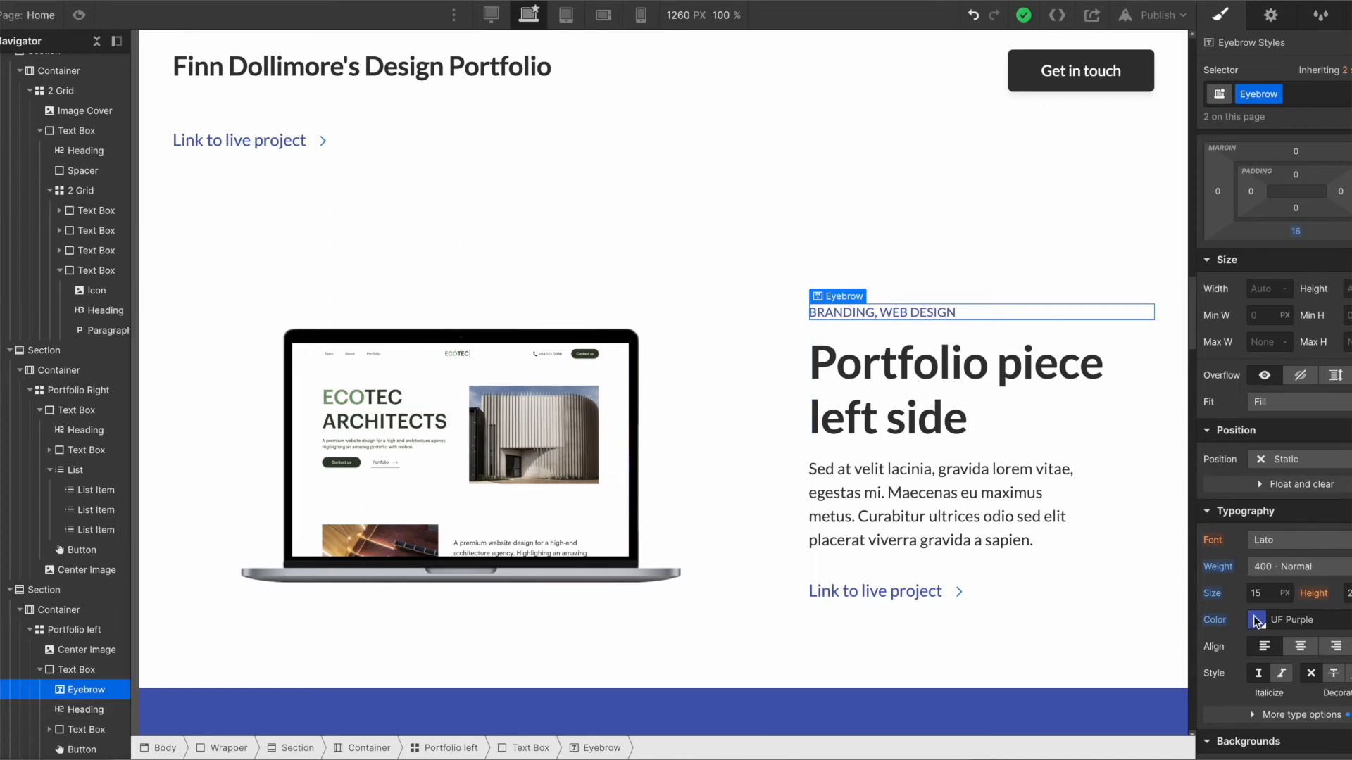
pyautogui.click(1254, 619)
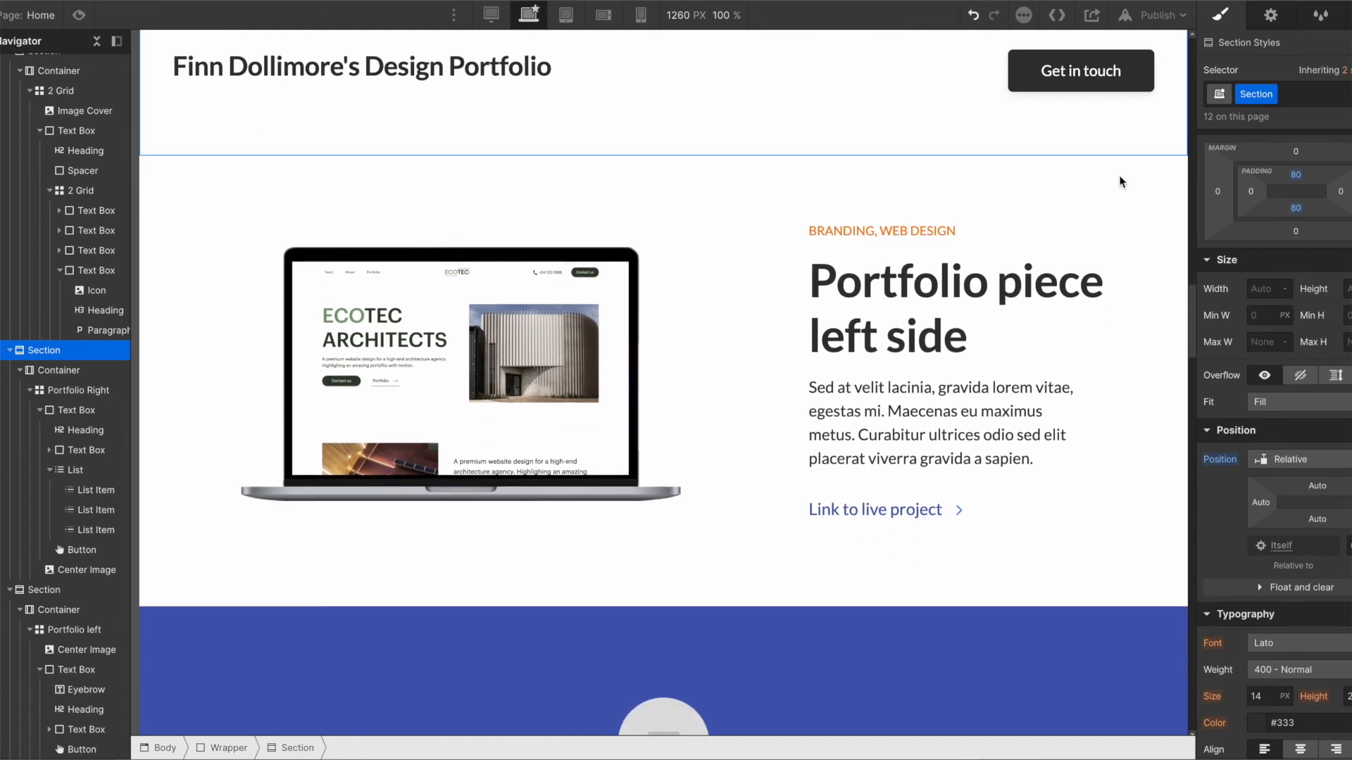
pyautogui.scroll(-3)
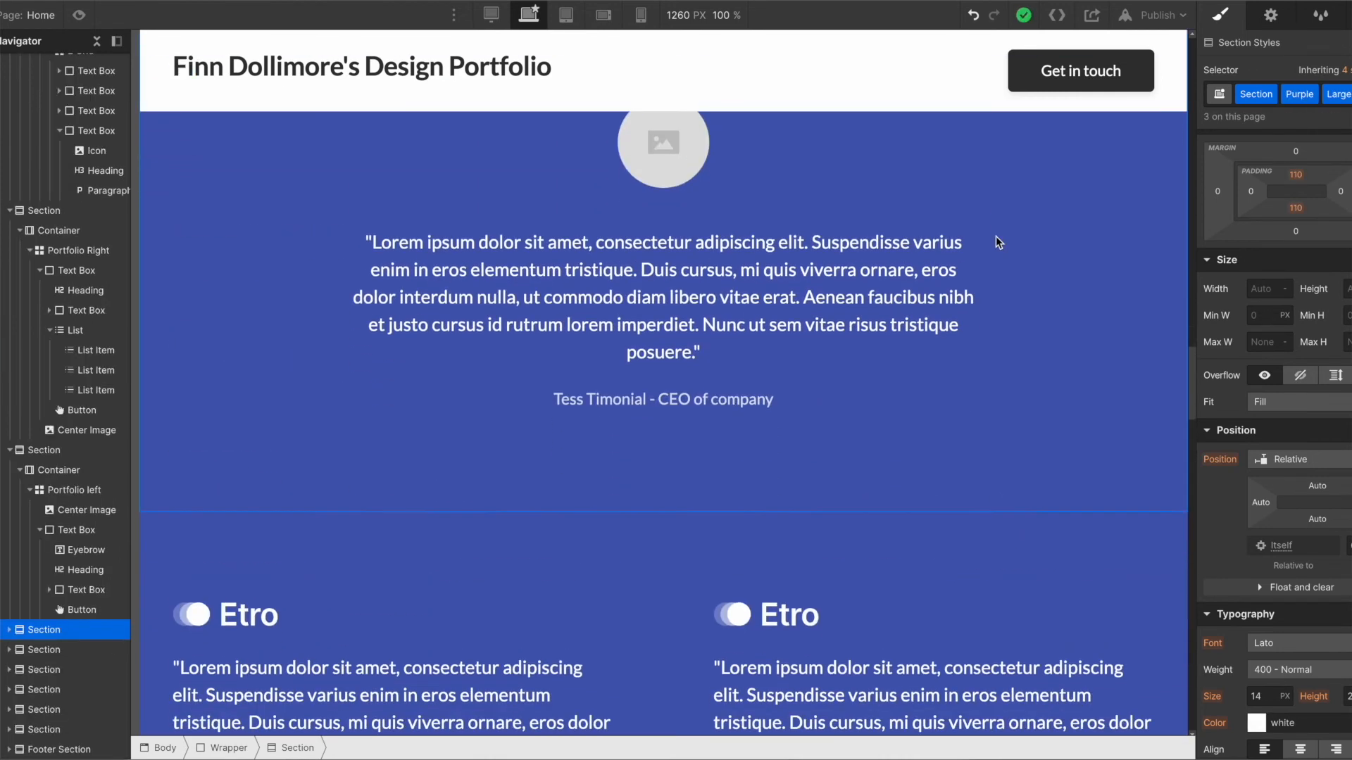
pyautogui.scroll(-3)
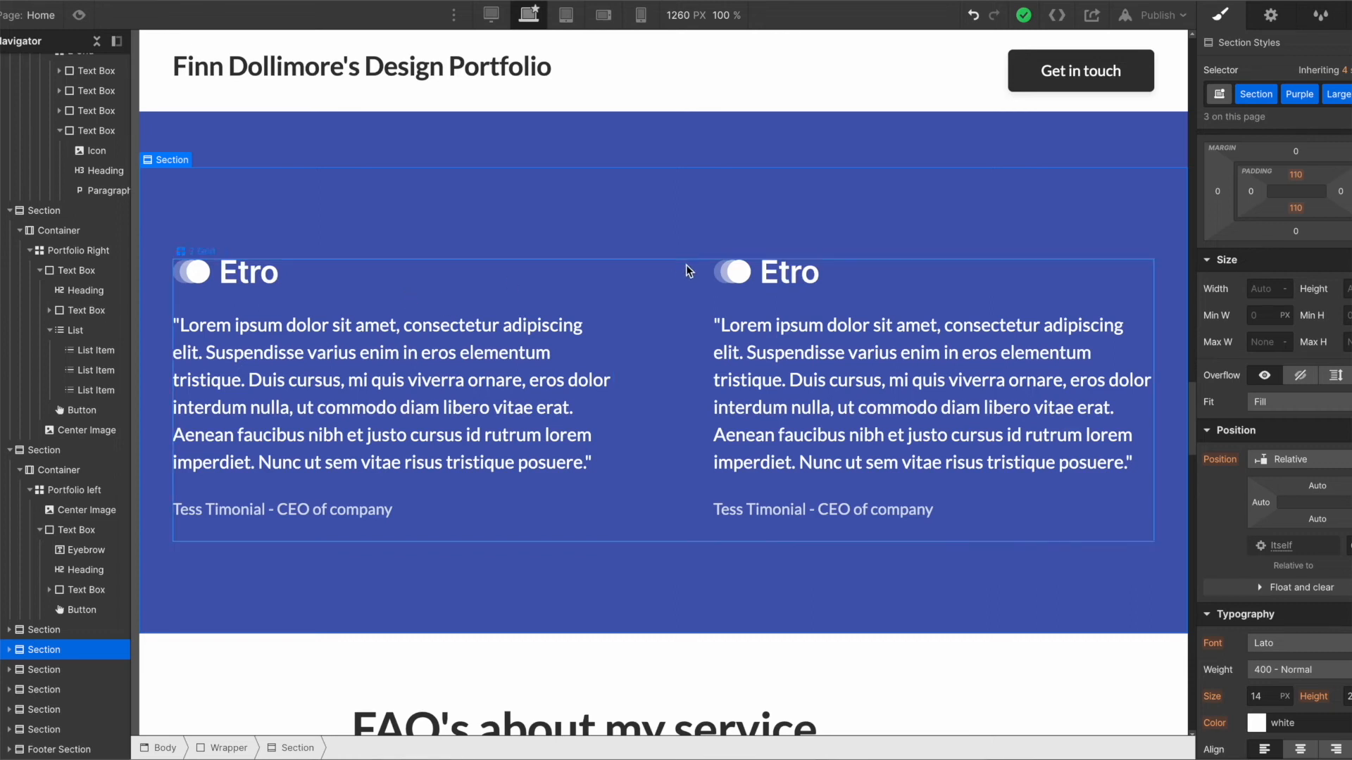
pyautogui.scroll(-3)
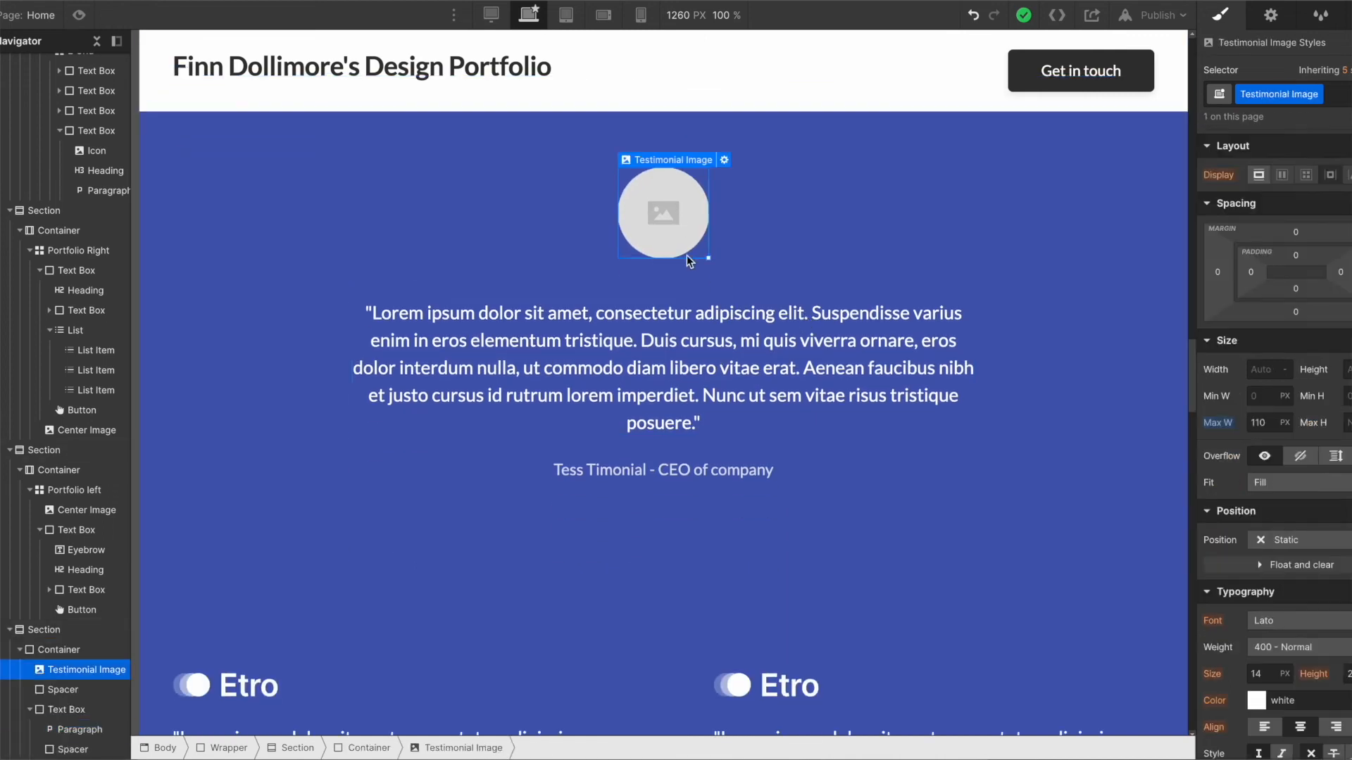
pyautogui.click(635, 14)
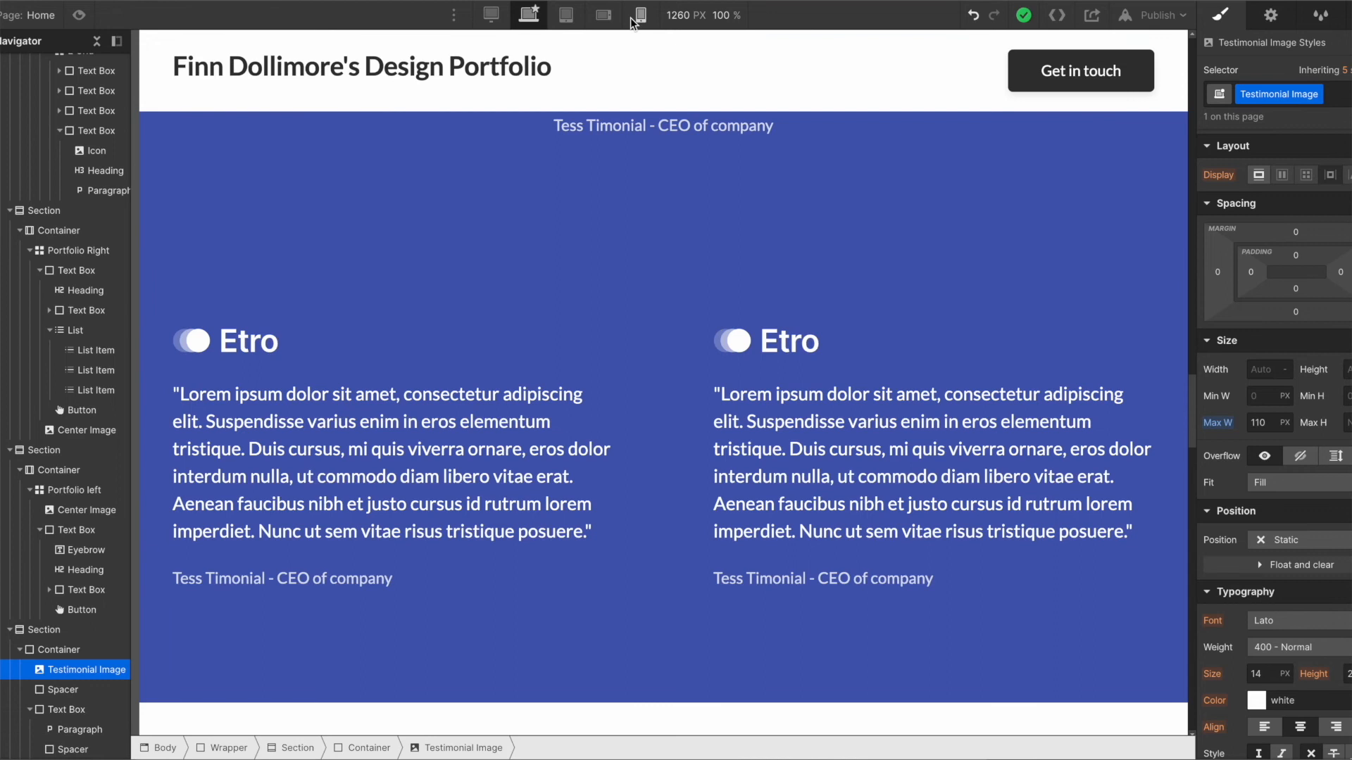
pyautogui.click(642, 14)
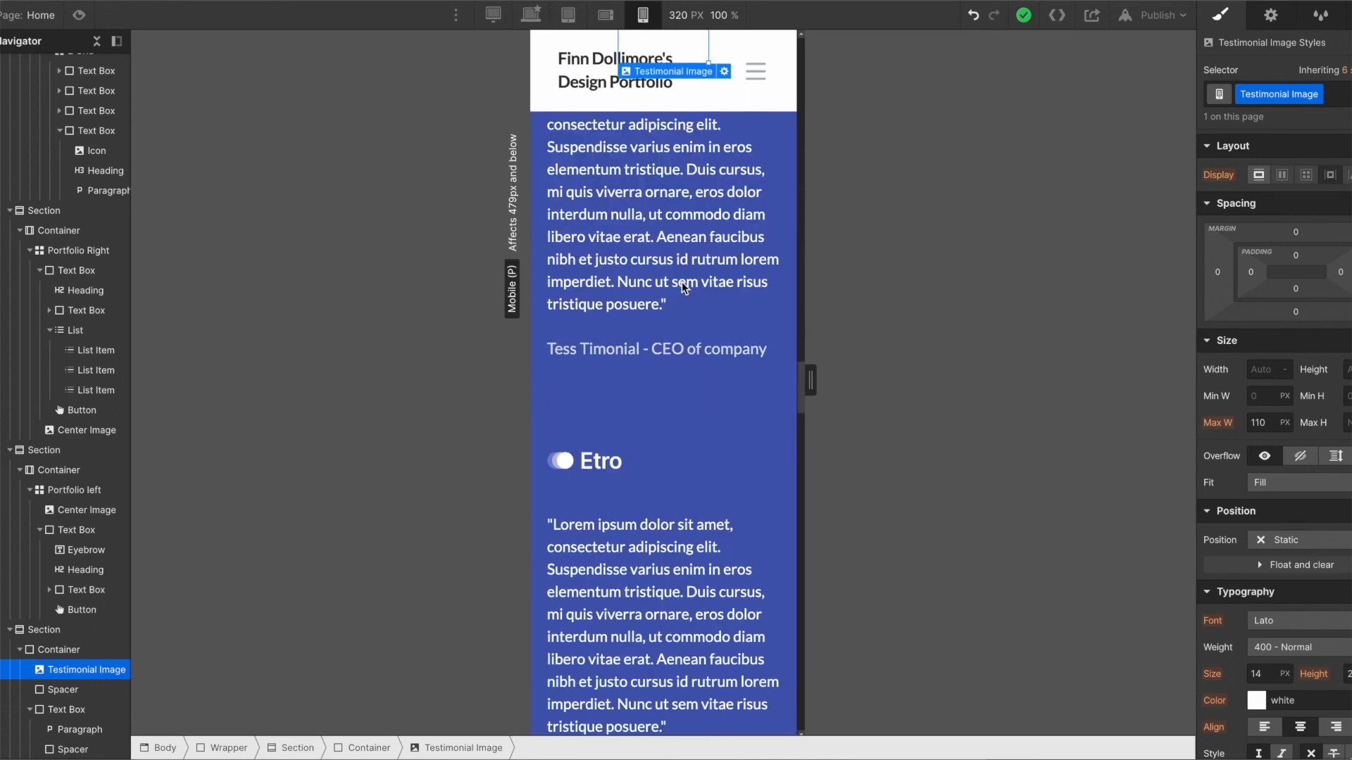
pyautogui.scroll(-3)
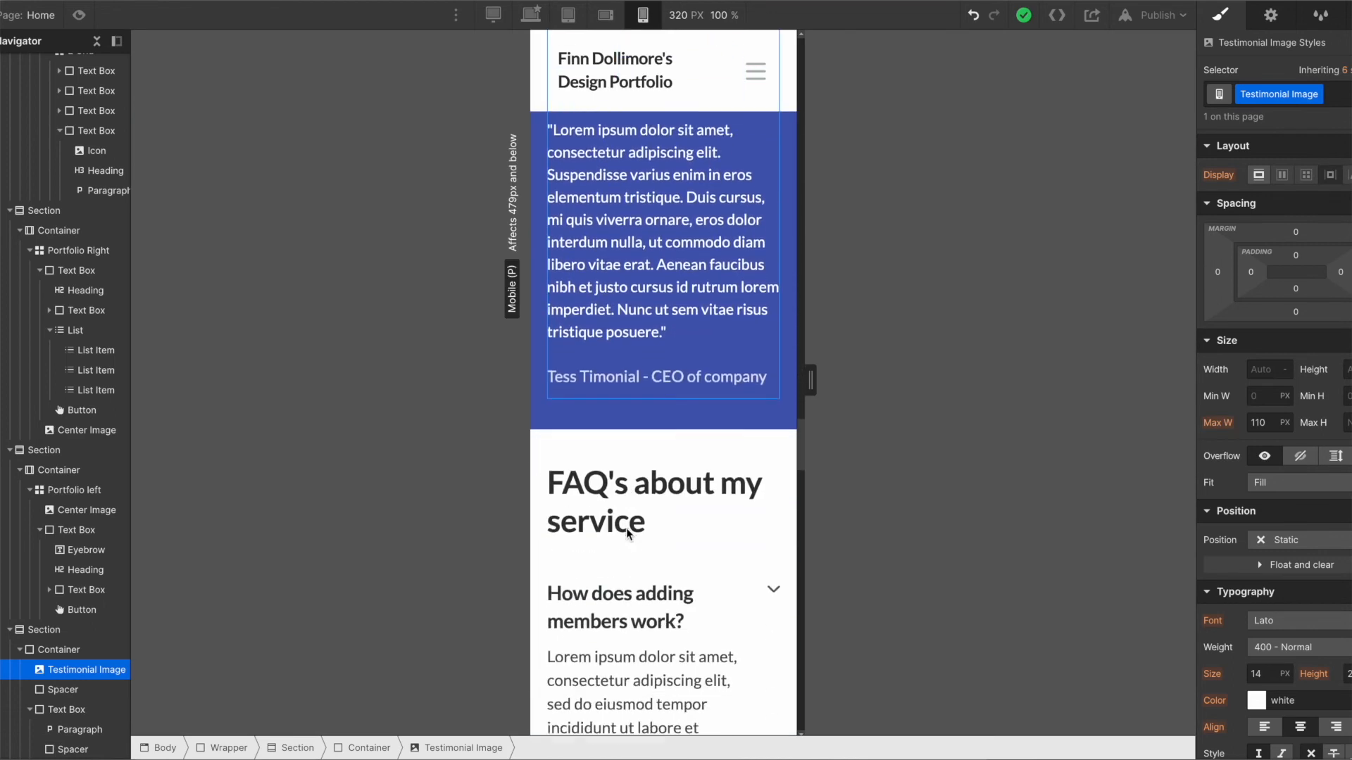
pyautogui.click(528, 14)
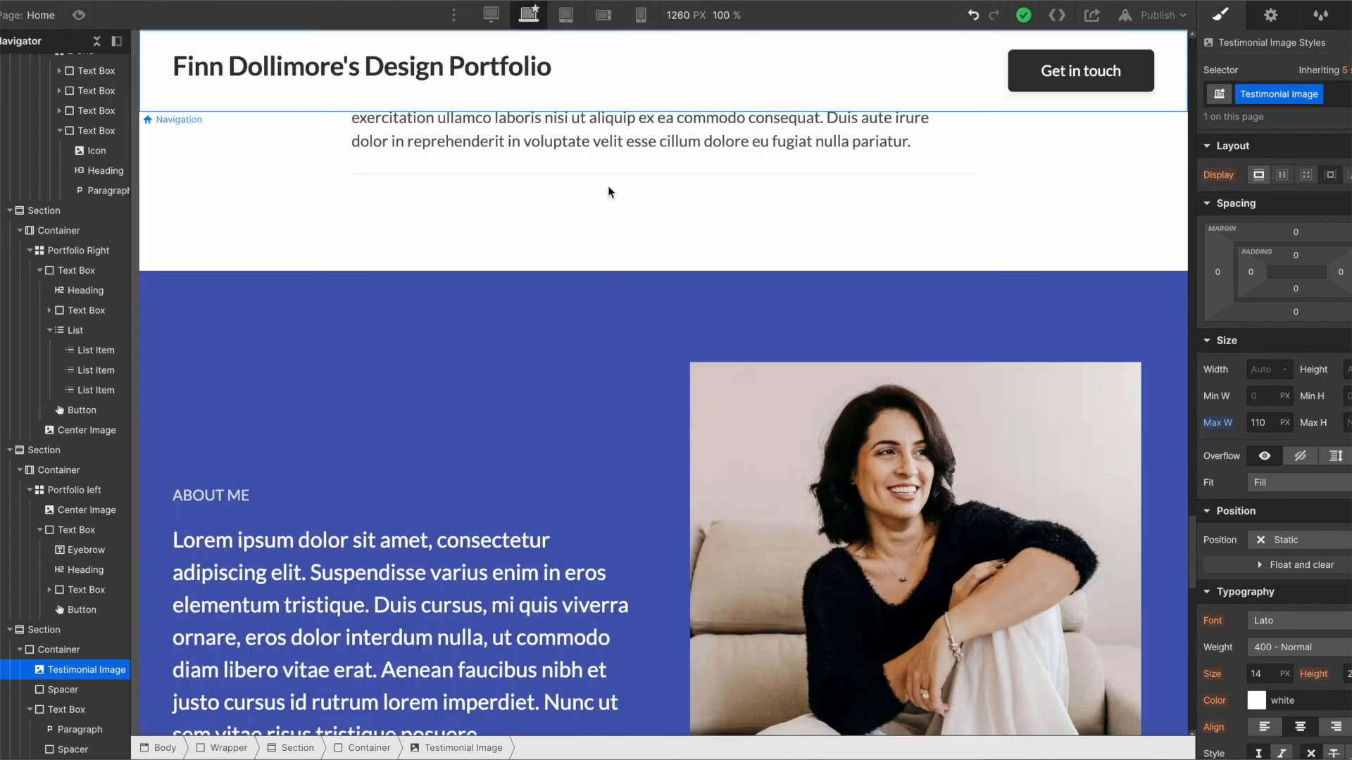
pyautogui.scroll(-3)
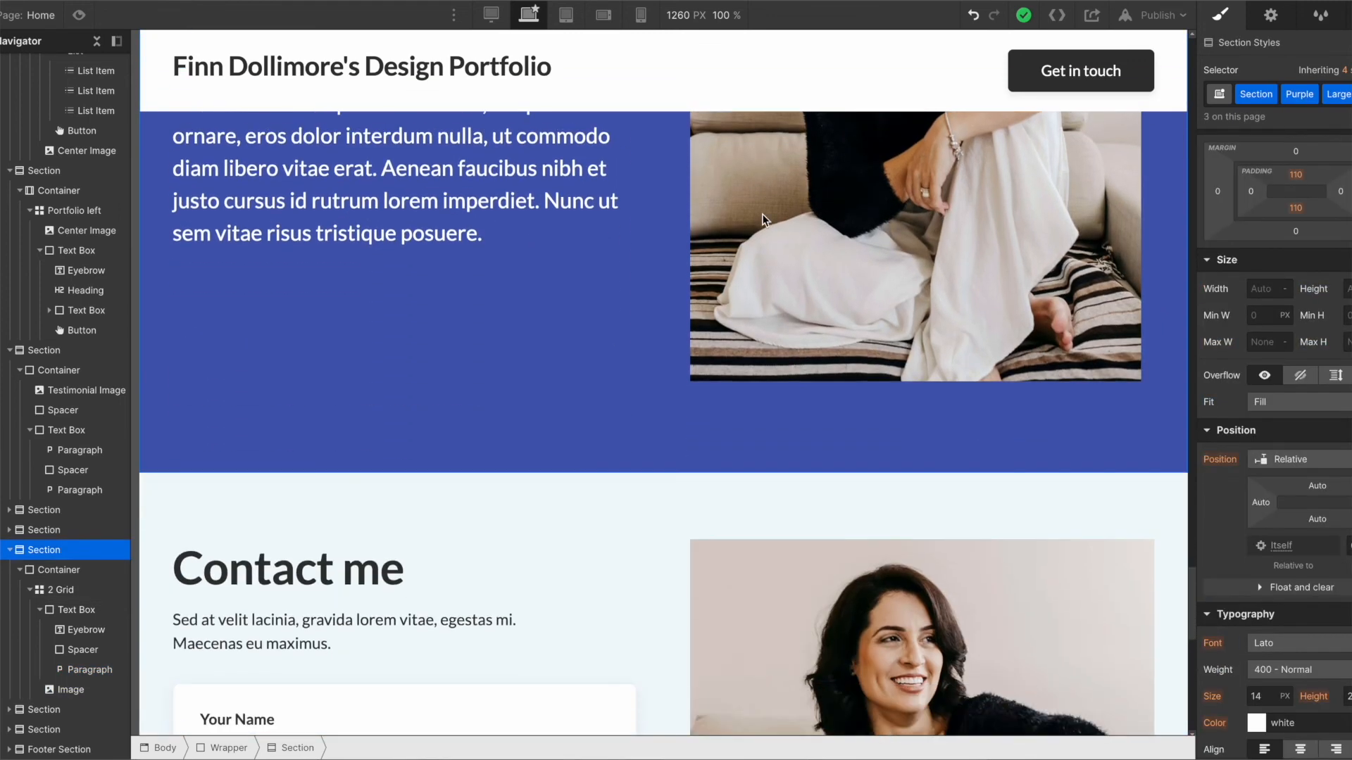
pyautogui.scroll(-3)
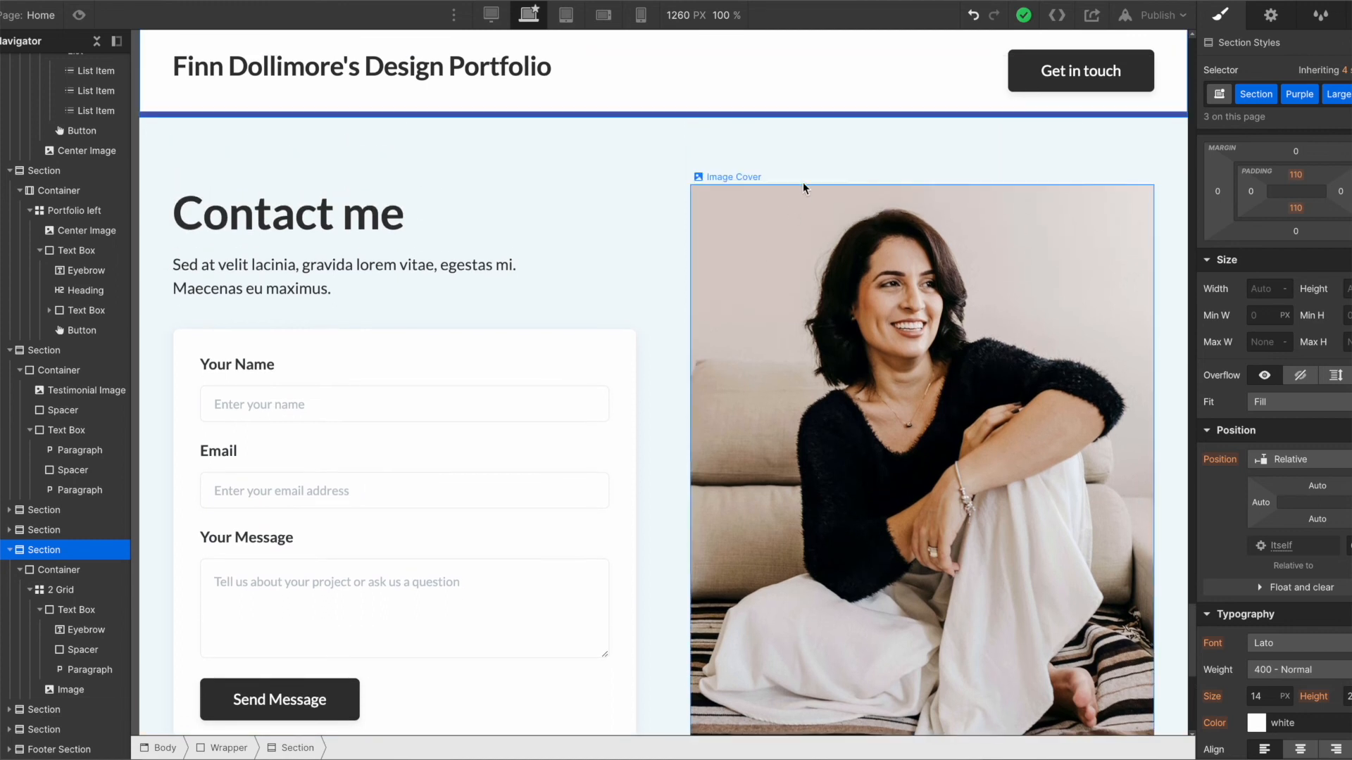
pyautogui.moveTo(834, 240)
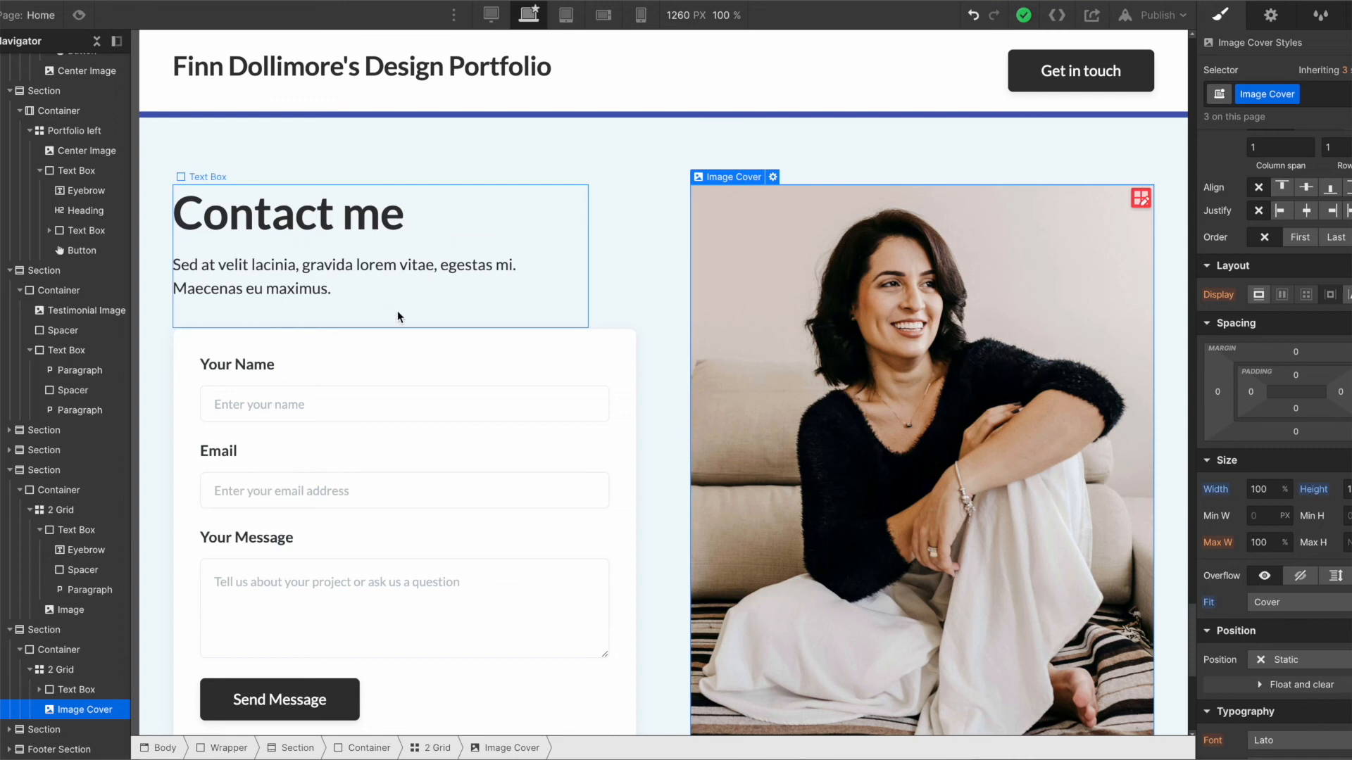
pyautogui.scroll(-3)
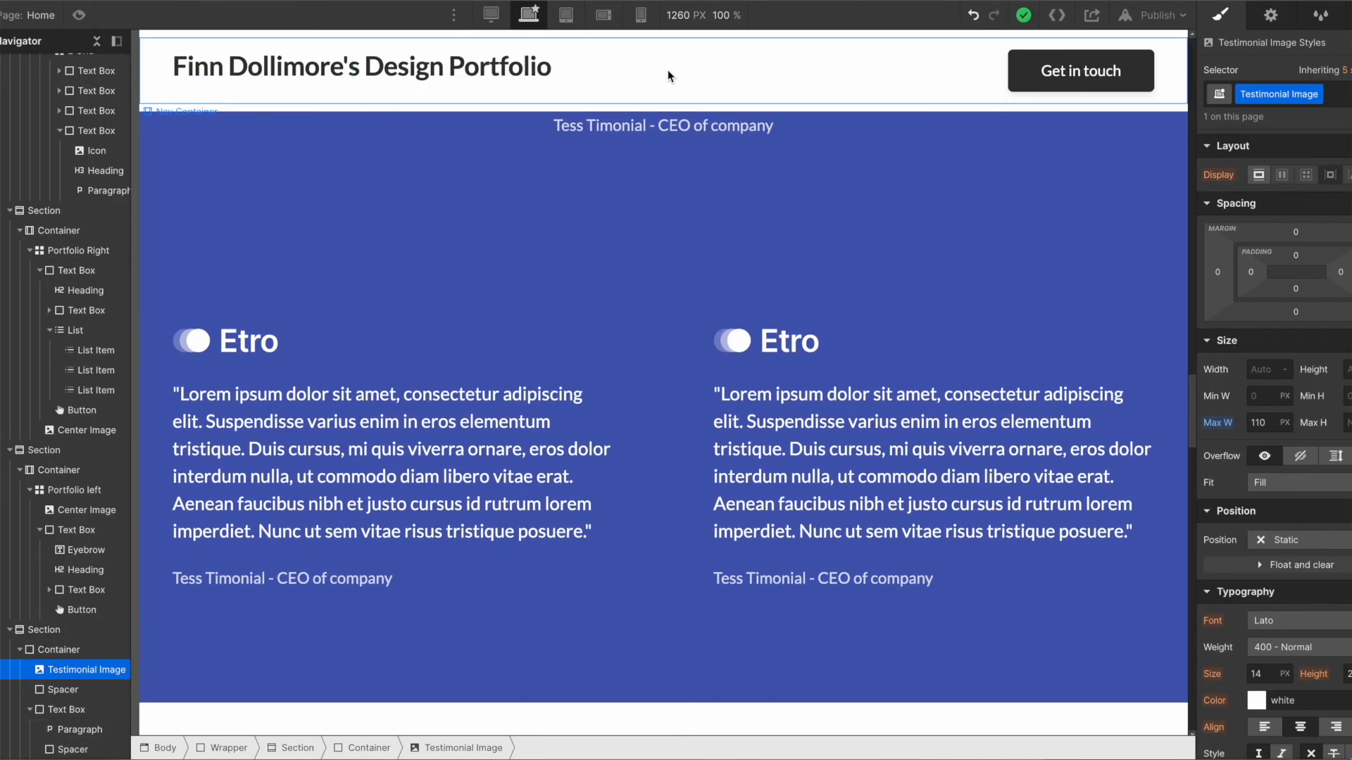
pyautogui.click(641, 15)
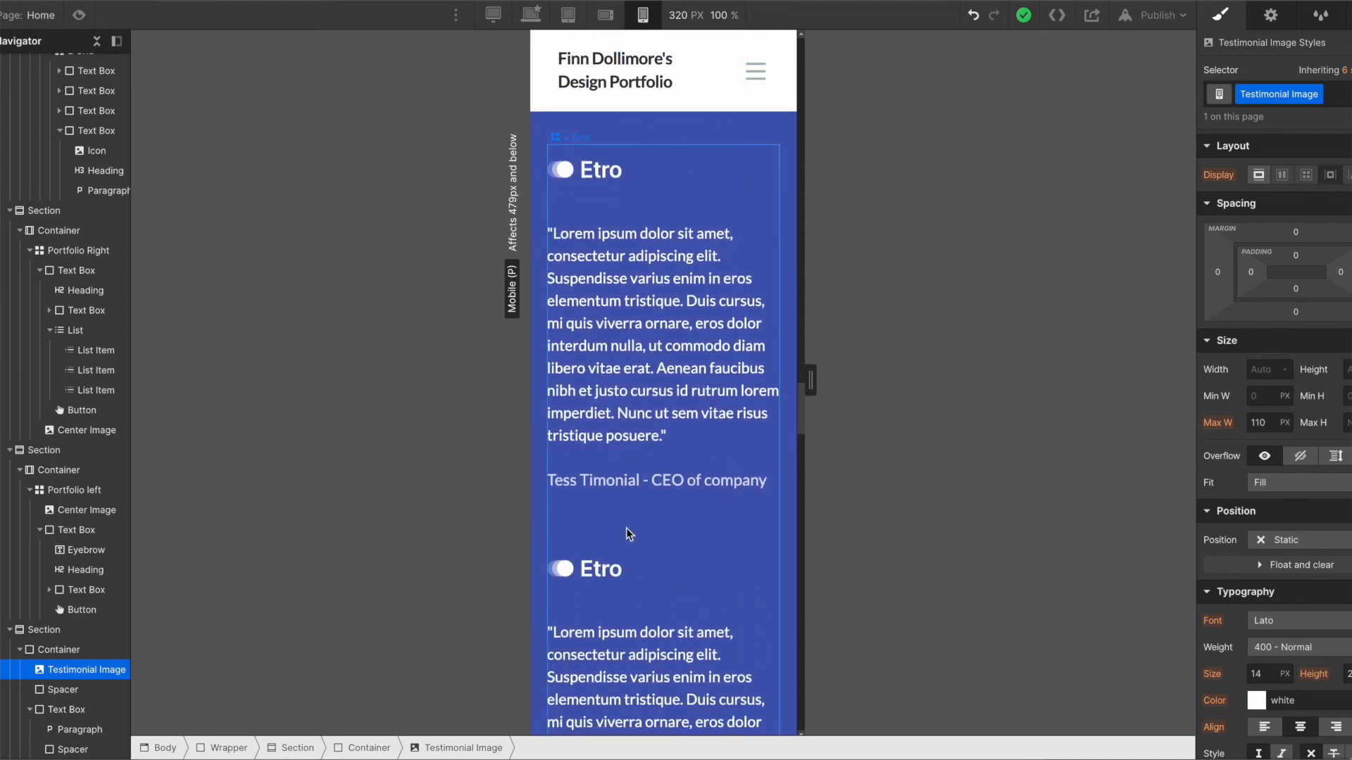
pyautogui.scroll(-3)
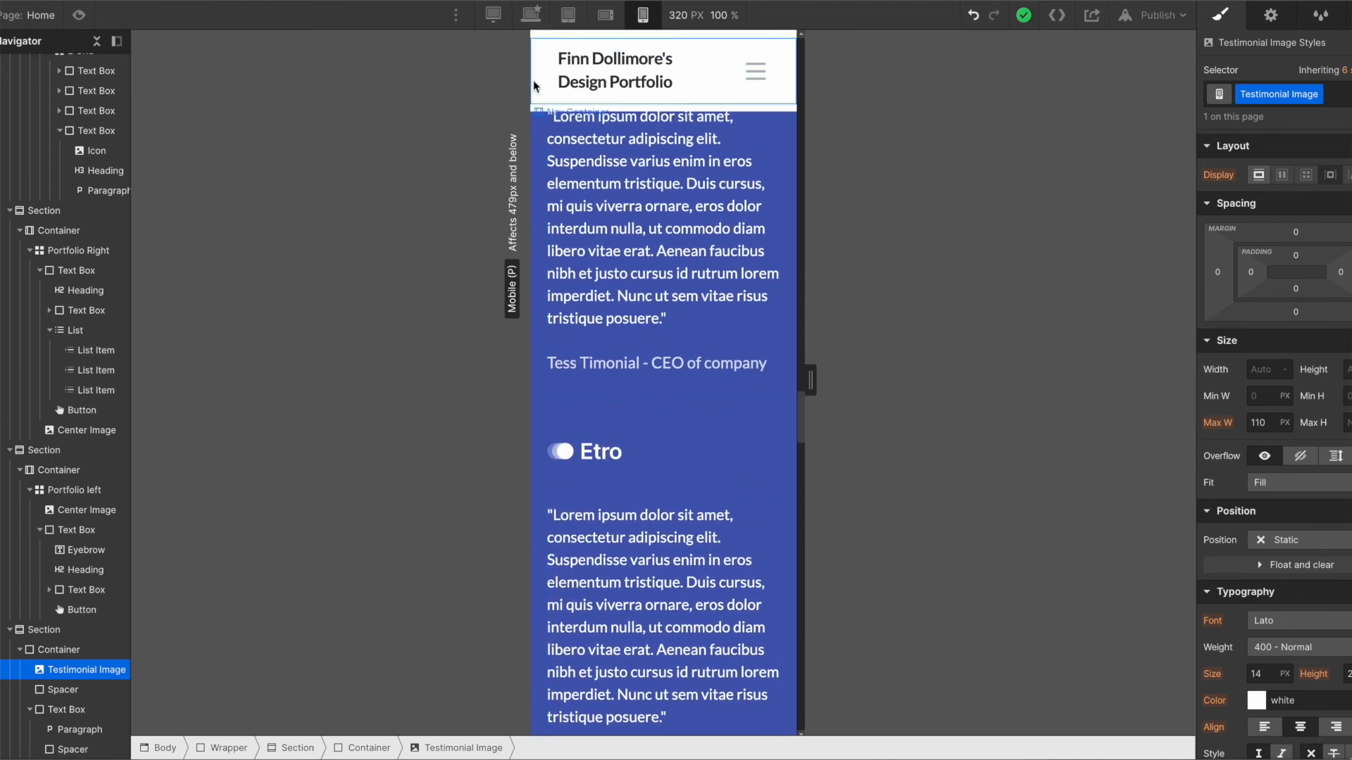
pyautogui.click(528, 14)
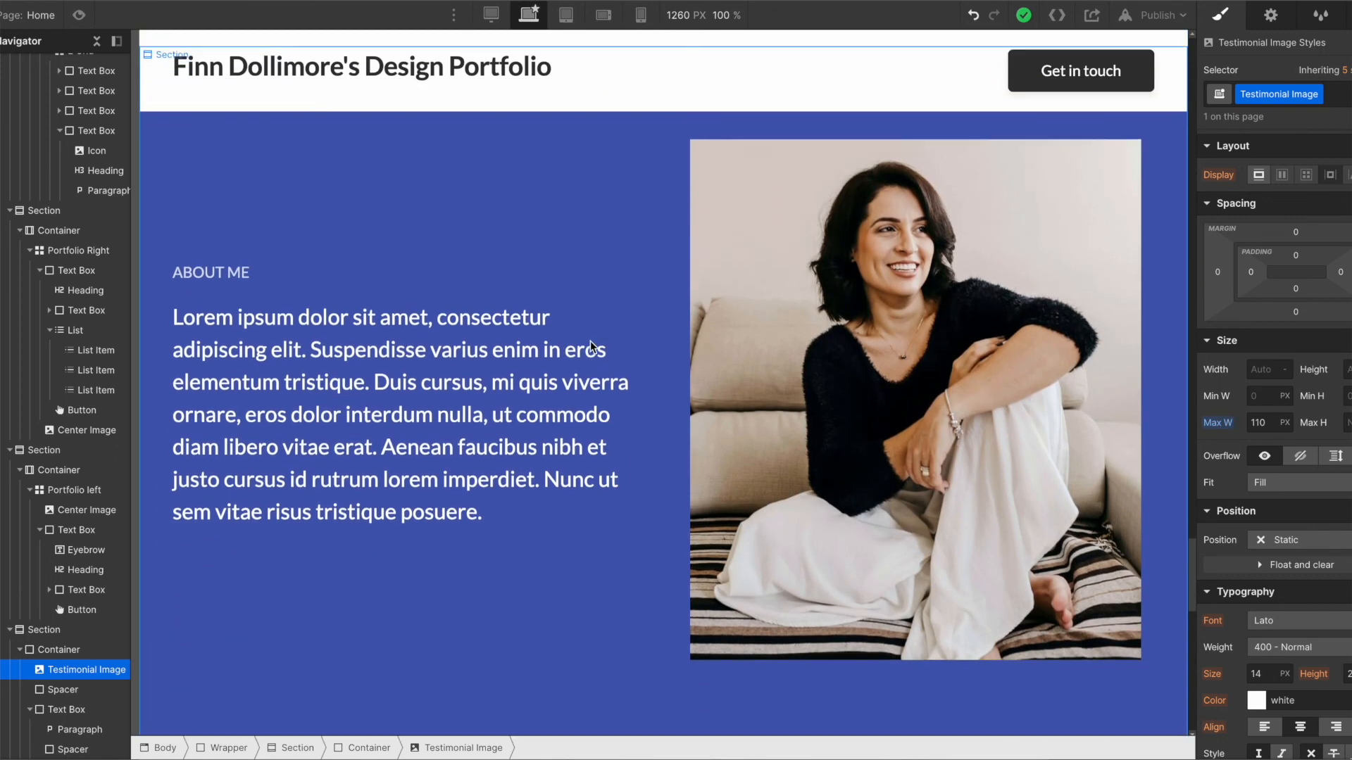